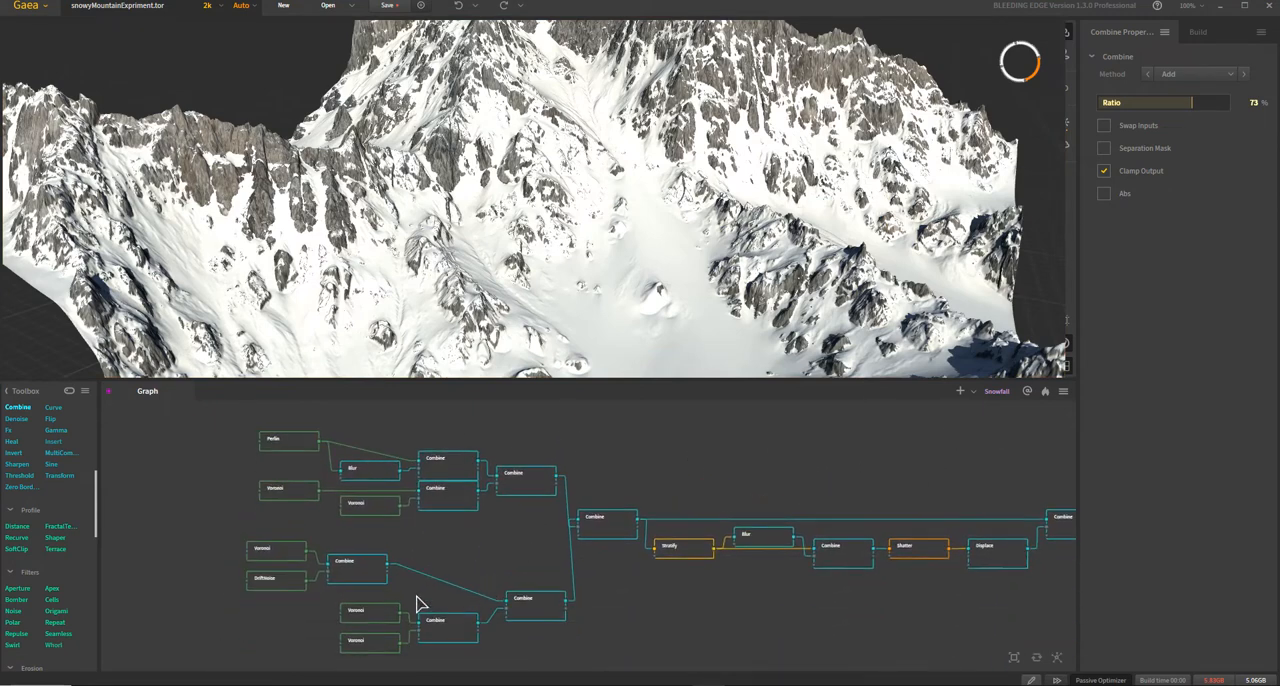
mouse_move(278, 493)
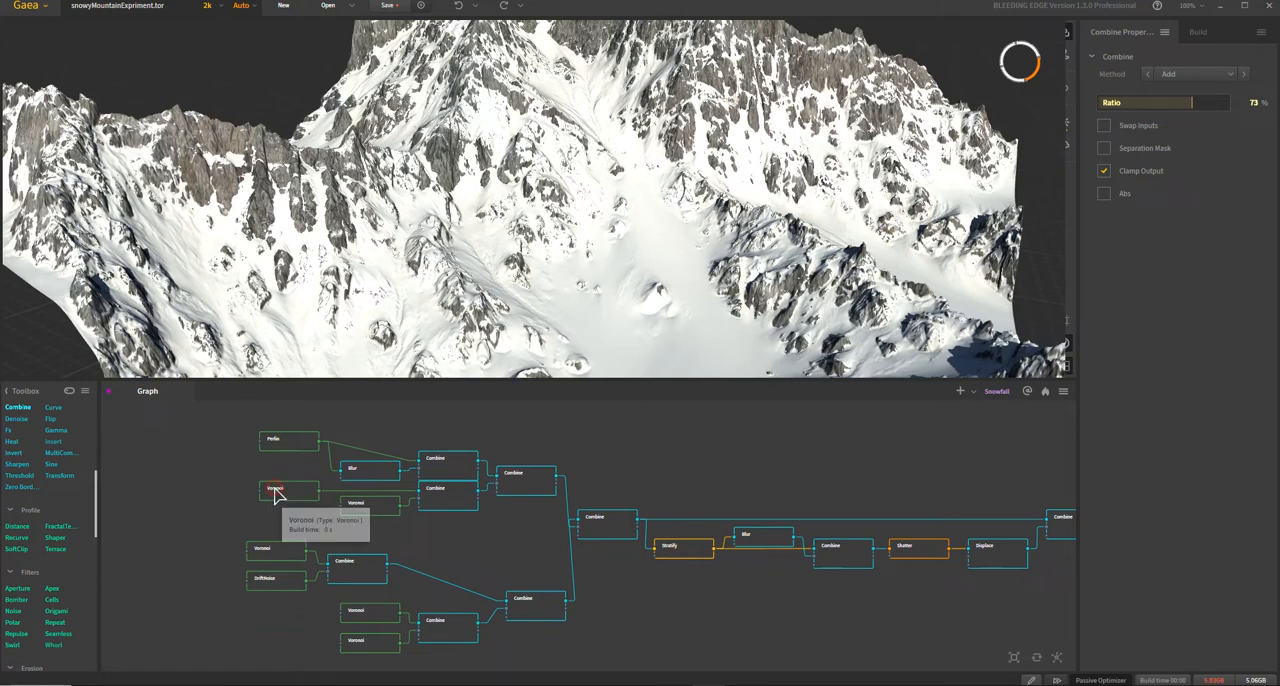
Step: Preview the Voronoi pattern and then the DriftNoise pattern on their own
click(288, 490)
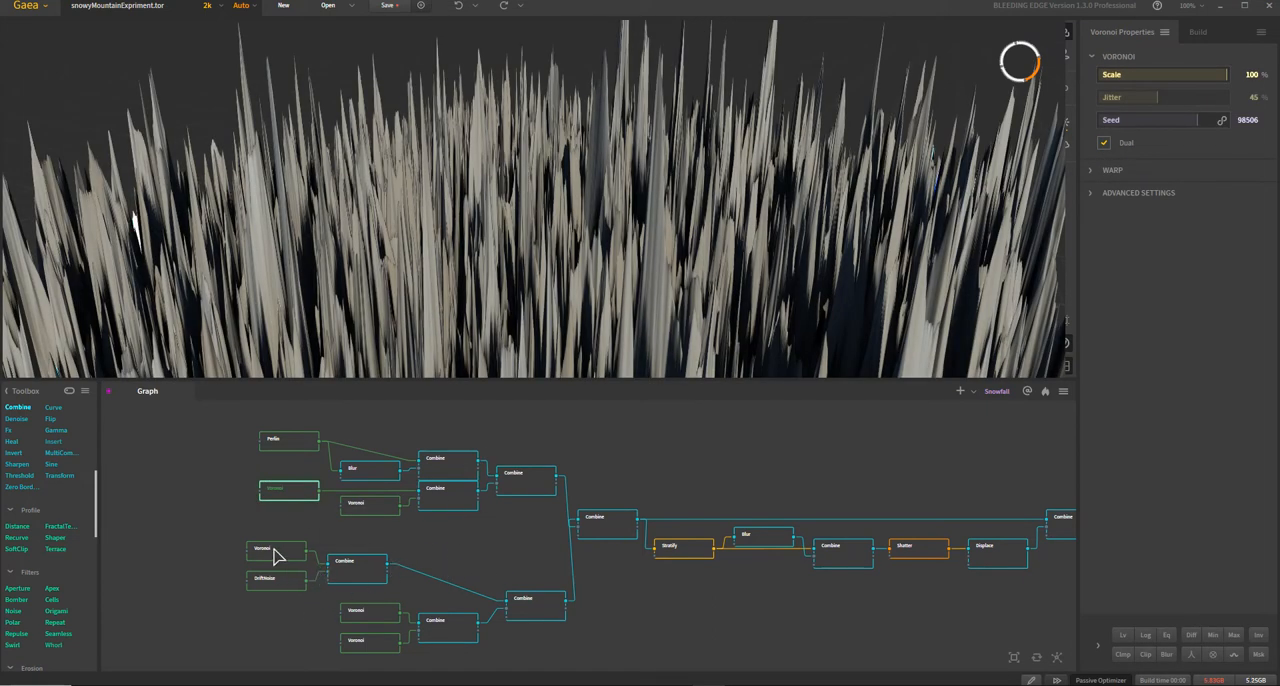
click(277, 578)
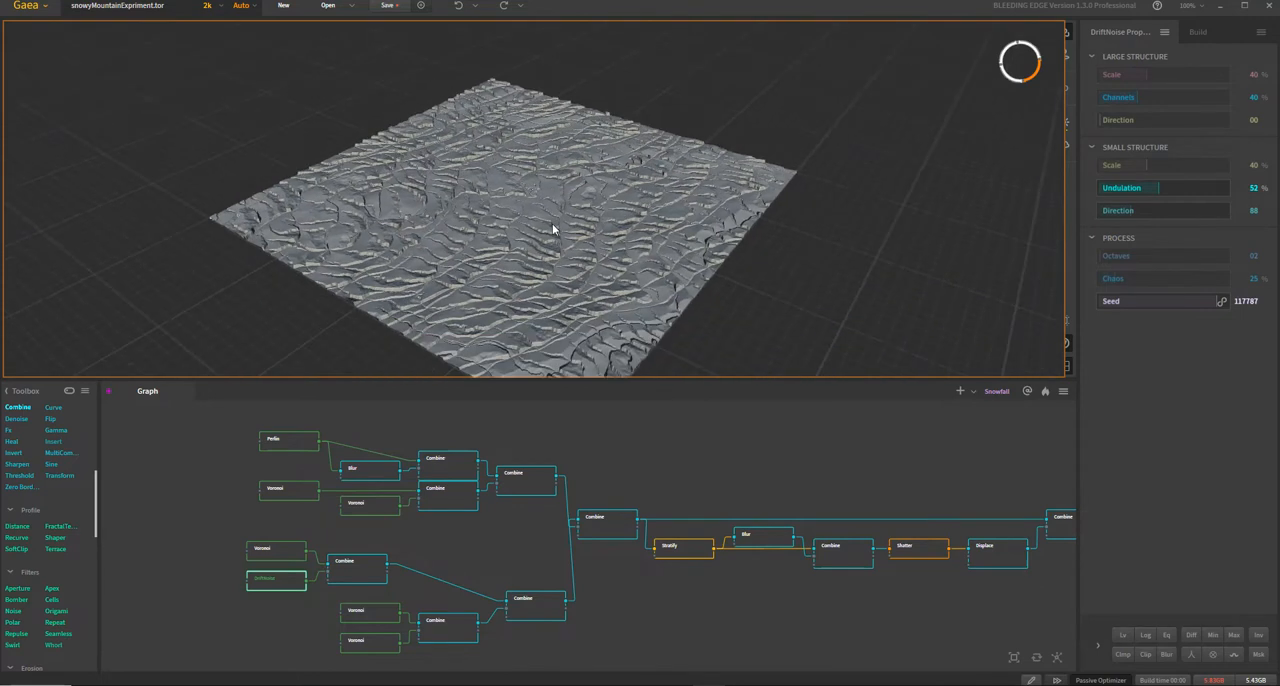
mouse_move(901, 568)
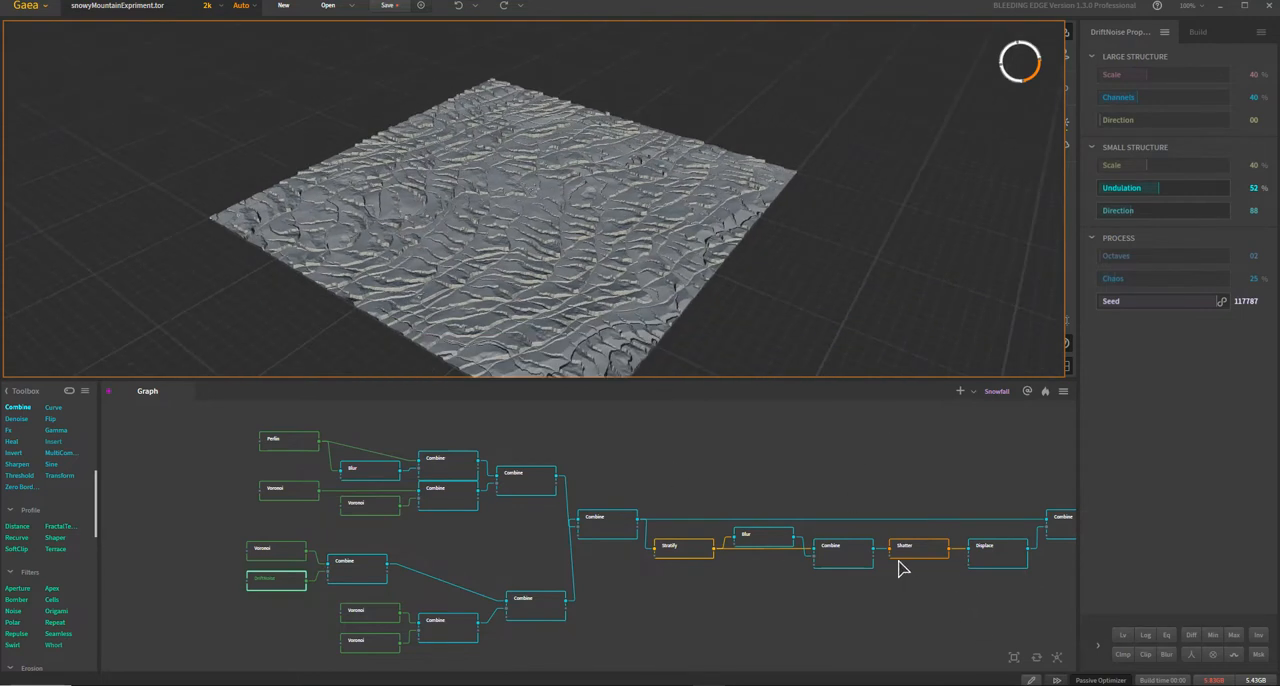
mouse_move(497, 440)
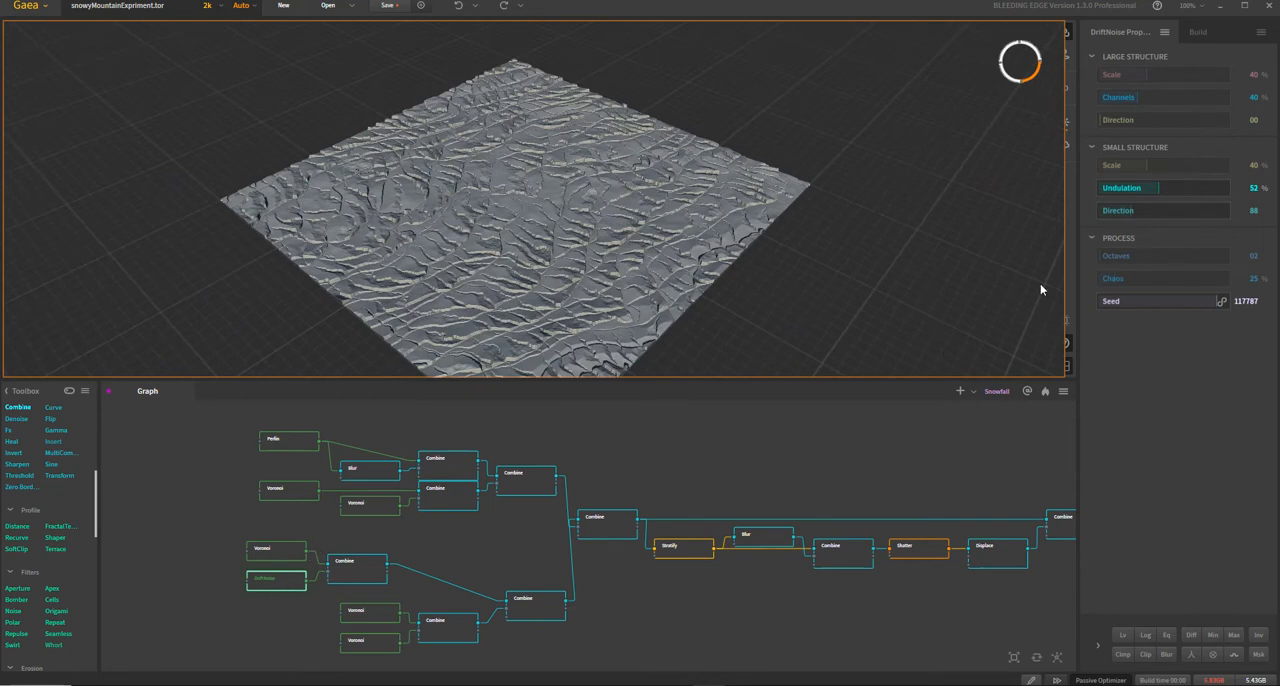
mouse_move(1176, 192)
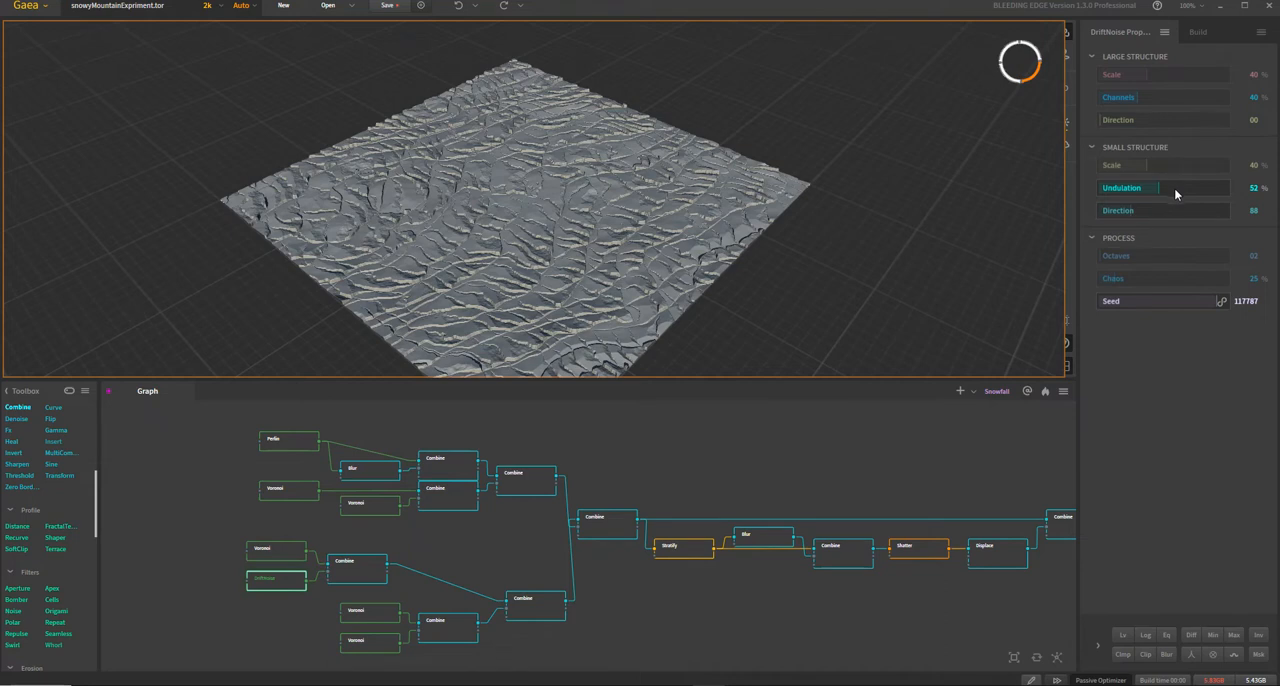
mouse_move(835, 221)
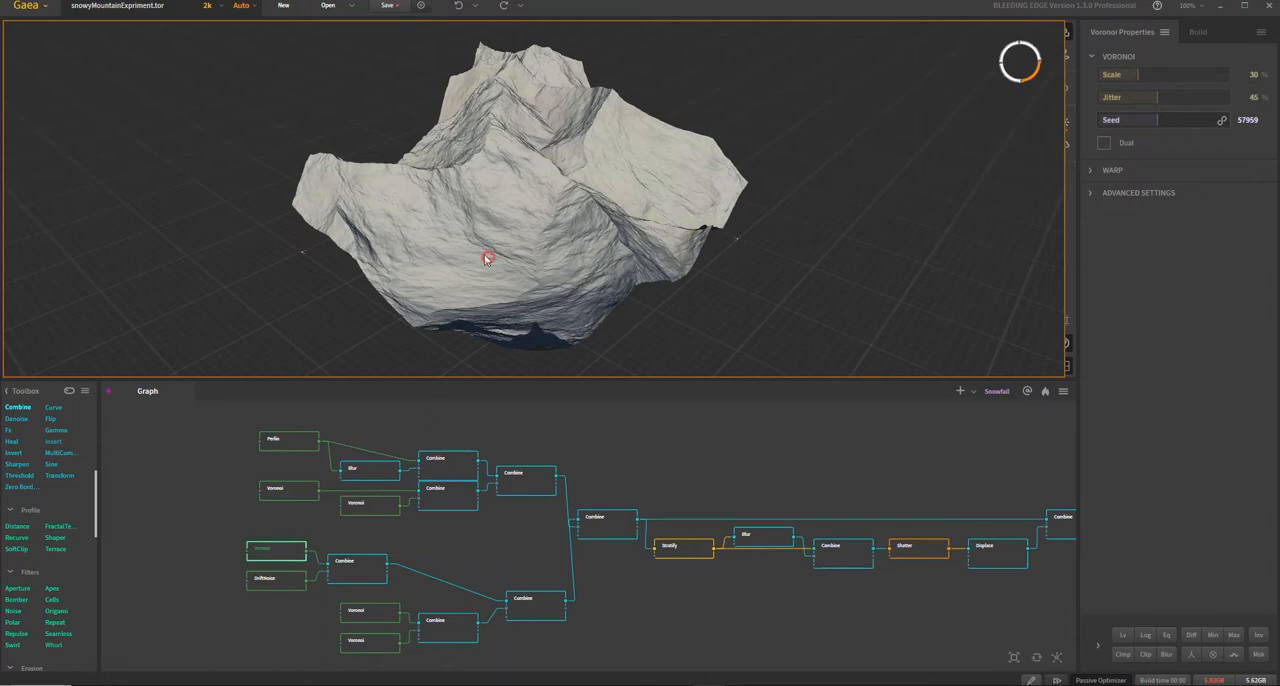
Step: Orbit while previewing DriftNoise, the Voronoi-plus-DriftNoise Combine, then a lower Voronoi
drag(485, 258, 490, 235)
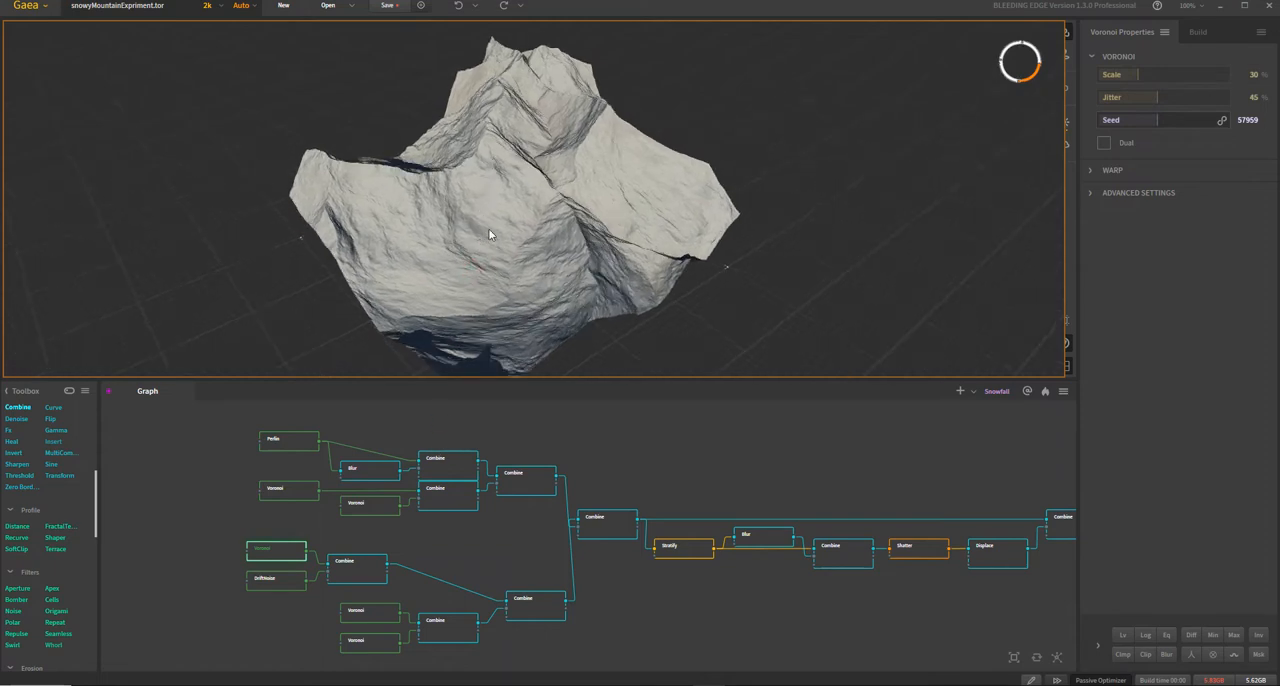
click(265, 578)
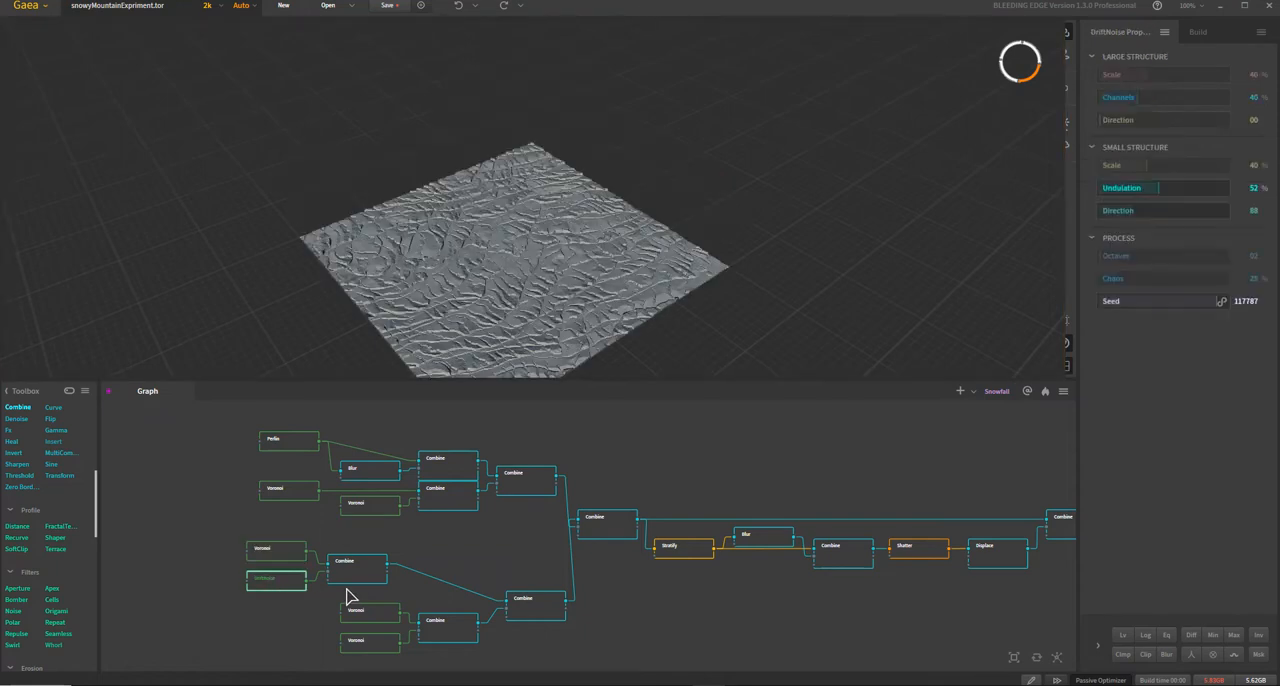
click(357, 560)
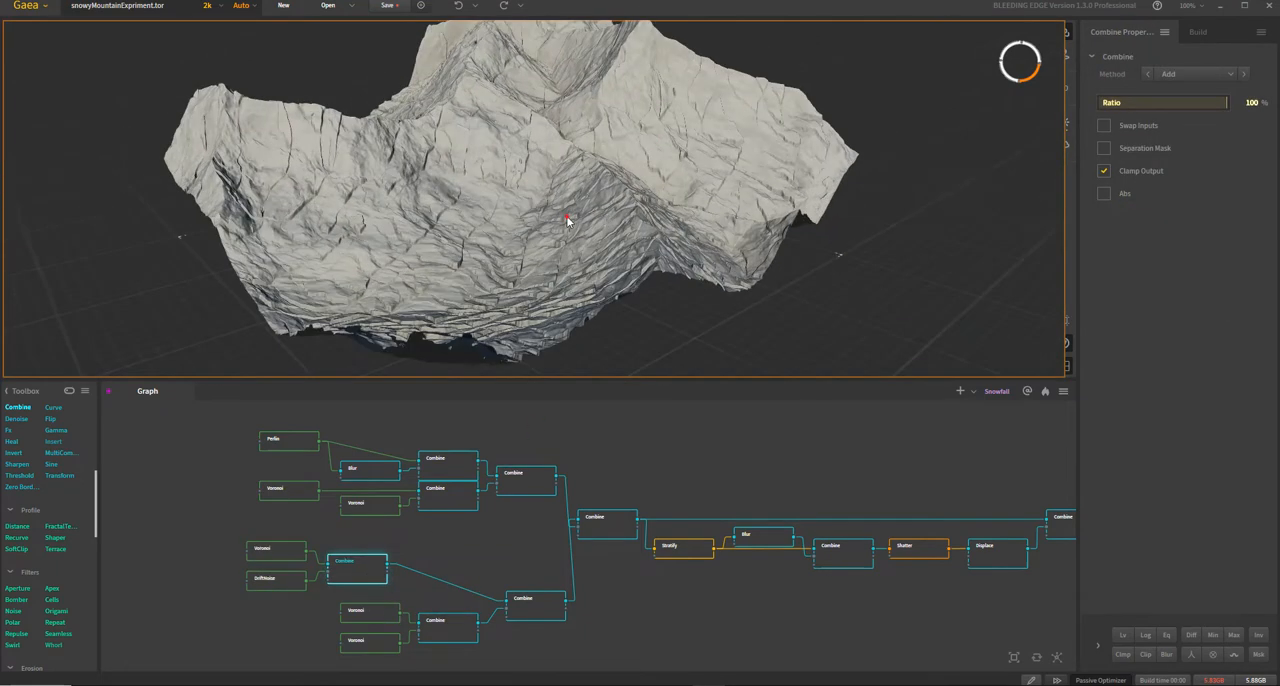
drag(567, 222, 593, 201)
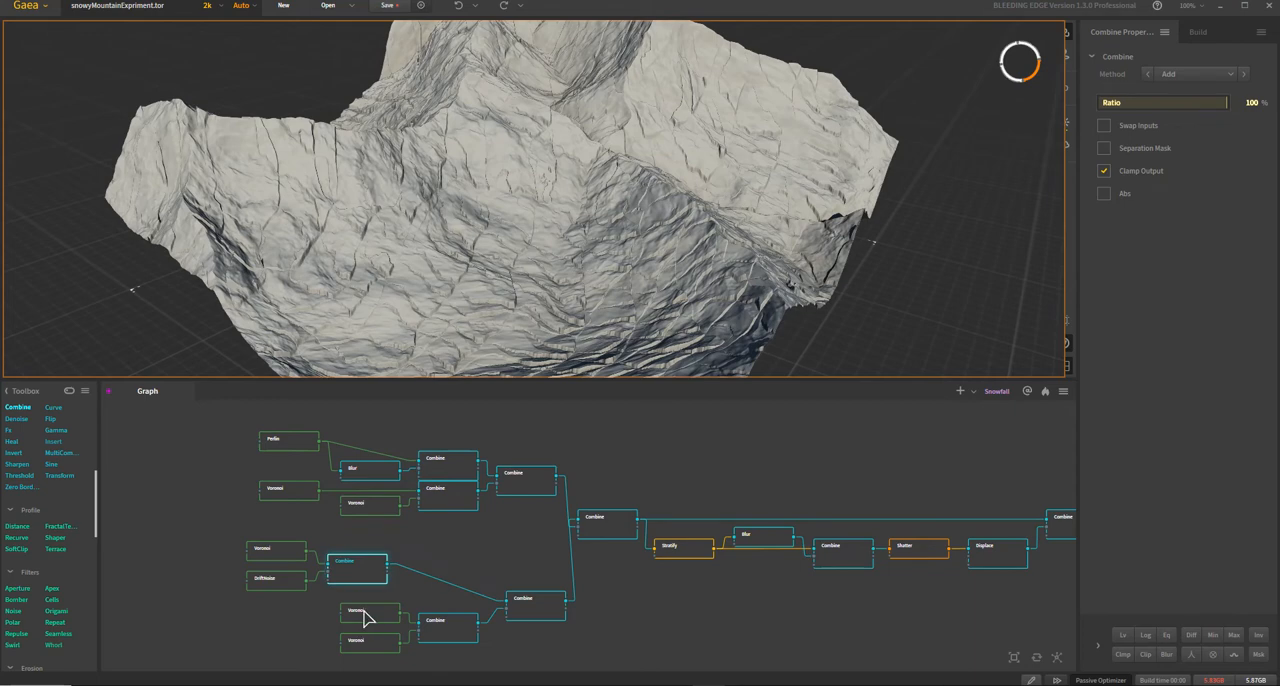
click(370, 611)
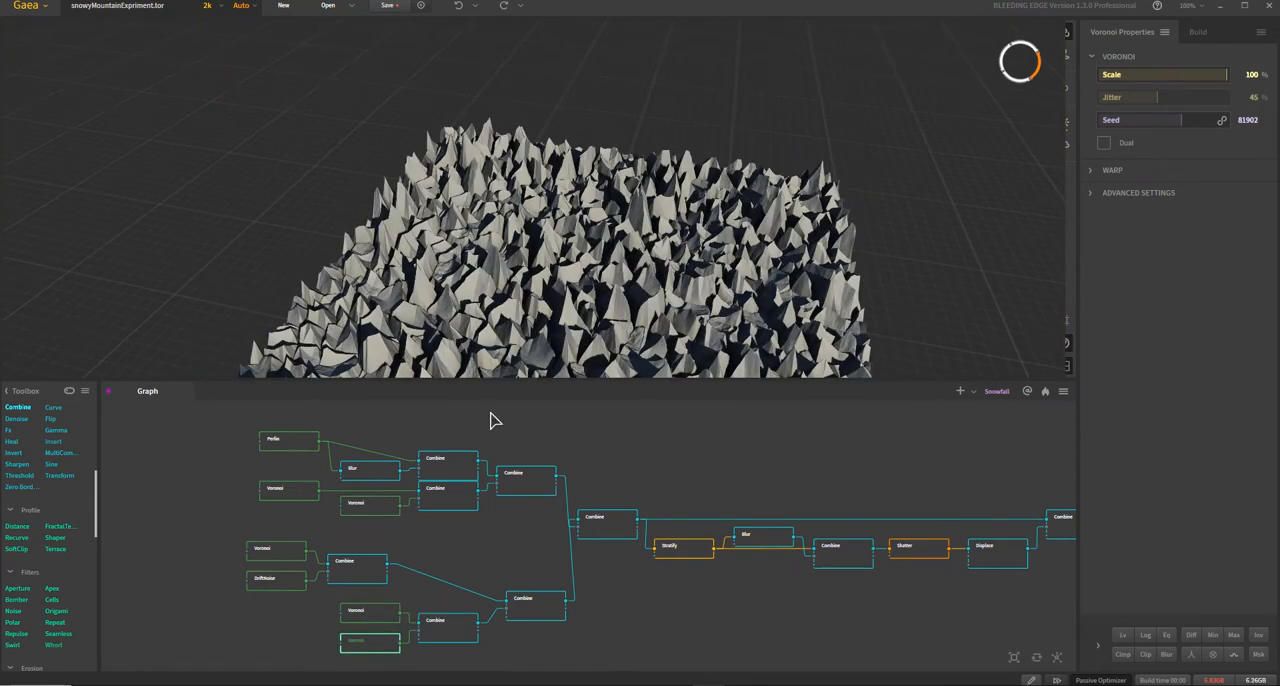
Step: Inspect the lower Voronoi pair's Combine, then return to the Voronoi-plus-DriftNoise rock
click(448, 620)
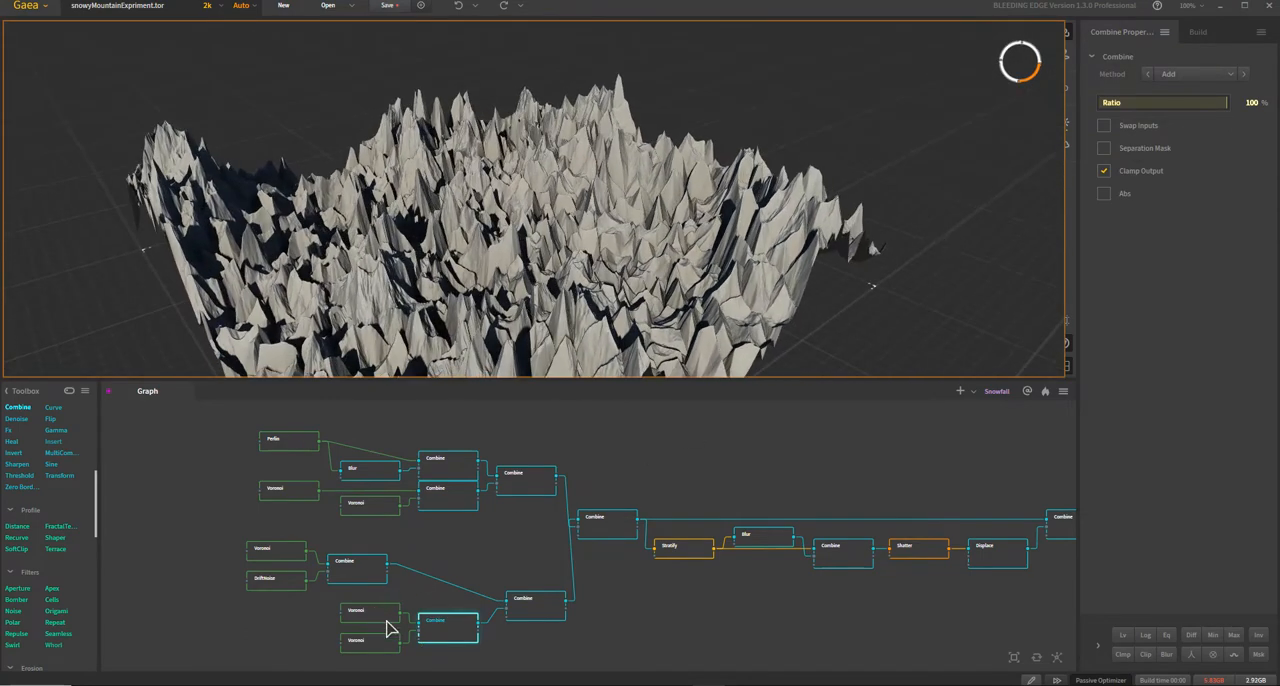
click(448, 625)
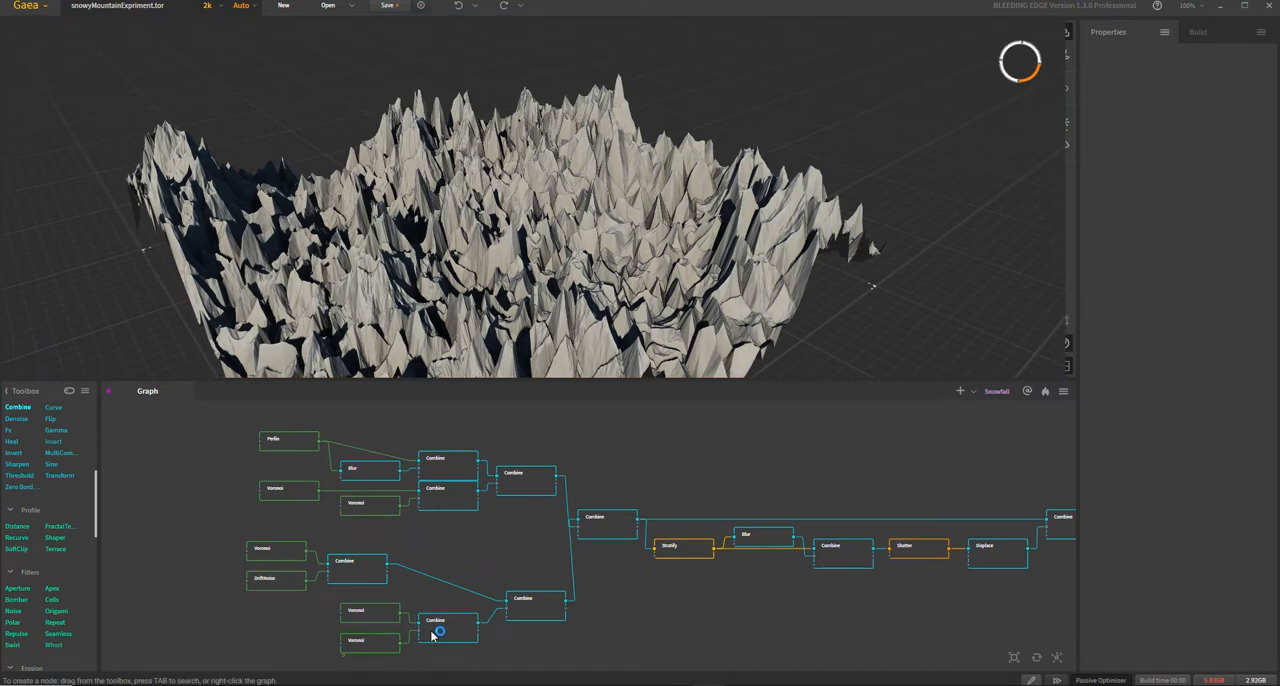
click(447, 620)
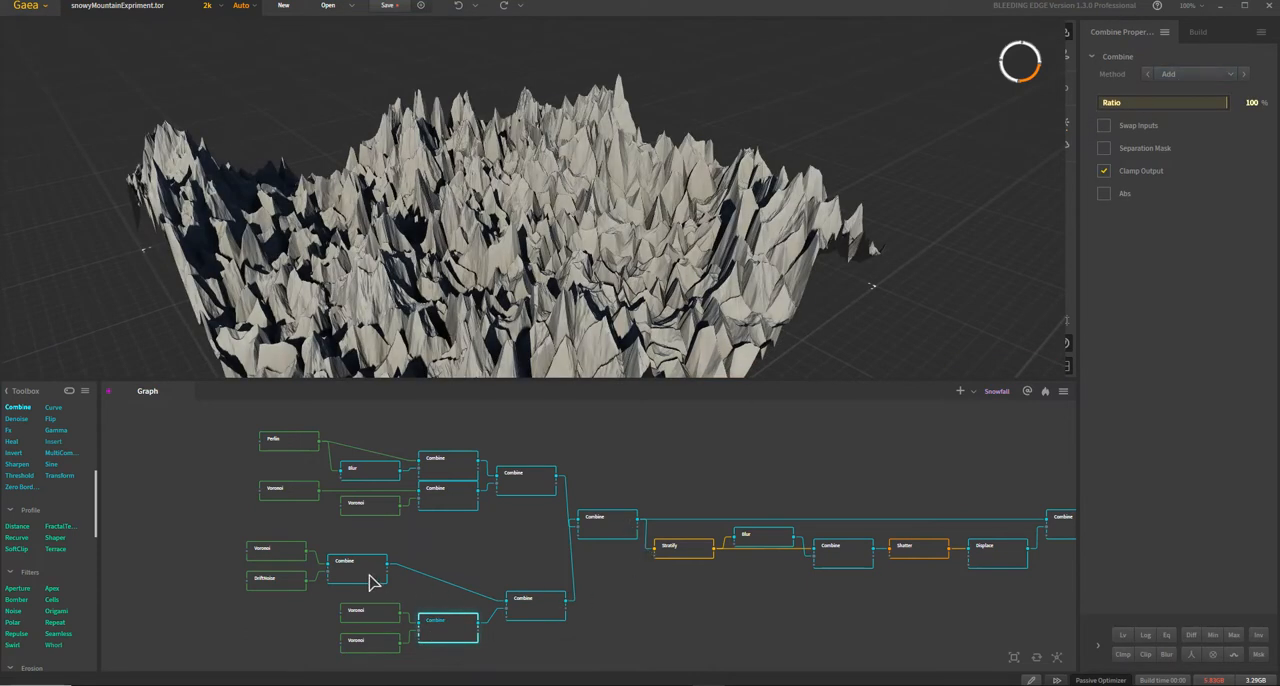
click(345, 560)
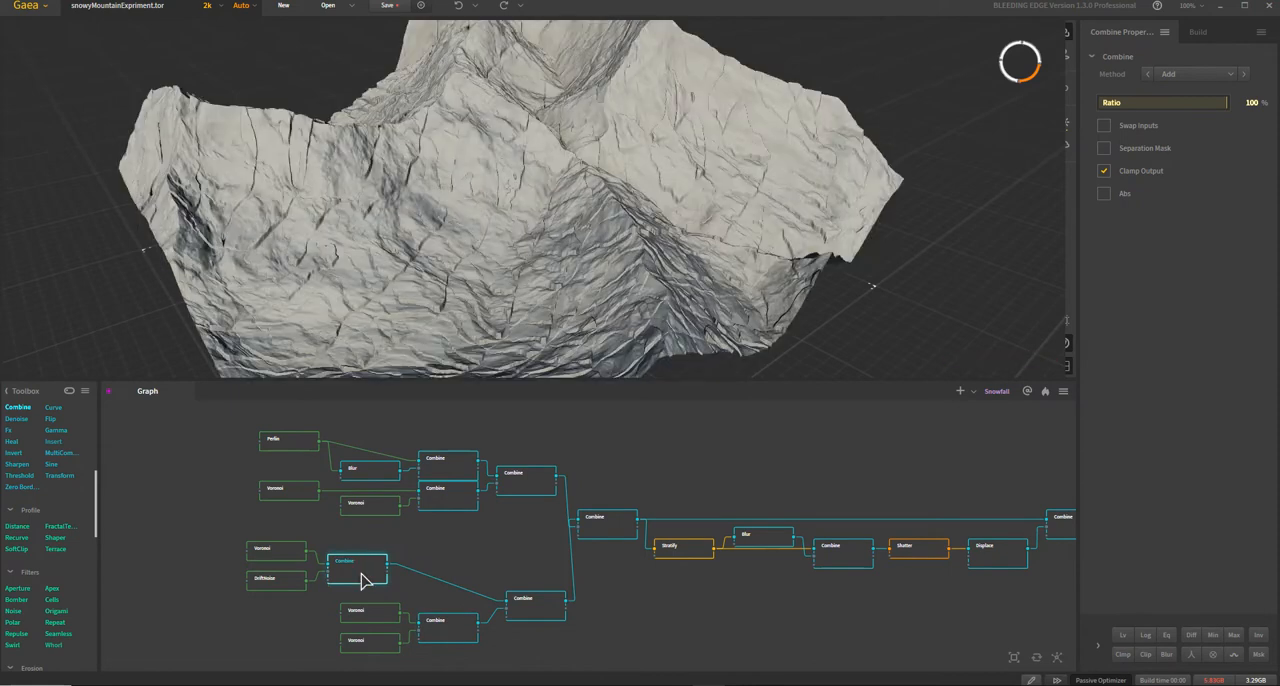
mouse_move(966, 278)
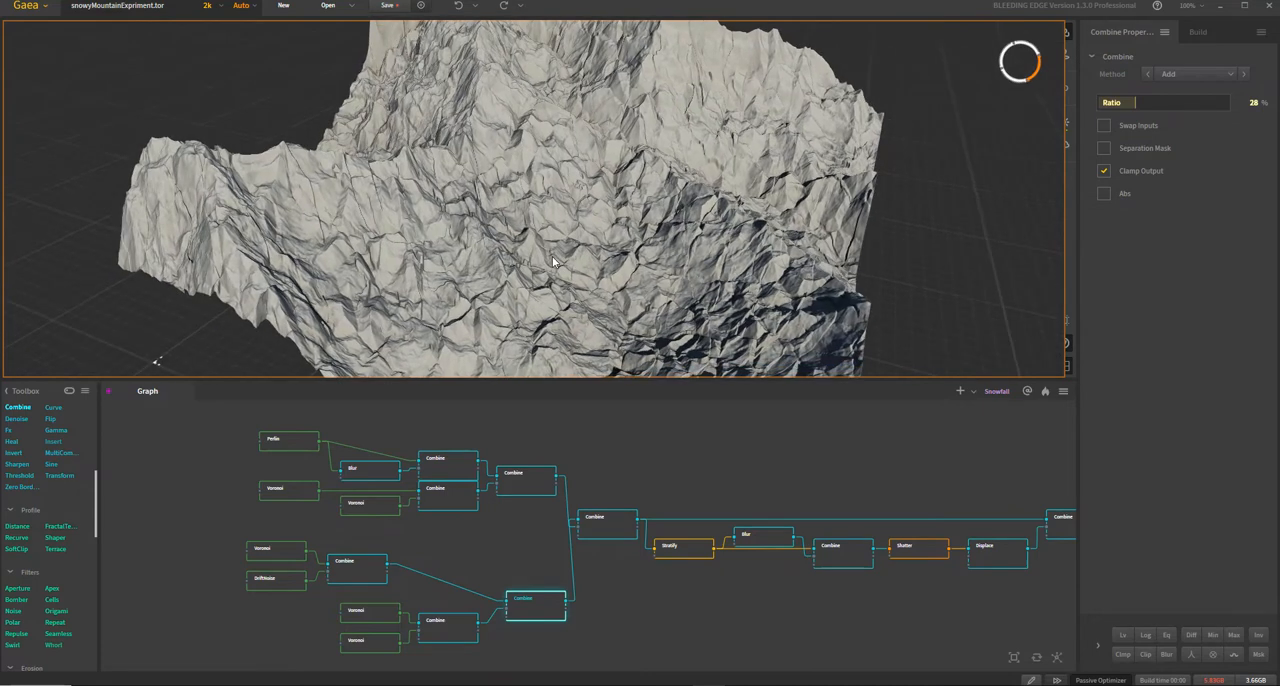
mouse_move(287, 457)
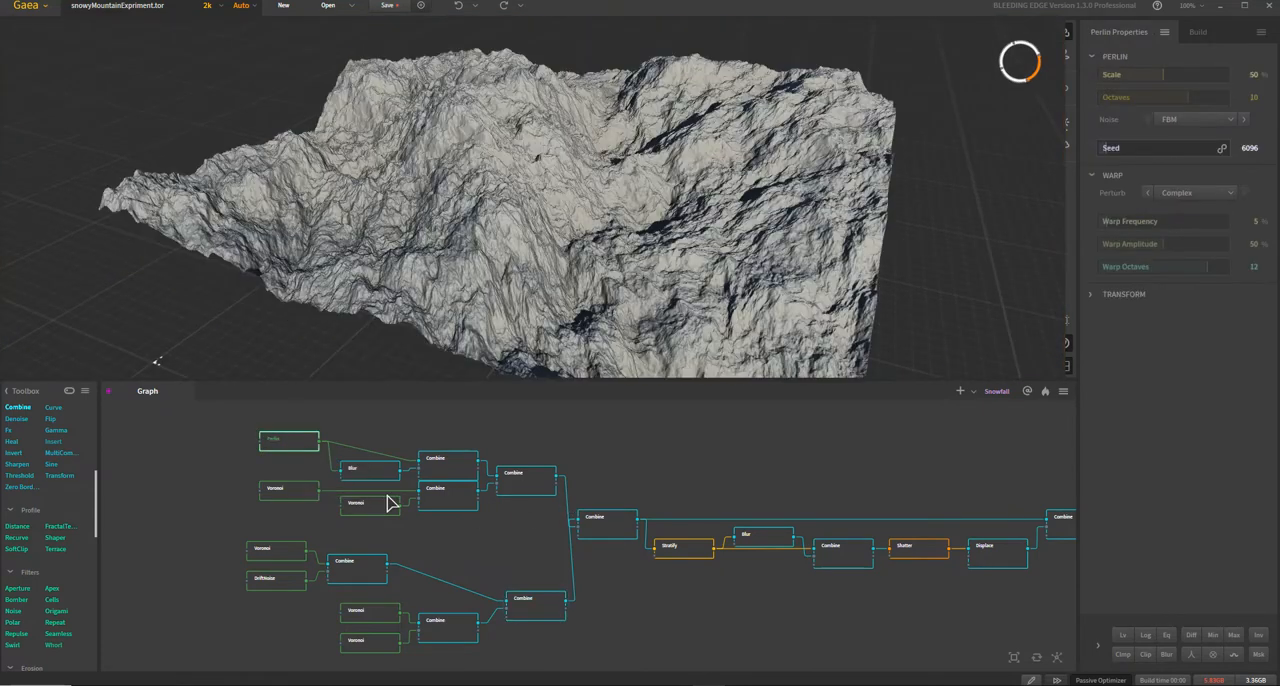
mouse_move(387, 477)
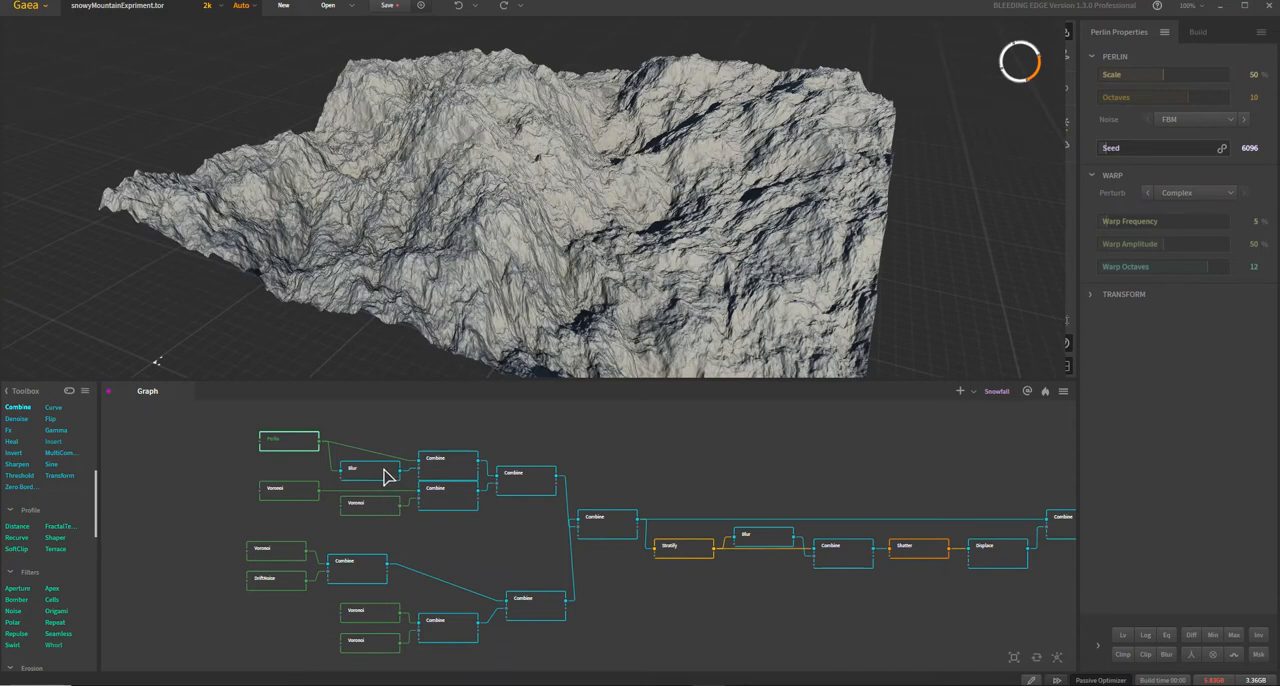
Step: Preview the blurred Perlin noise, the upper Combine, and the dual-cell Voronoi
click(355, 468)
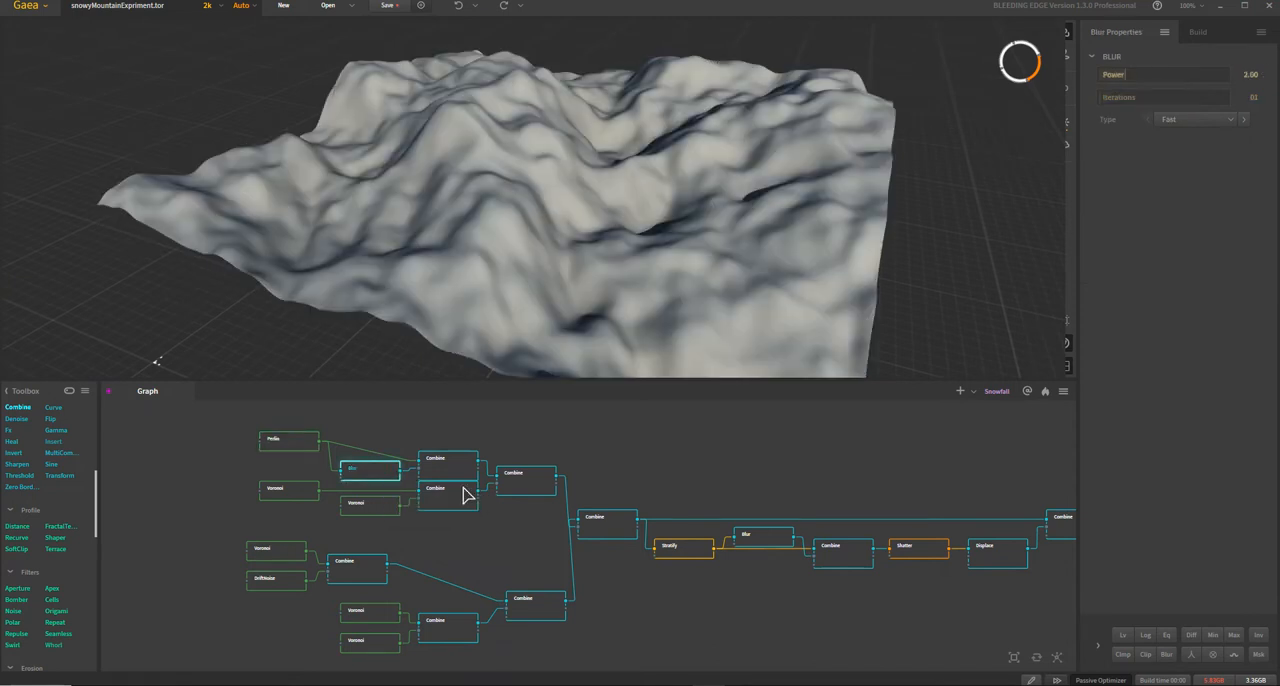
click(448, 463)
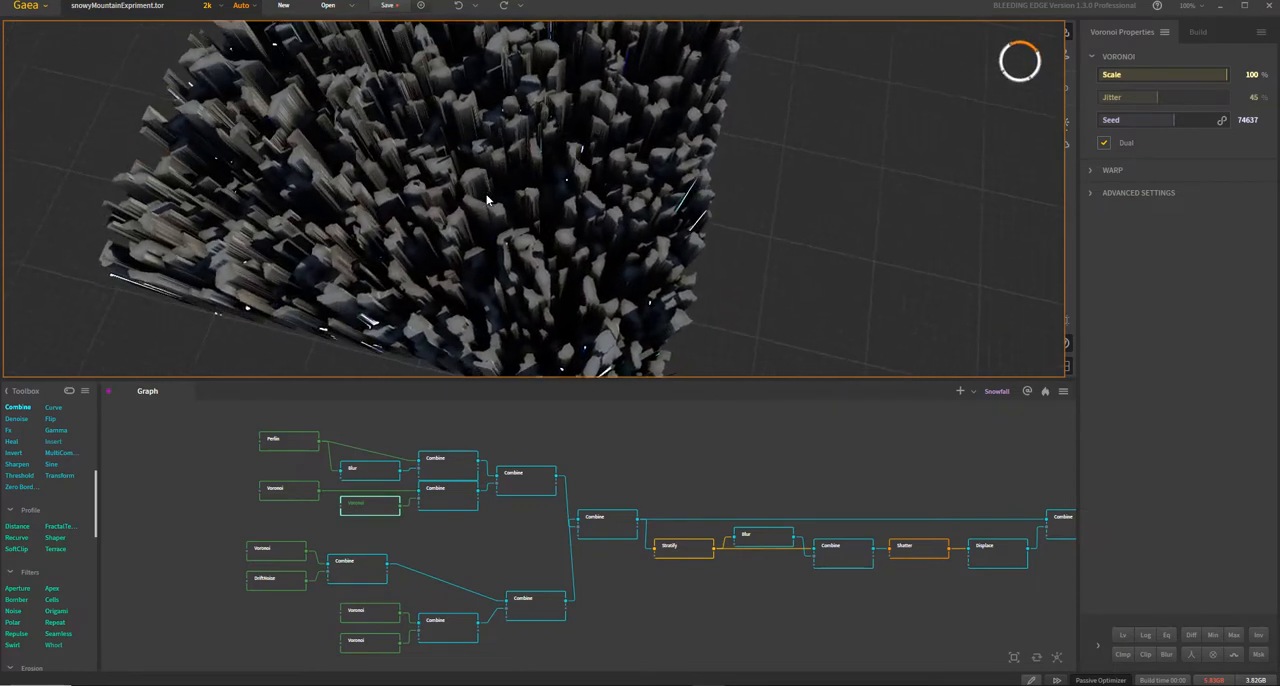
click(447, 490)
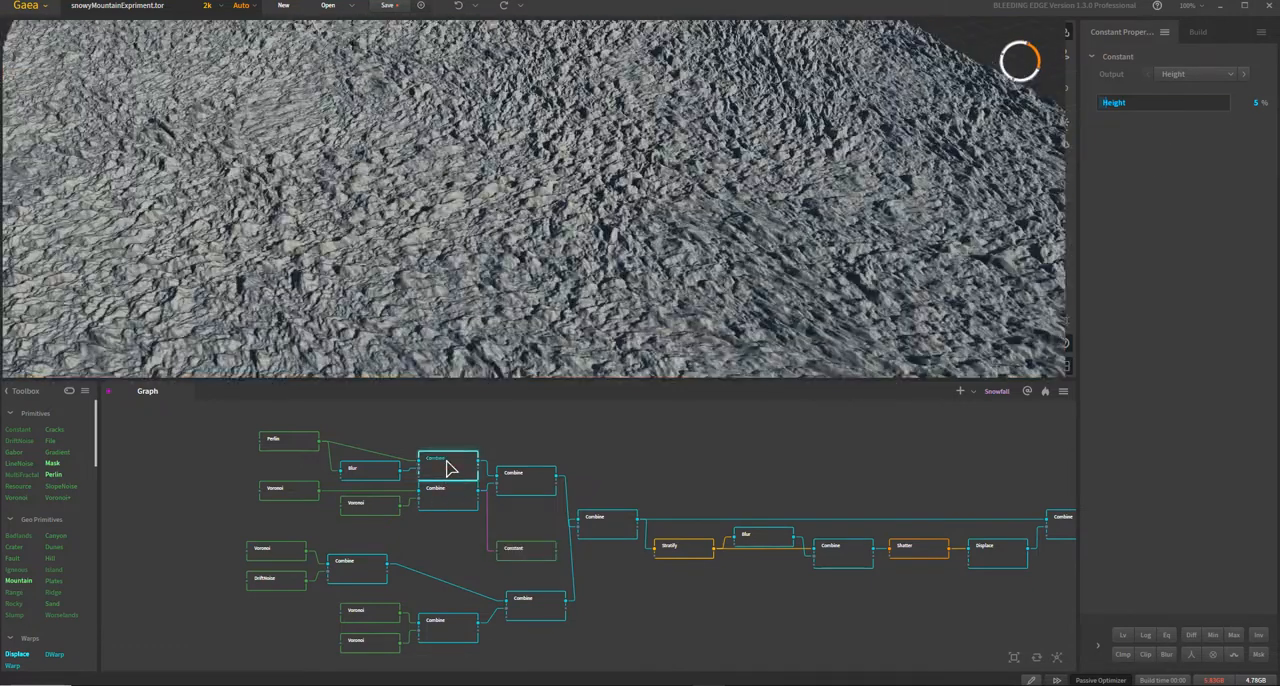
Step: Preview the upper Combine now fed by the 5% height Constant
click(447, 463)
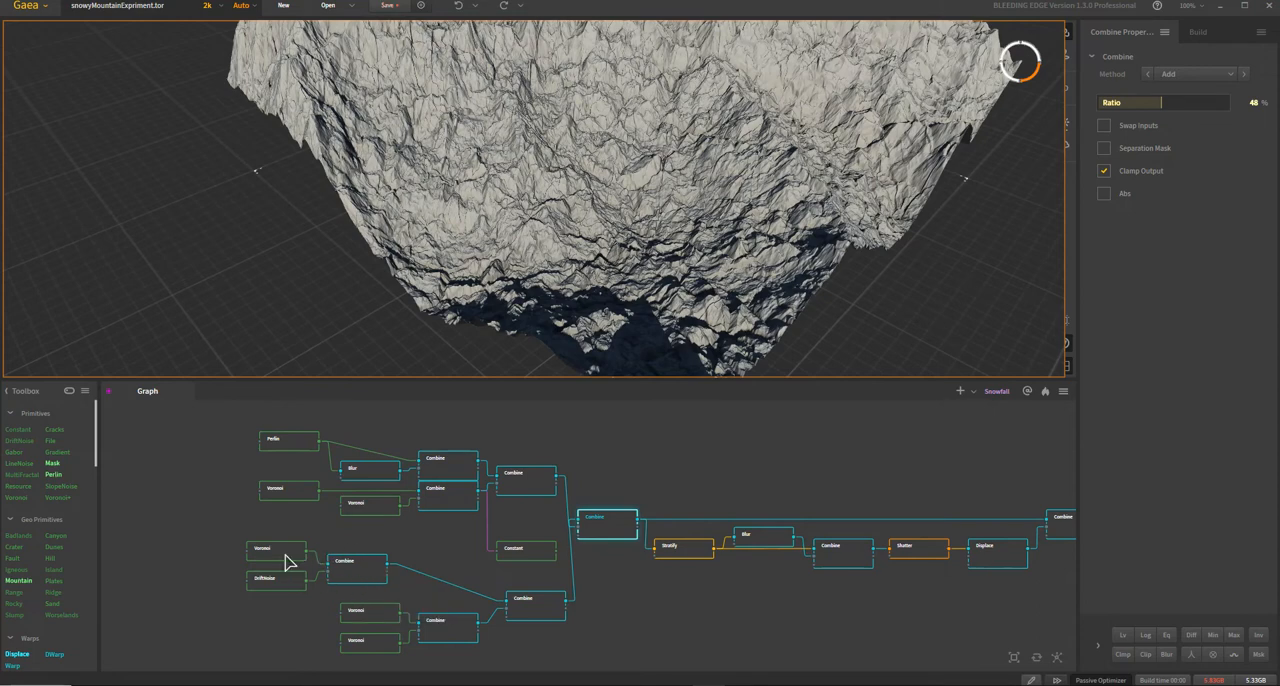
mouse_move(430, 638)
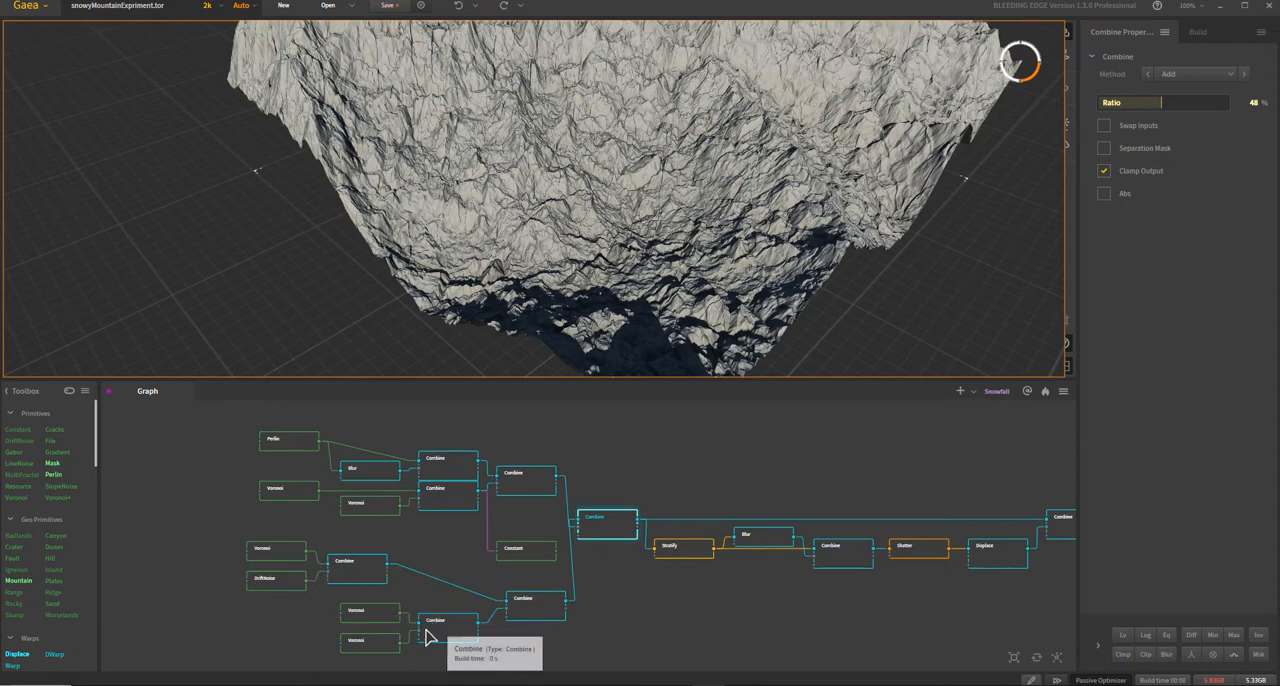
mouse_move(655, 245)
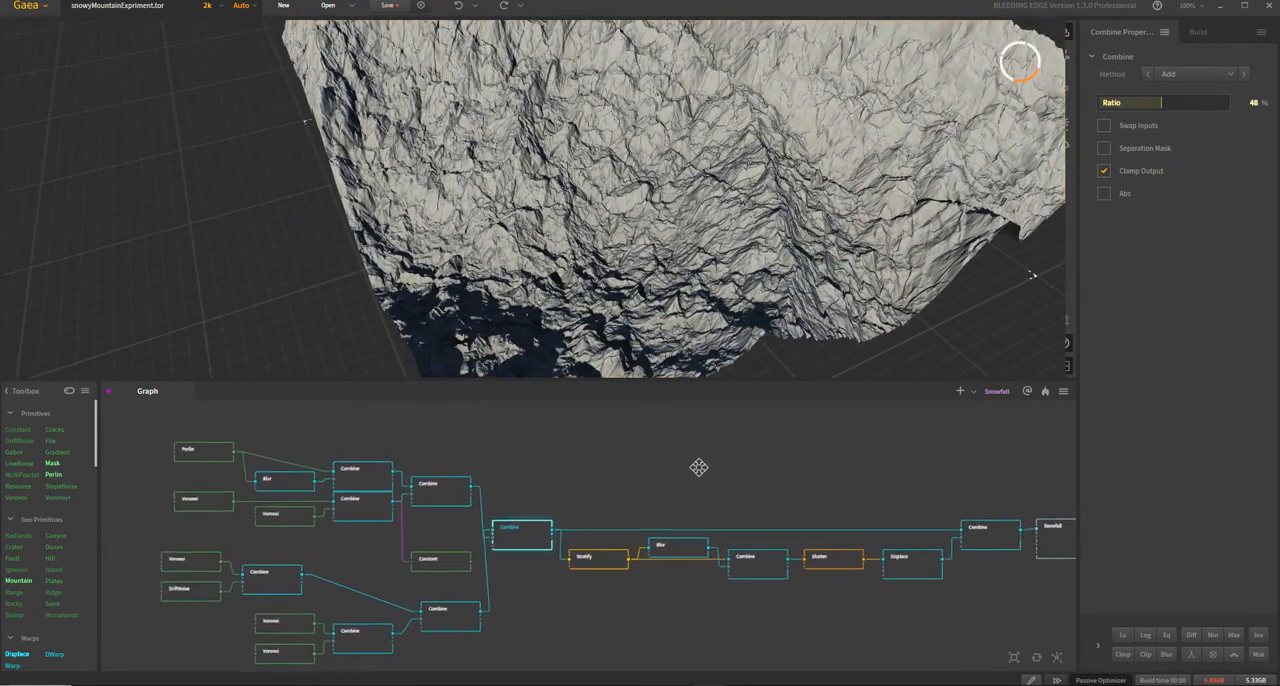
Step: Pan to the Snowfall end of the graph and preview the terraced Stratify output
drag(698, 467, 446, 547)
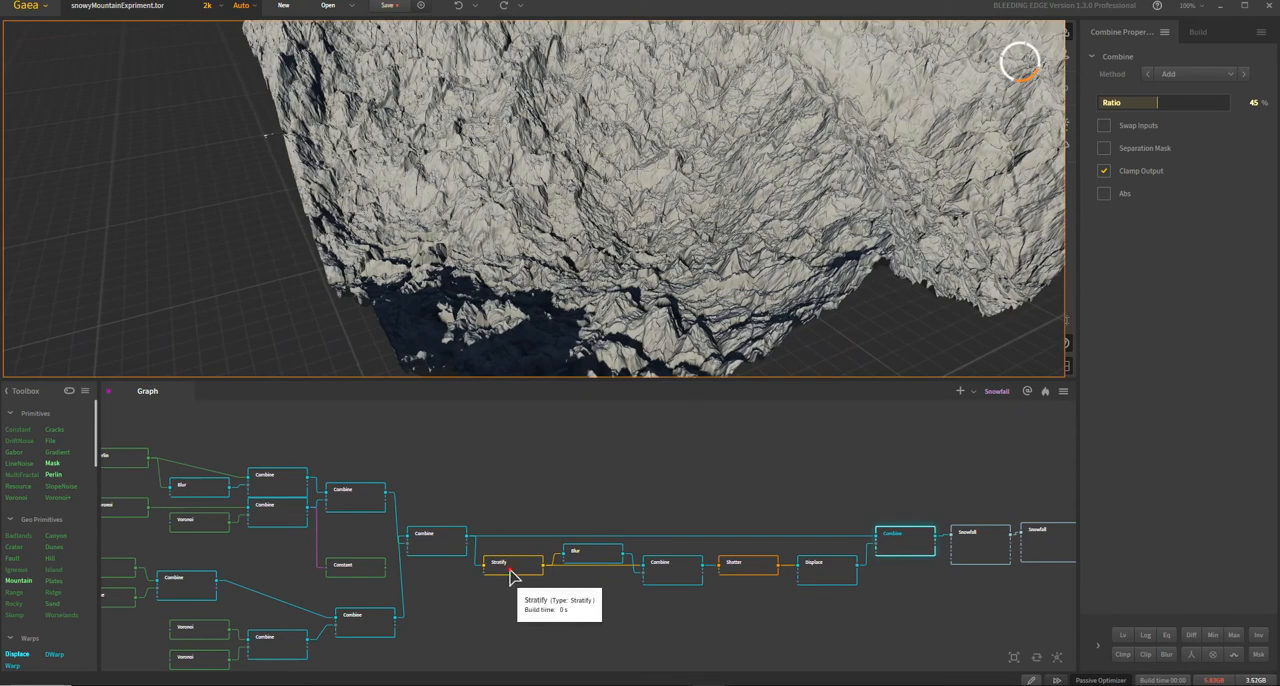
click(513, 562)
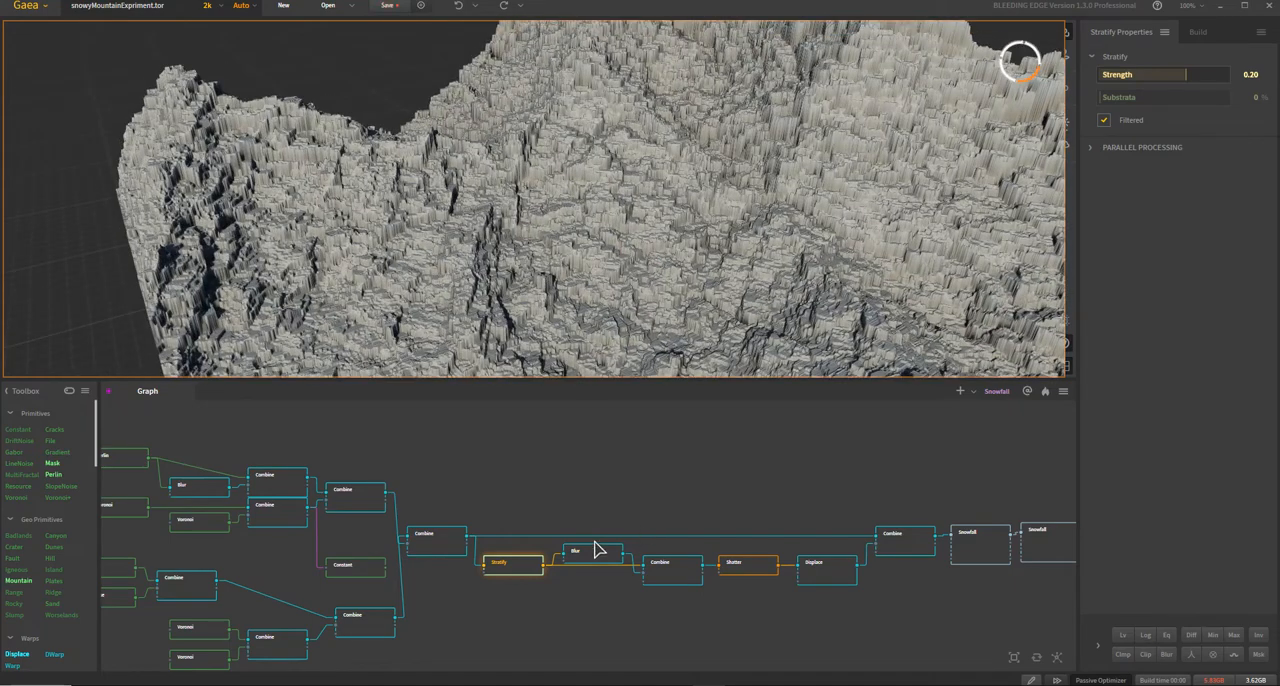
mouse_move(595, 555)
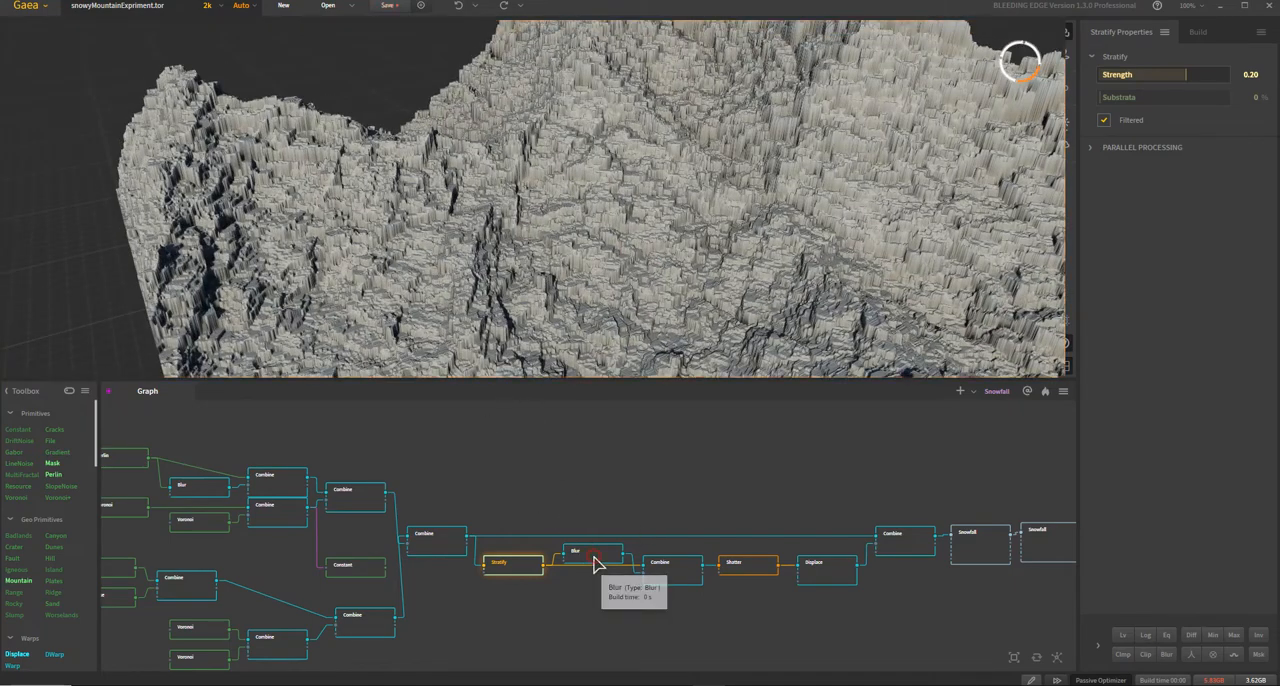
Step: Preview the Blur output, the Difference Combine, and then the Shatter node
click(592, 551)
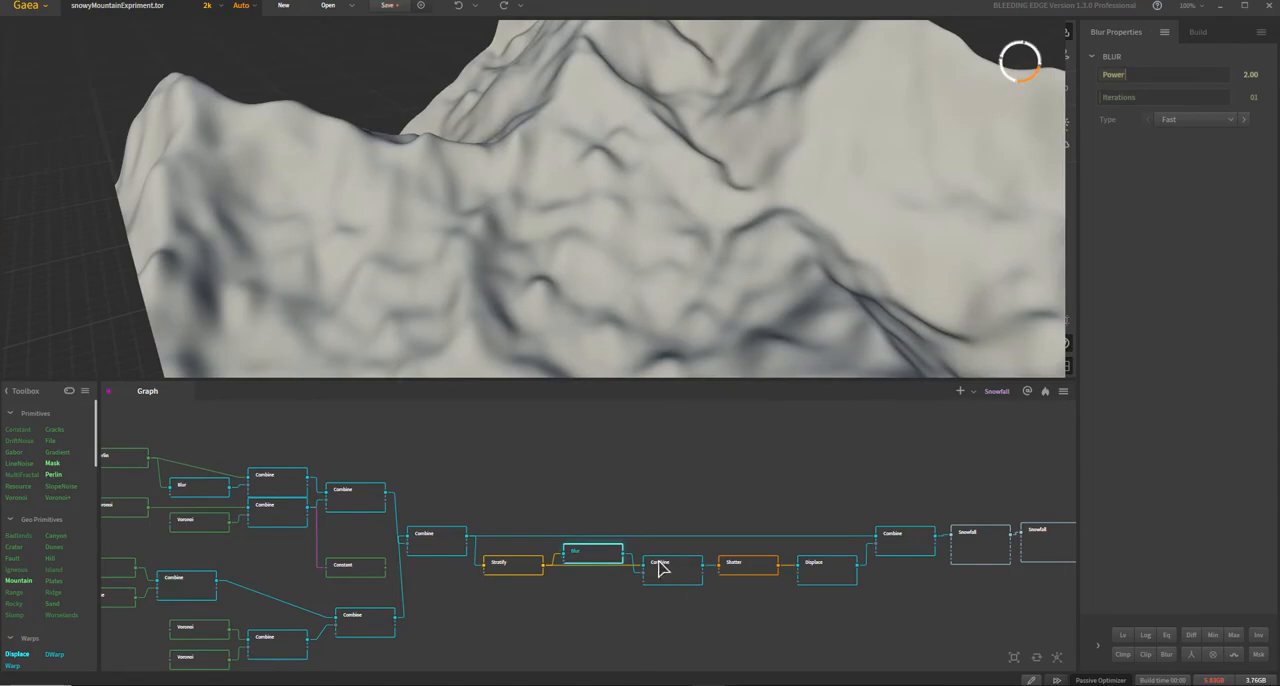
click(660, 568)
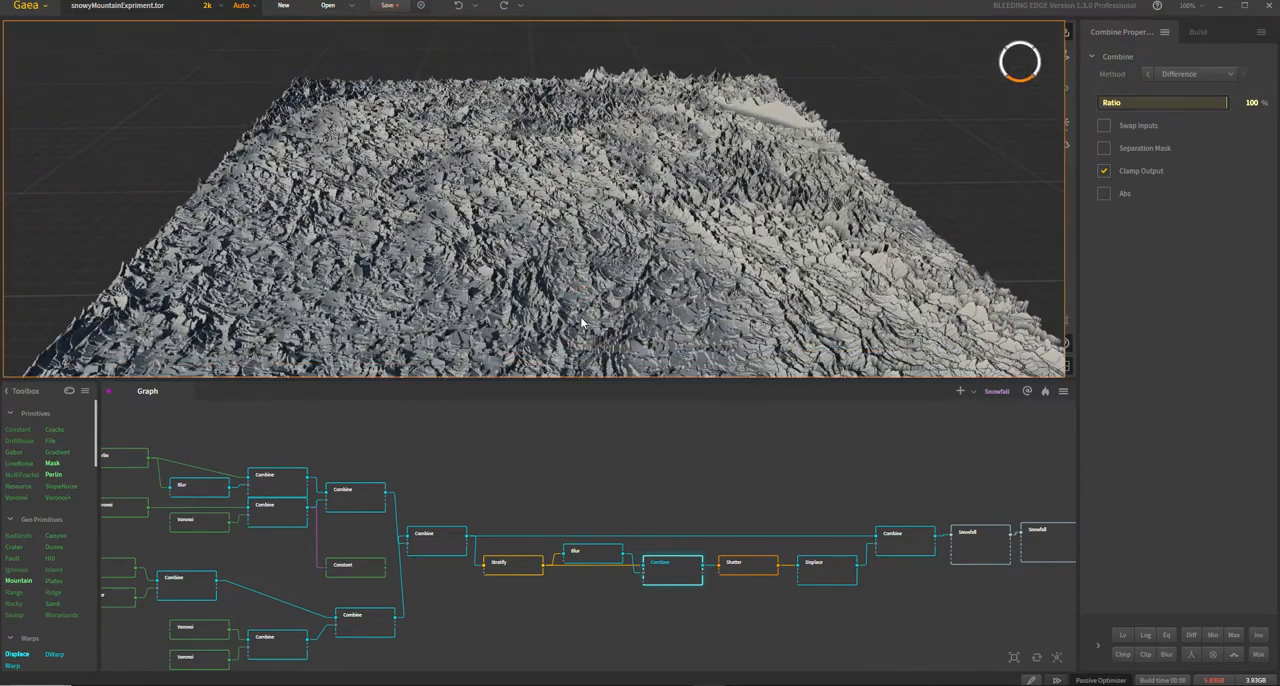
click(733, 562)
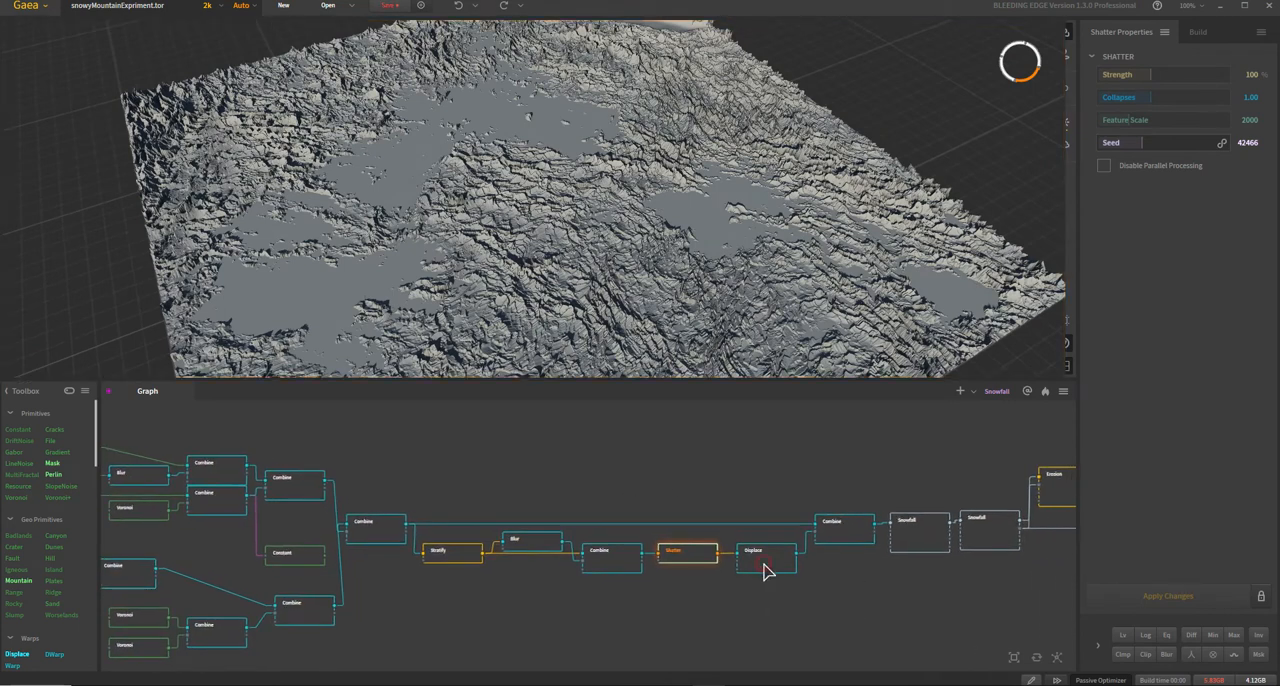
Step: Preview Displace and its following 45% Add Combine, panning and orbiting the jagged rock
click(764, 550)
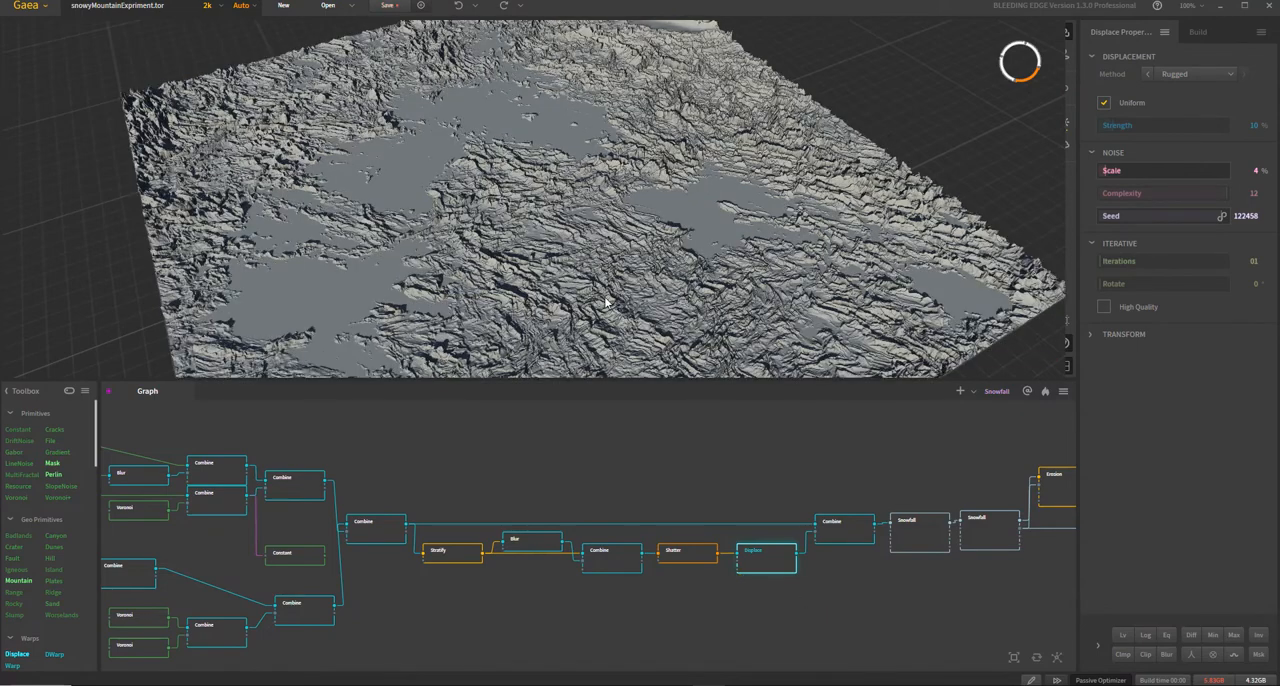
click(845, 524)
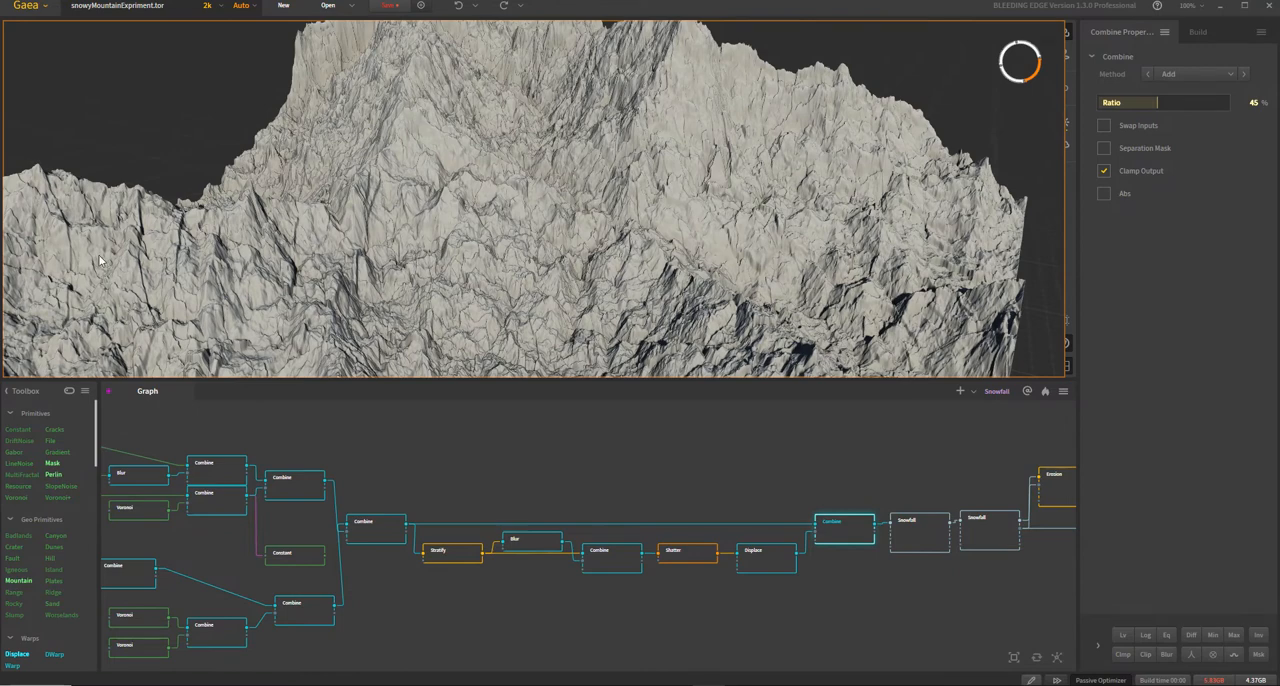
mouse_move(375, 537)
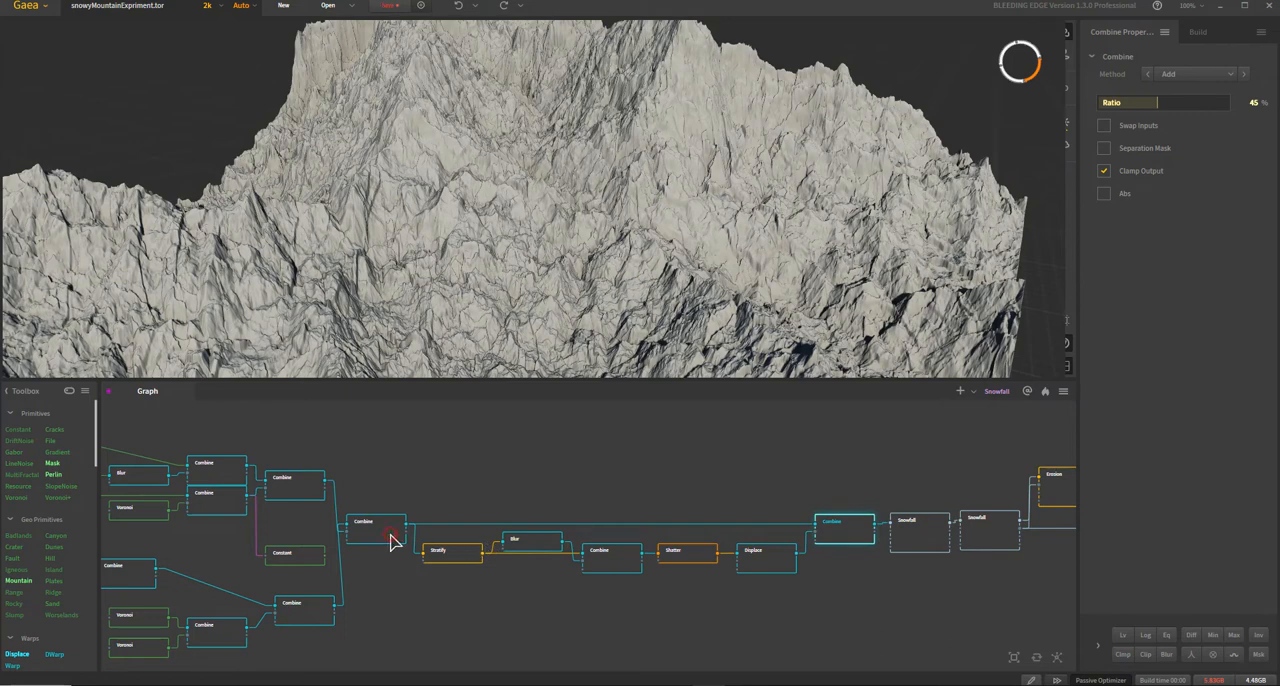
mouse_move(725, 131)
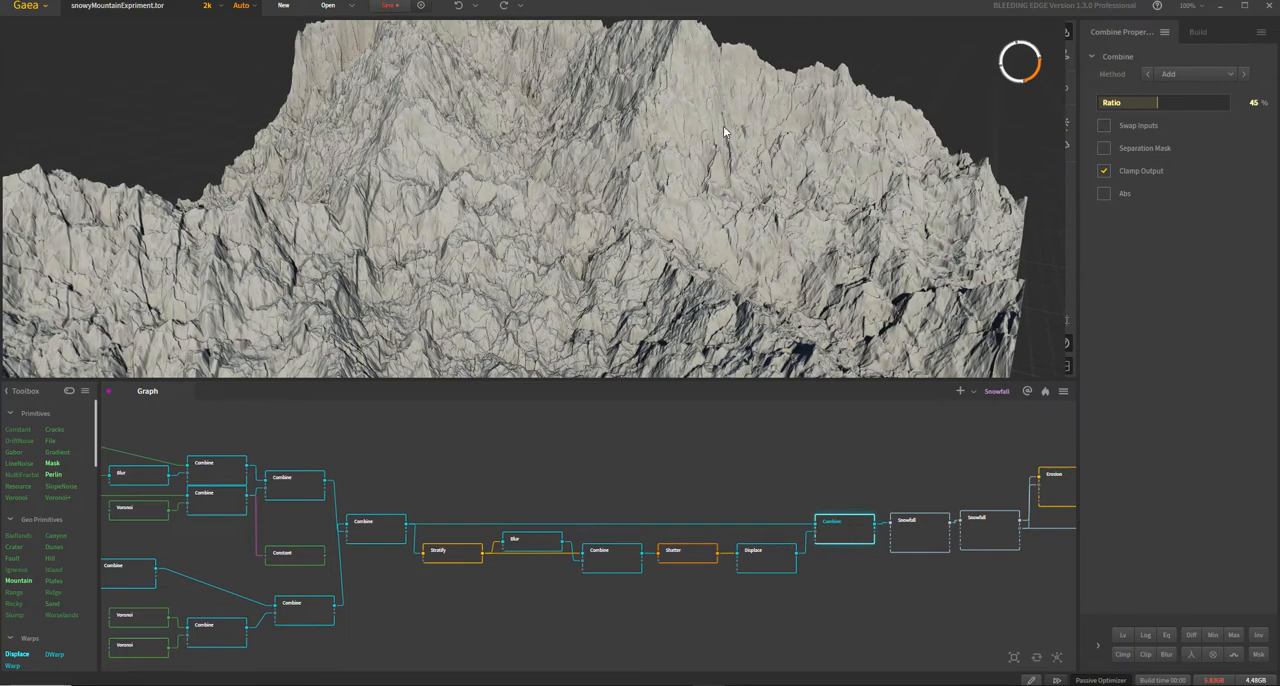
mouse_move(127, 217)
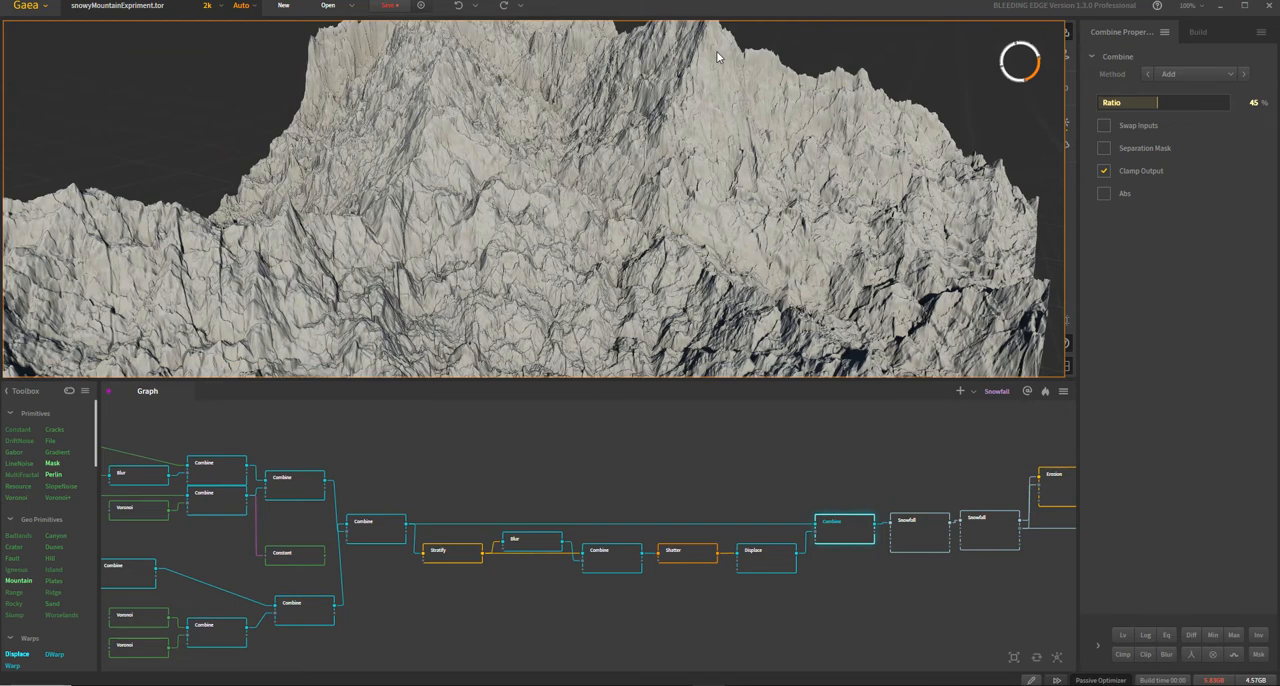
mouse_move(723, 121)
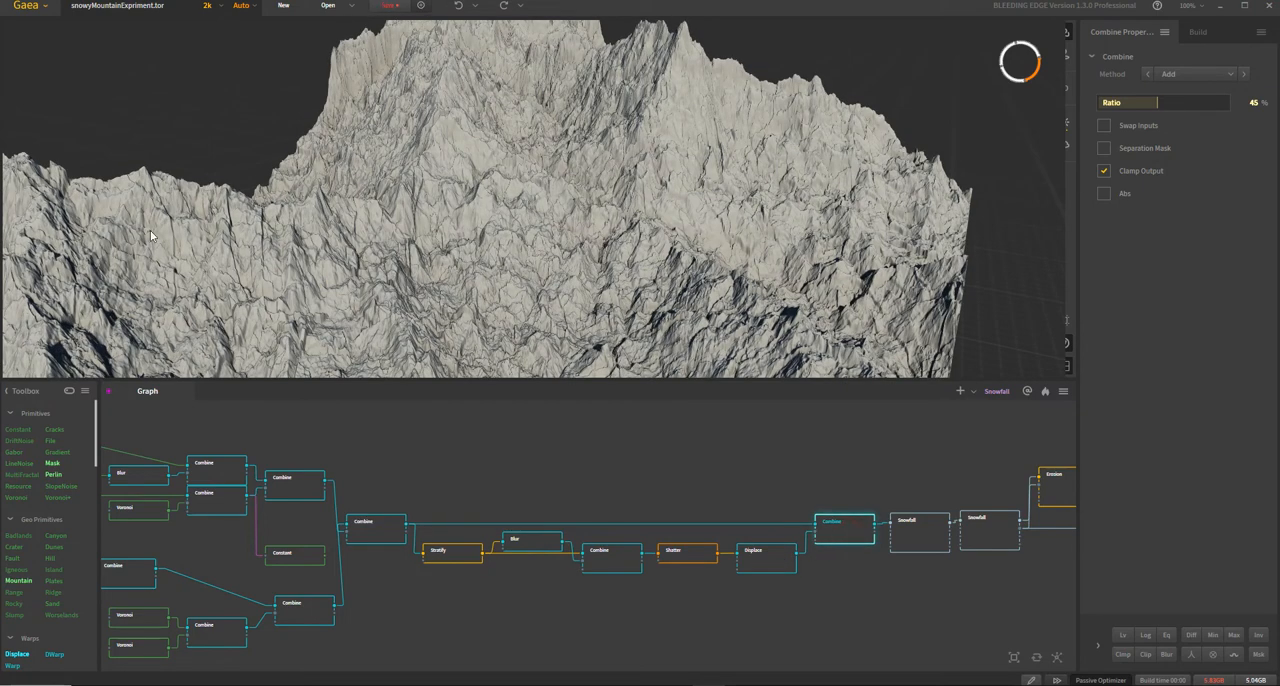
mouse_move(625, 420)
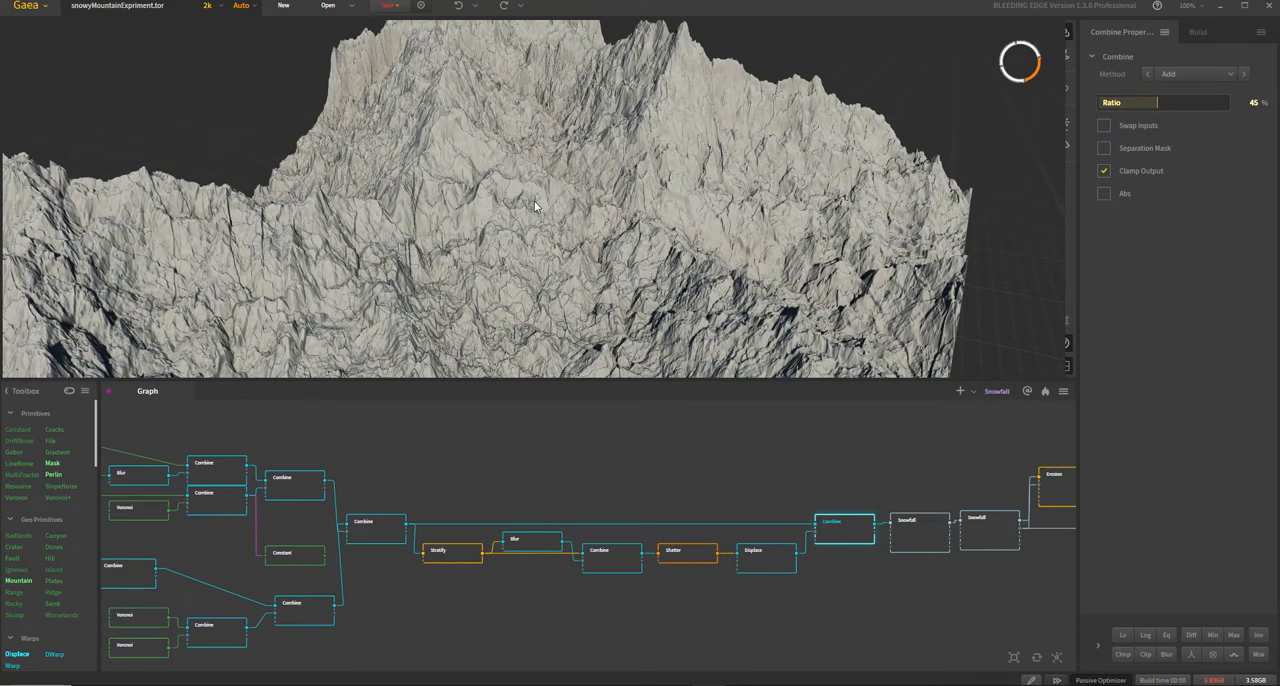
mouse_move(639, 129)
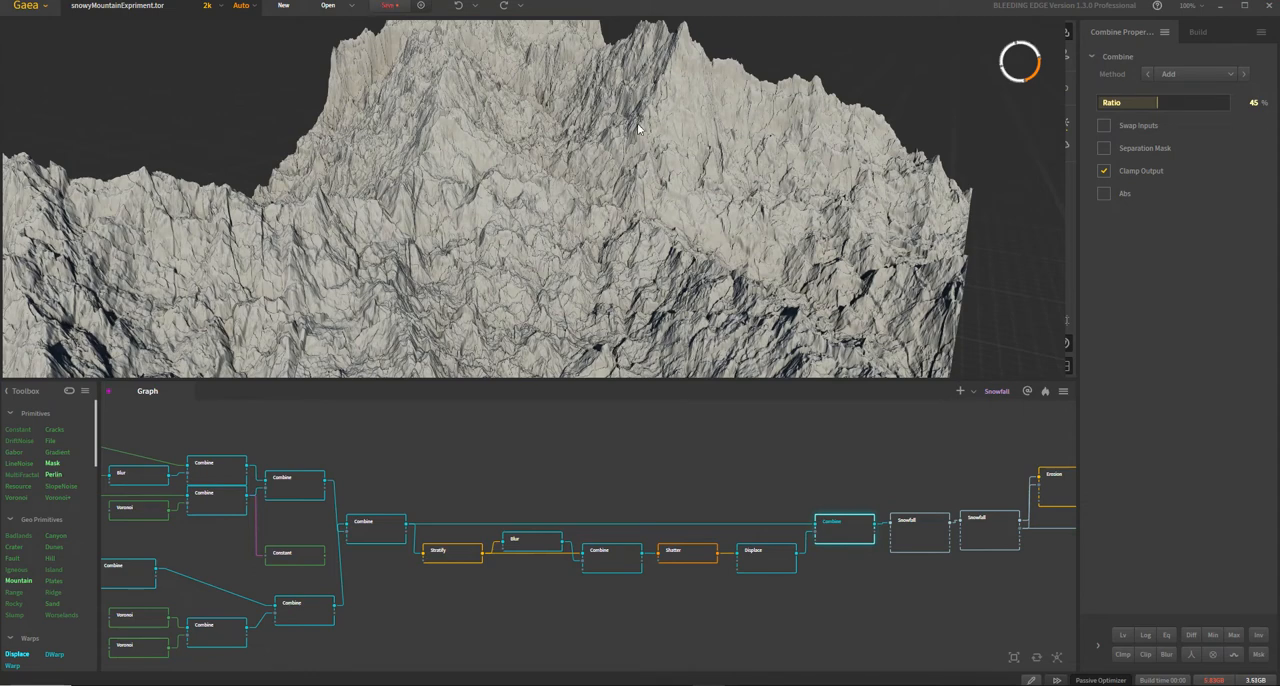
mouse_move(733, 72)
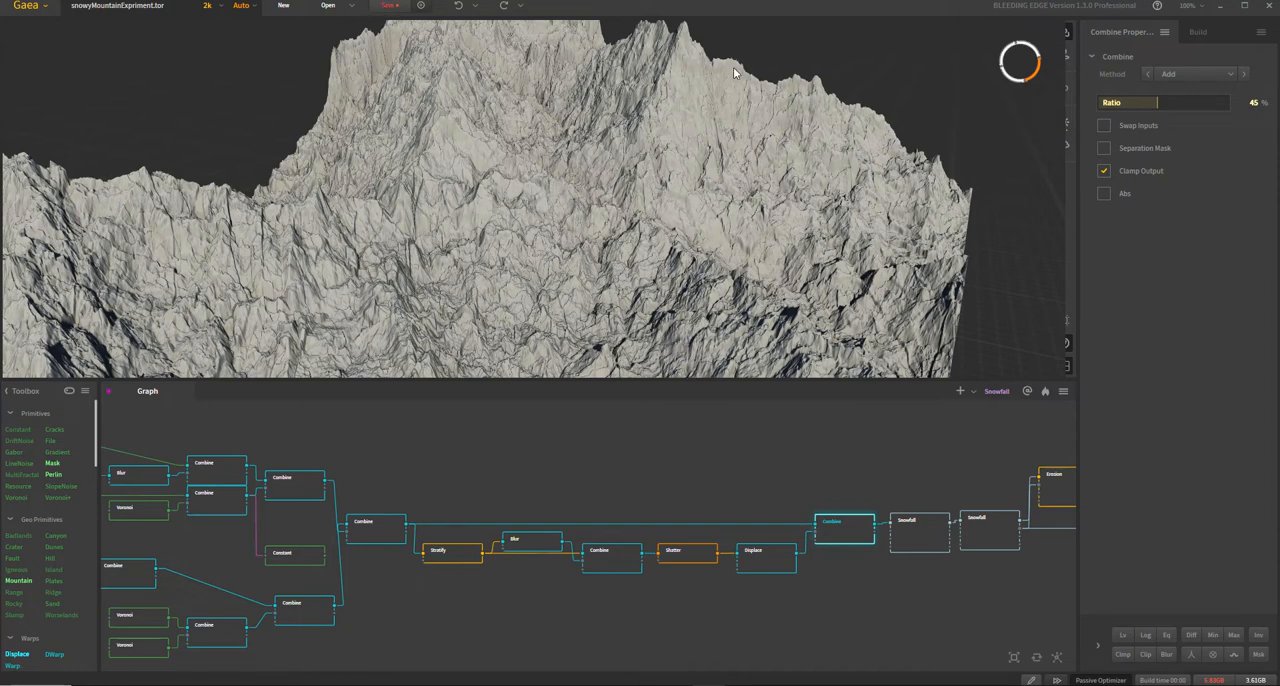
mouse_move(564, 220)
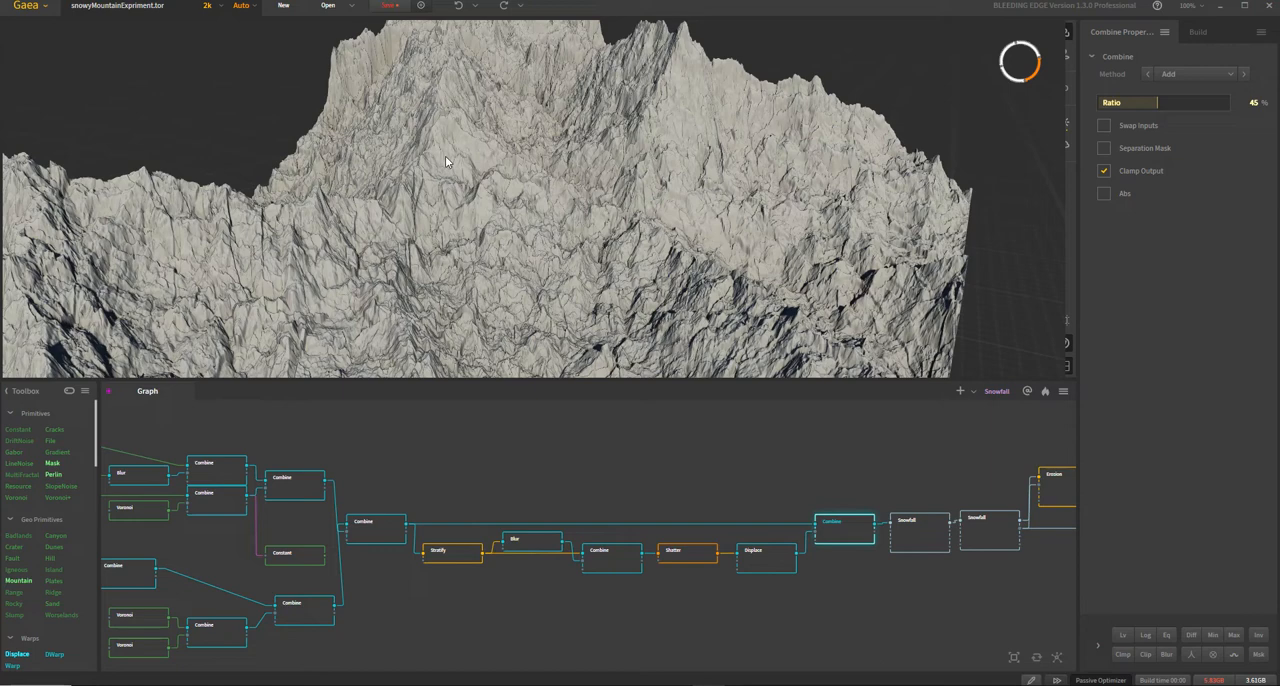
mouse_move(492, 214)
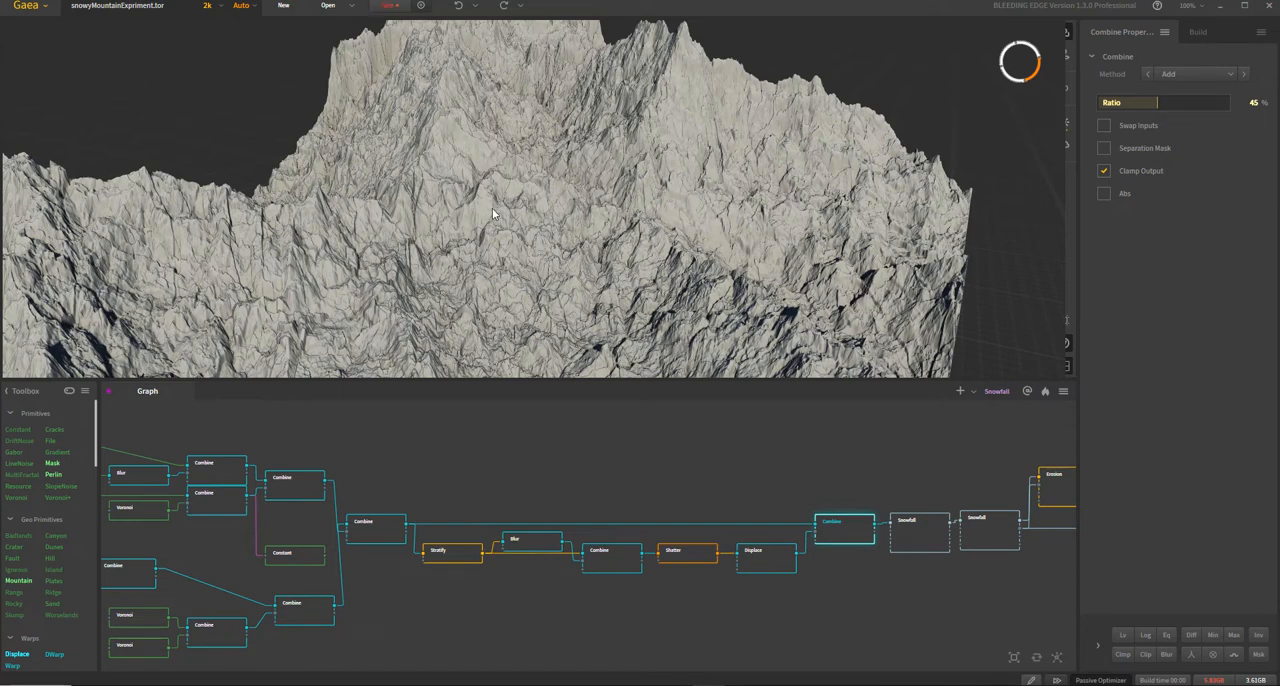
drag(490, 213, 723, 470)
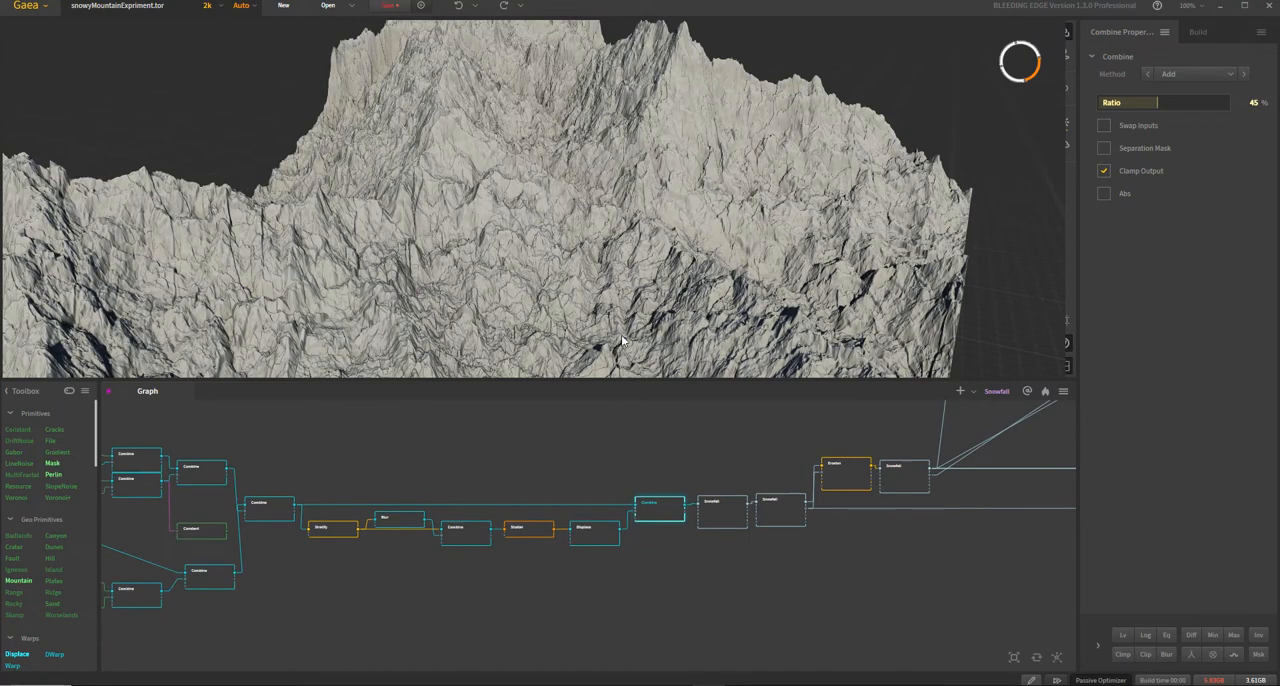
mouse_move(790, 513)
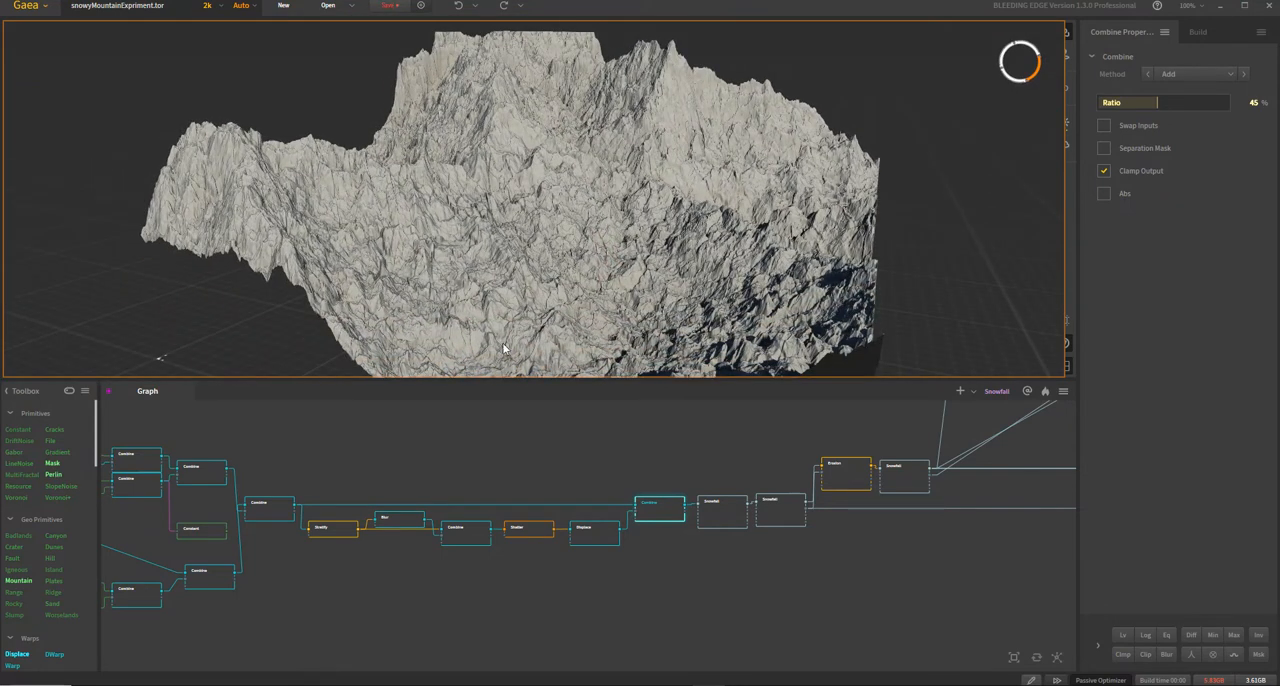
drag(505, 348, 220, 162)
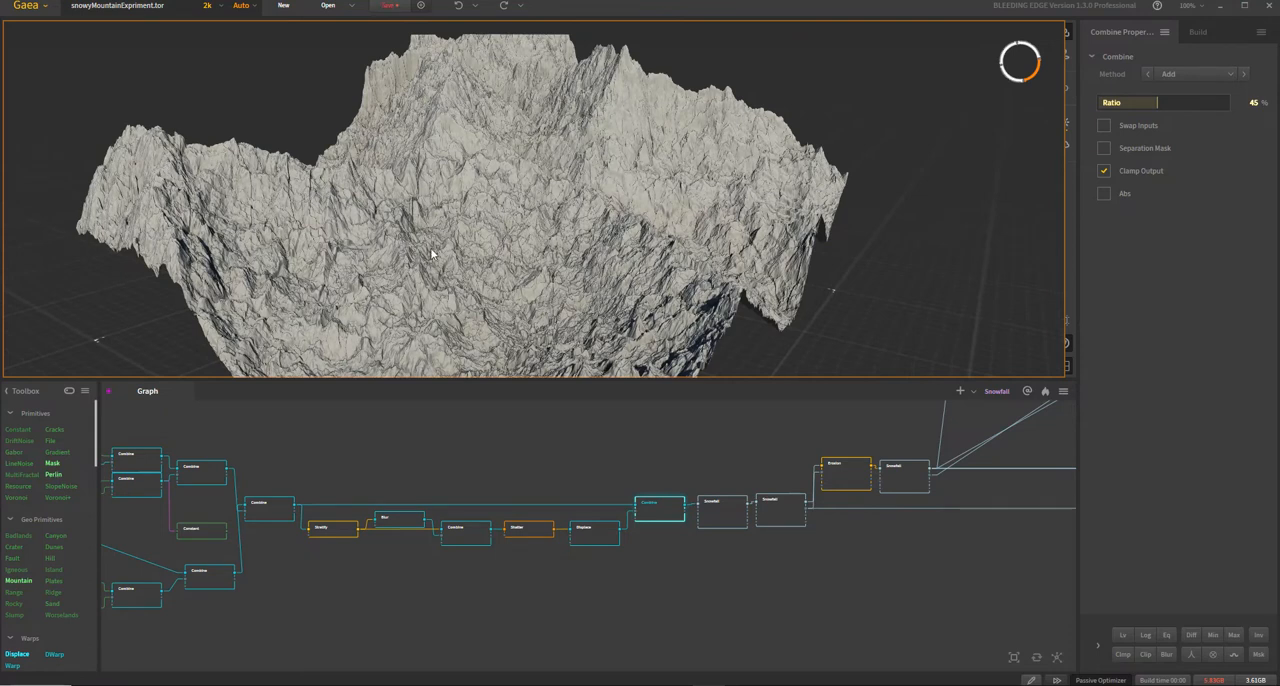
mouse_move(676, 539)
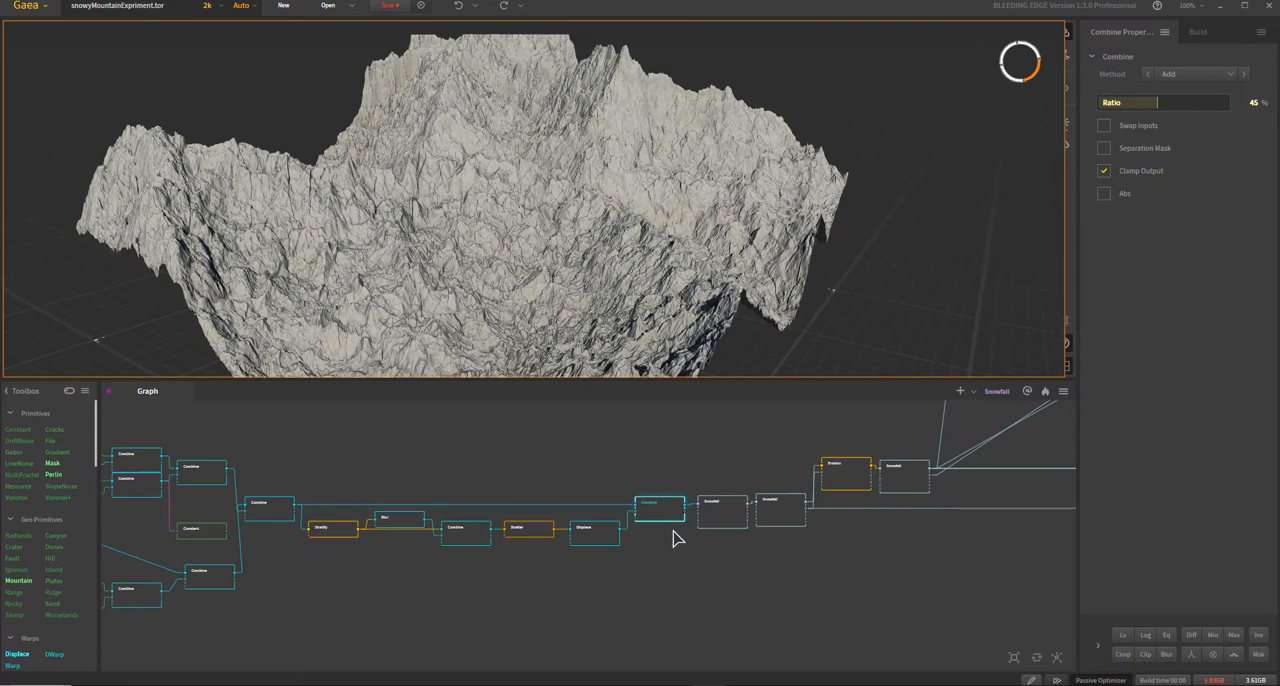
Step: Preview snow on the rocky terrain and reveal the Snowfall Scale settings
click(722, 510)
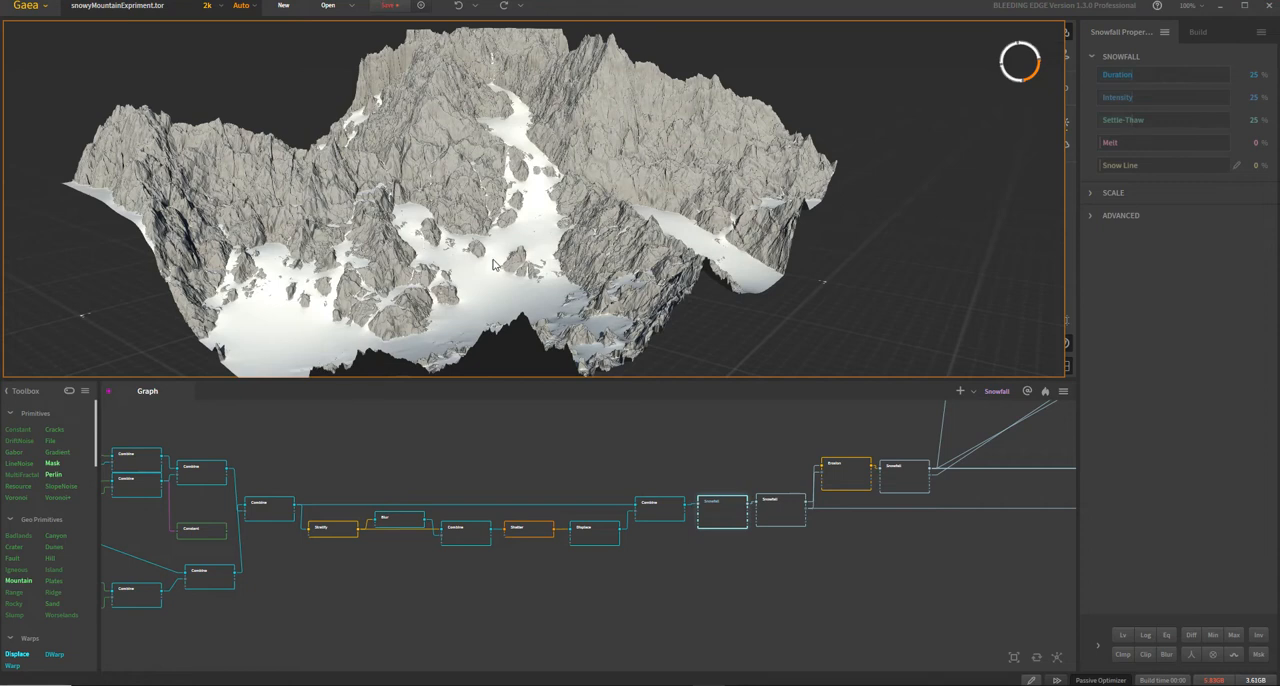
mouse_move(513, 286)
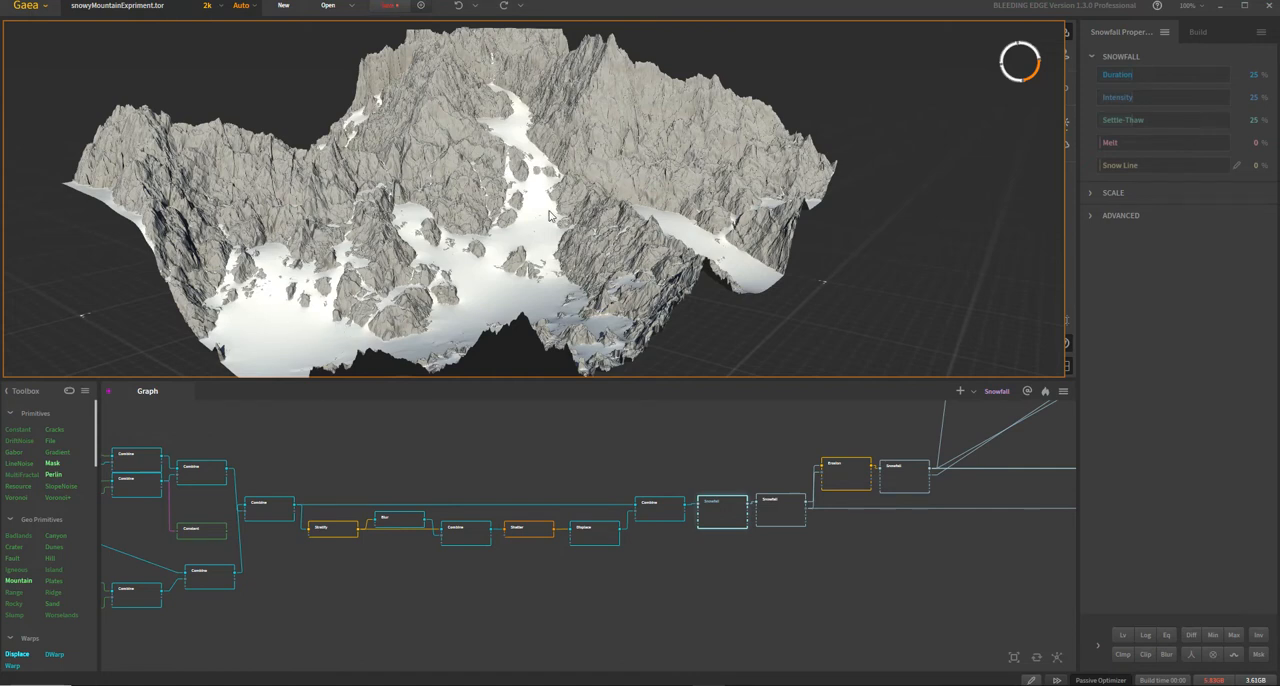
mouse_move(783, 513)
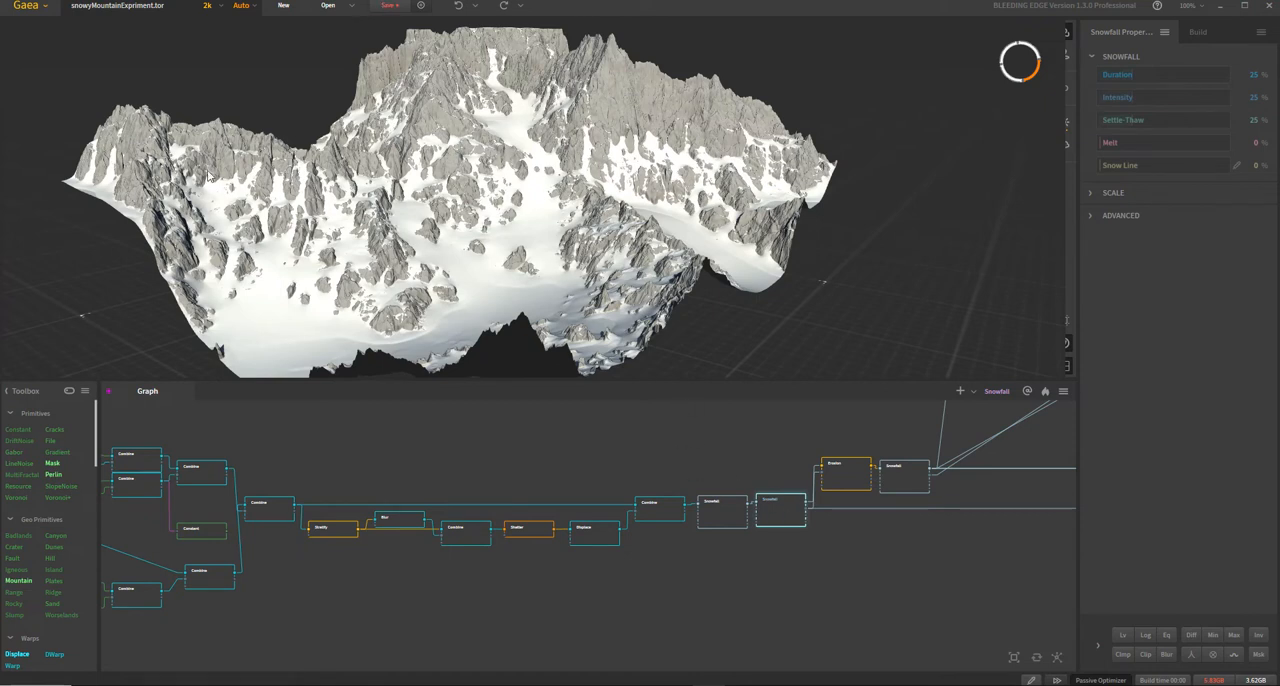
mouse_move(1097, 205)
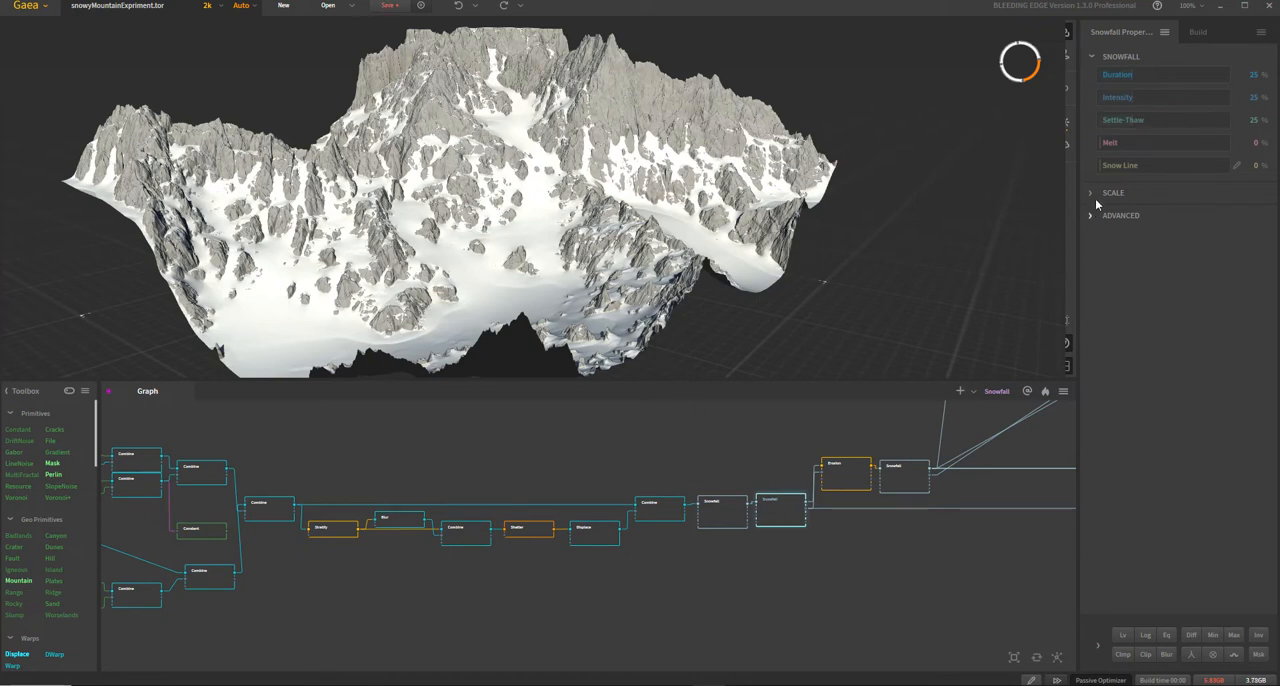
click(1113, 192)
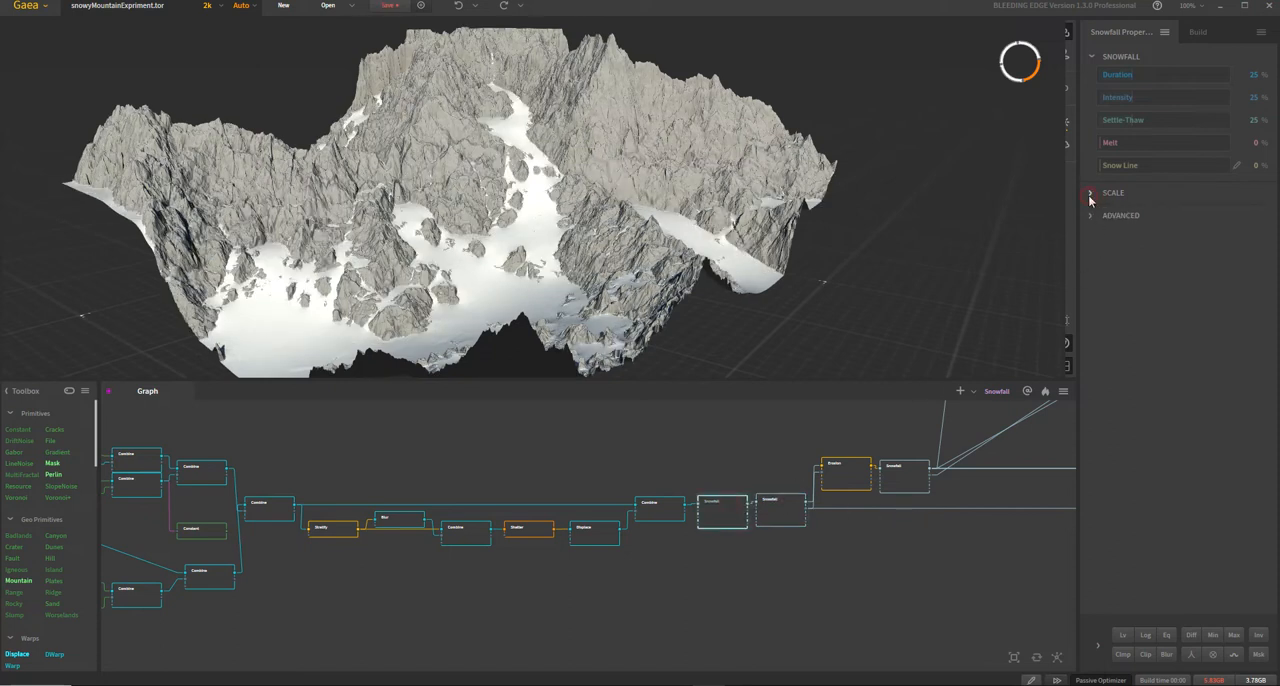
click(1090, 192)
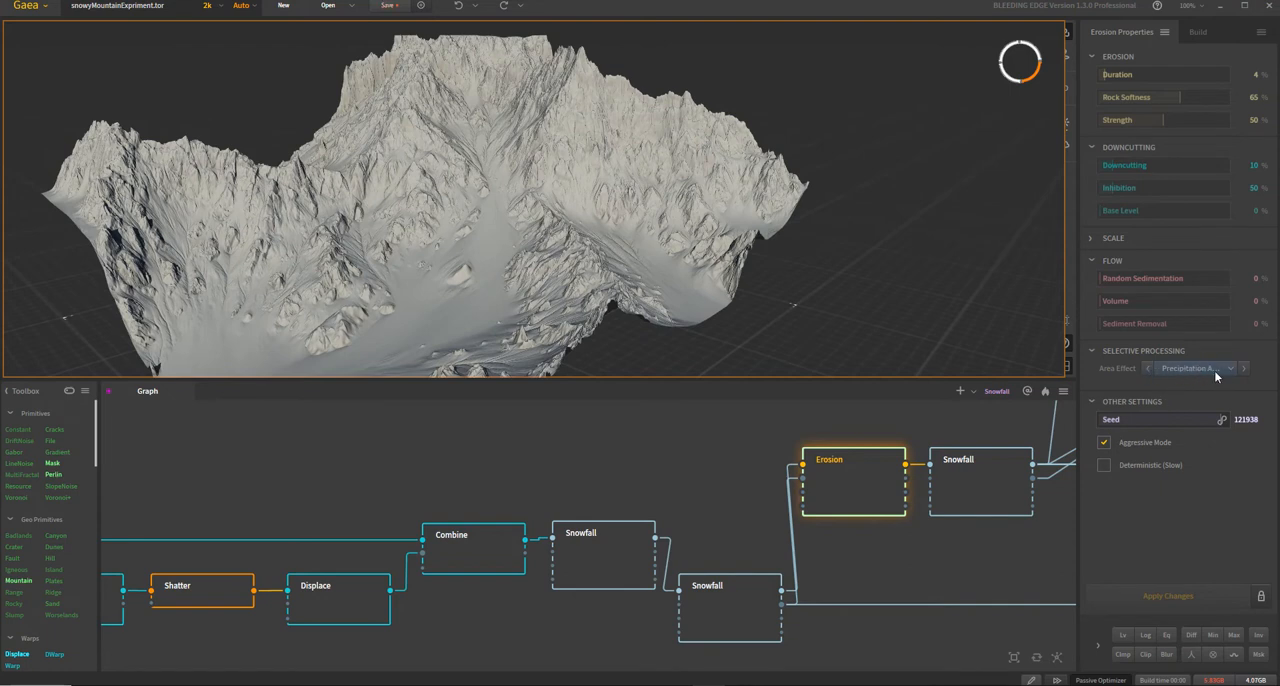
mouse_move(501, 318)
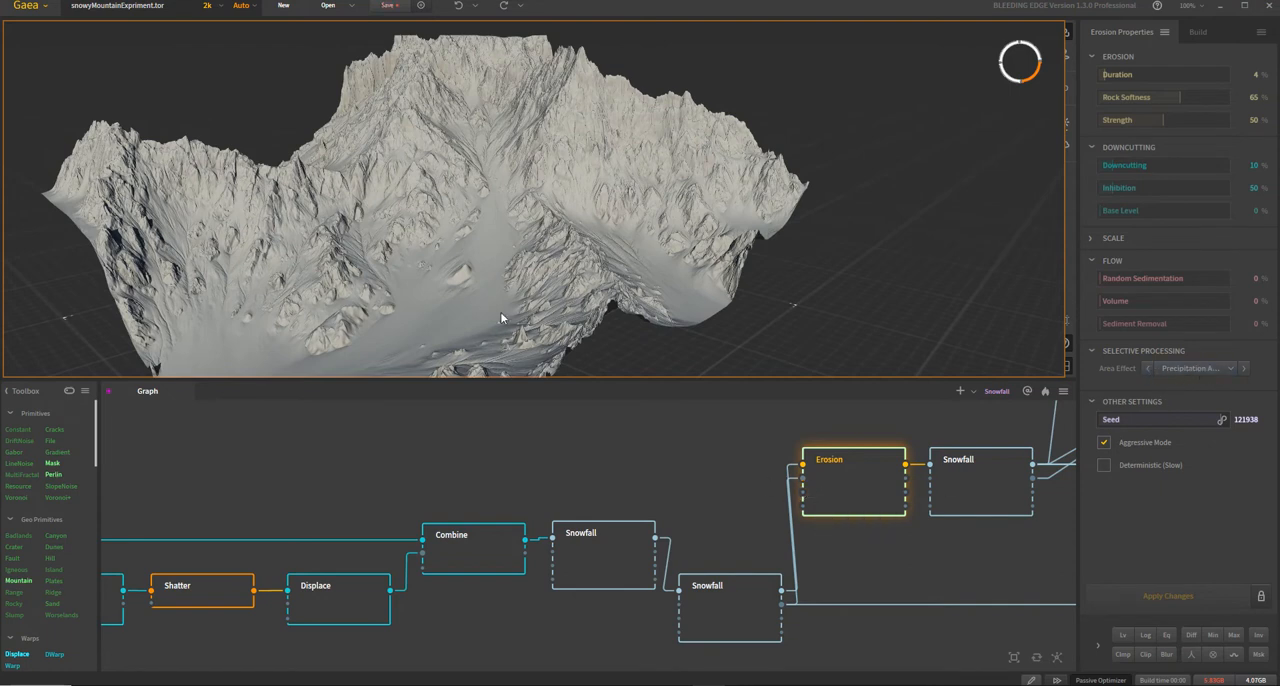
mouse_move(169, 222)
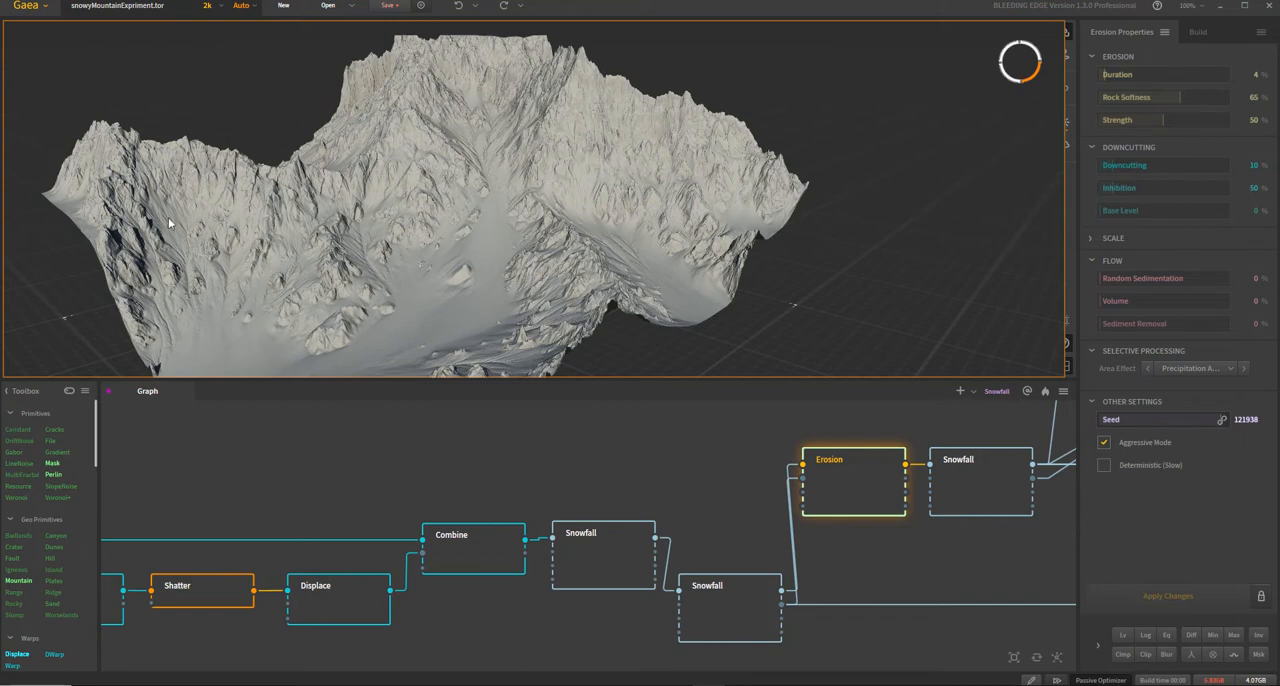
mouse_move(590, 87)
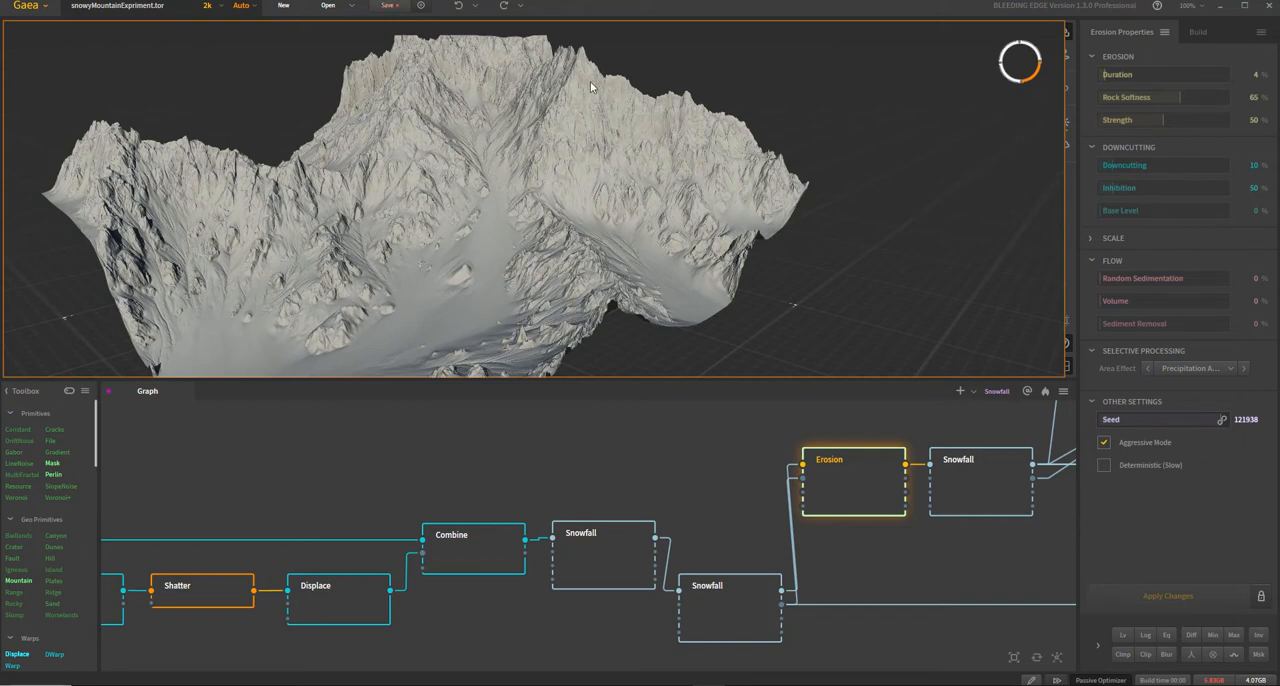
mouse_move(153, 172)
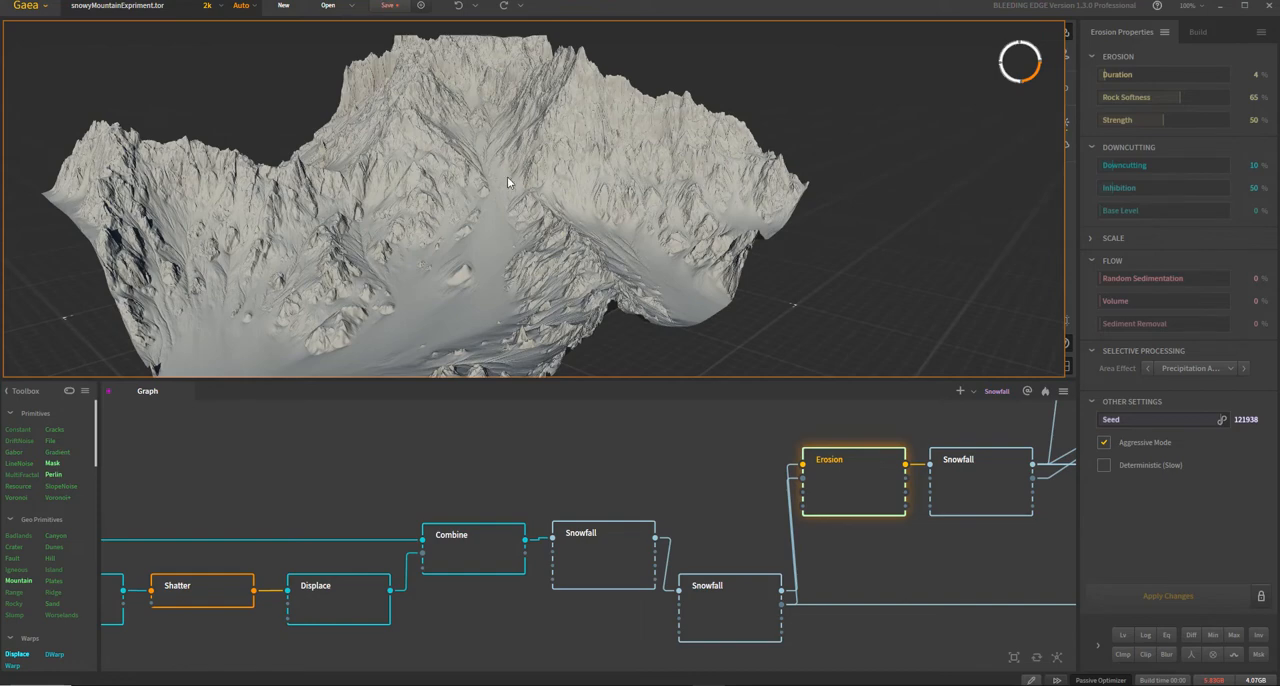
mouse_move(464, 312)
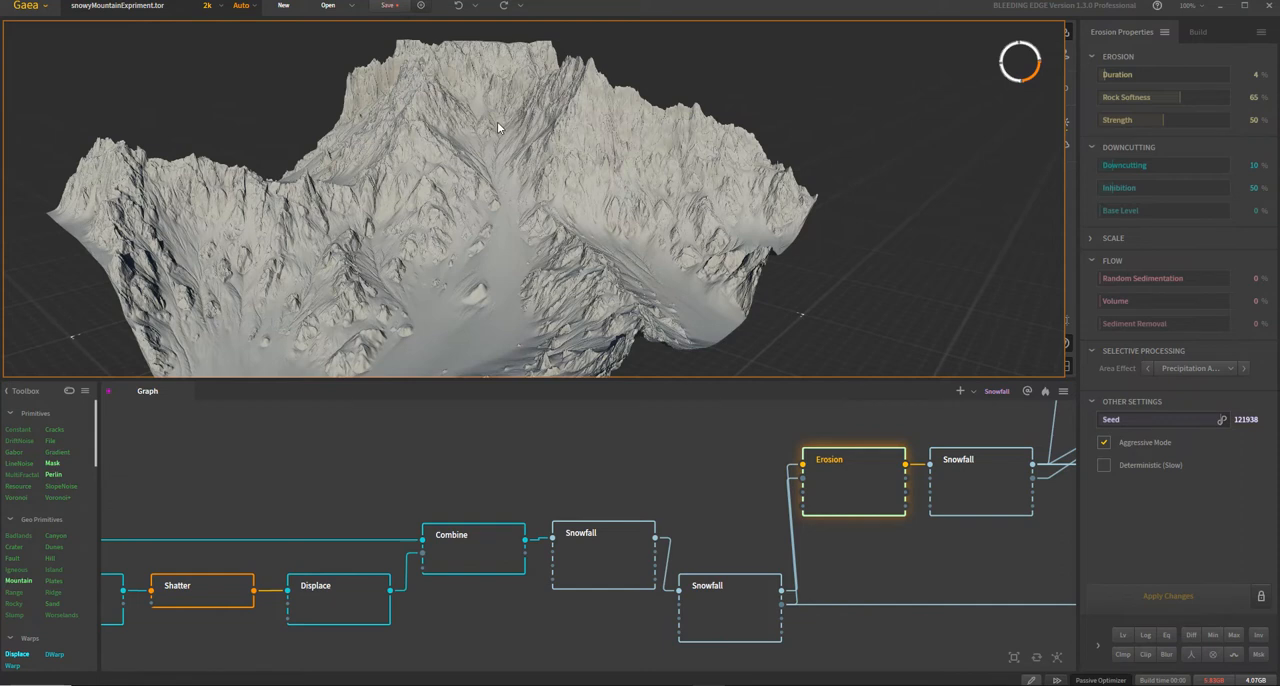
mouse_move(517, 286)
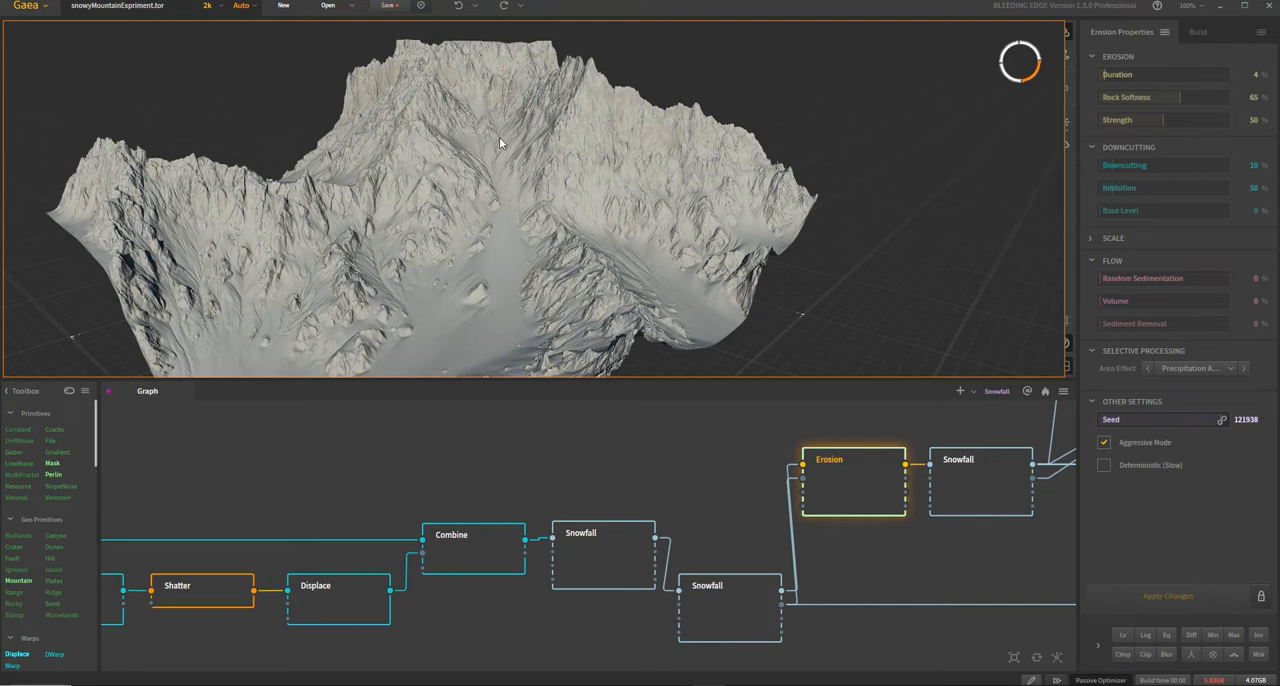
mouse_move(511, 237)
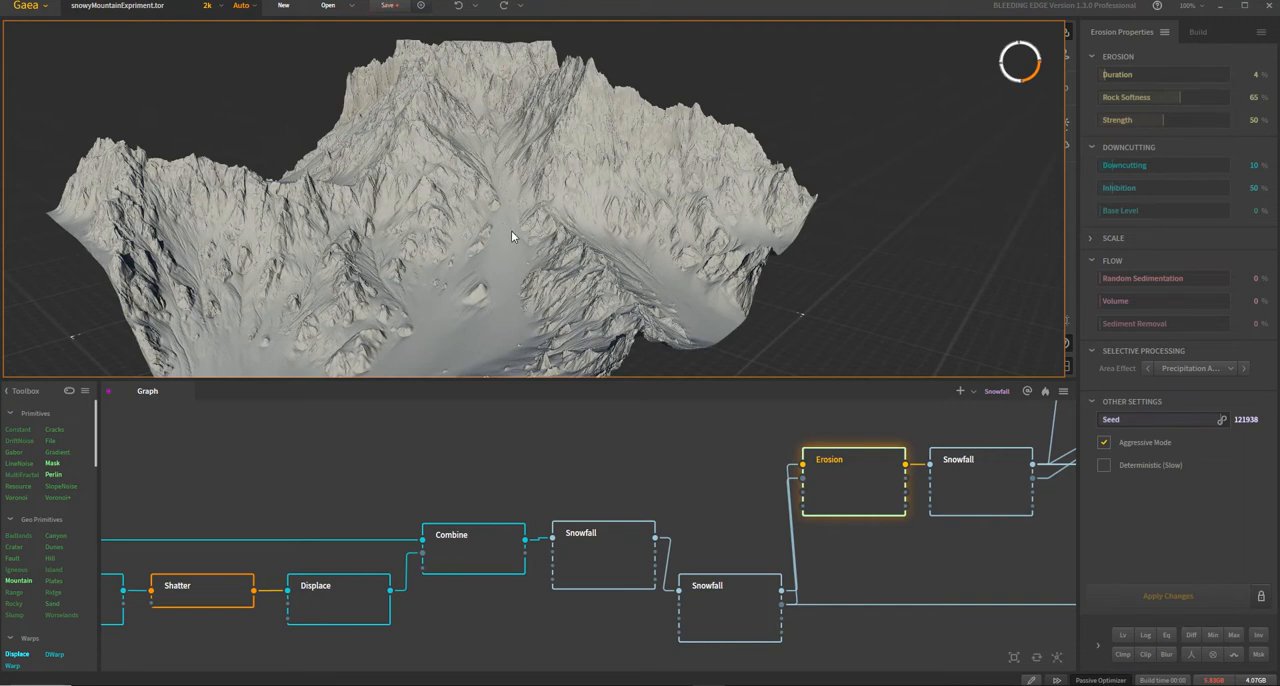
mouse_move(1004, 476)
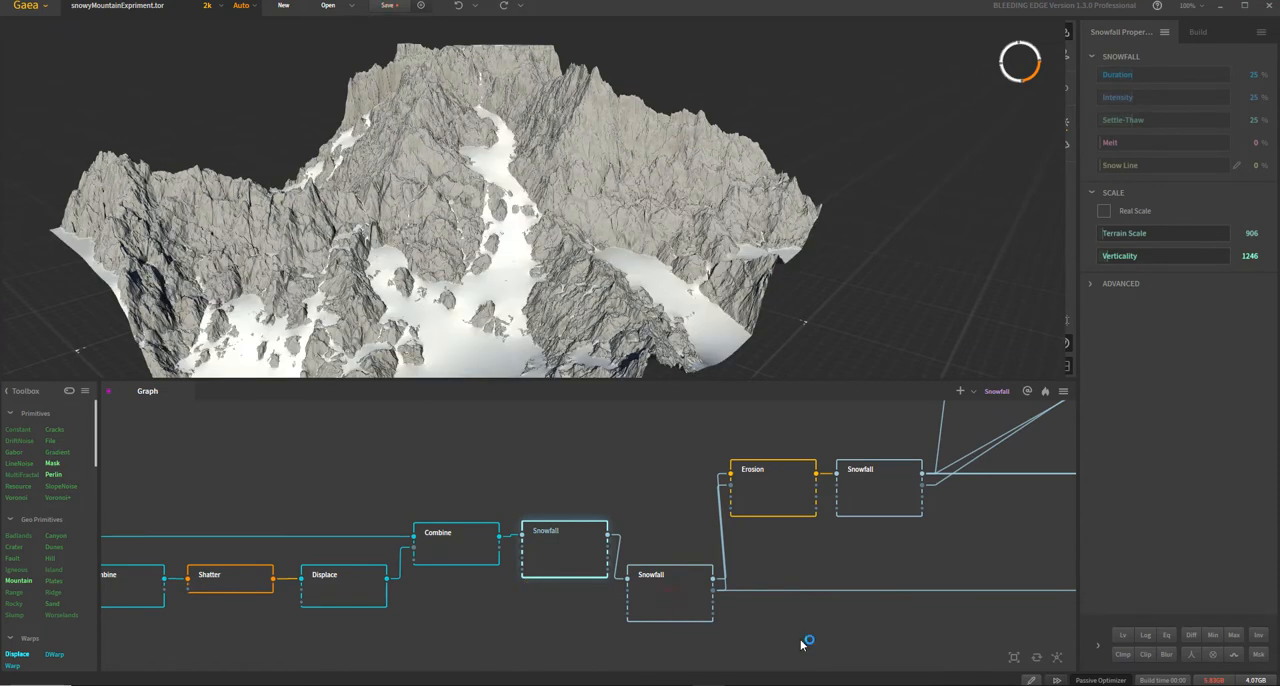
Step: Preview the post-Erosion Snowfall and reveal its Scale section for terrain scale and verticality
click(1104, 210)
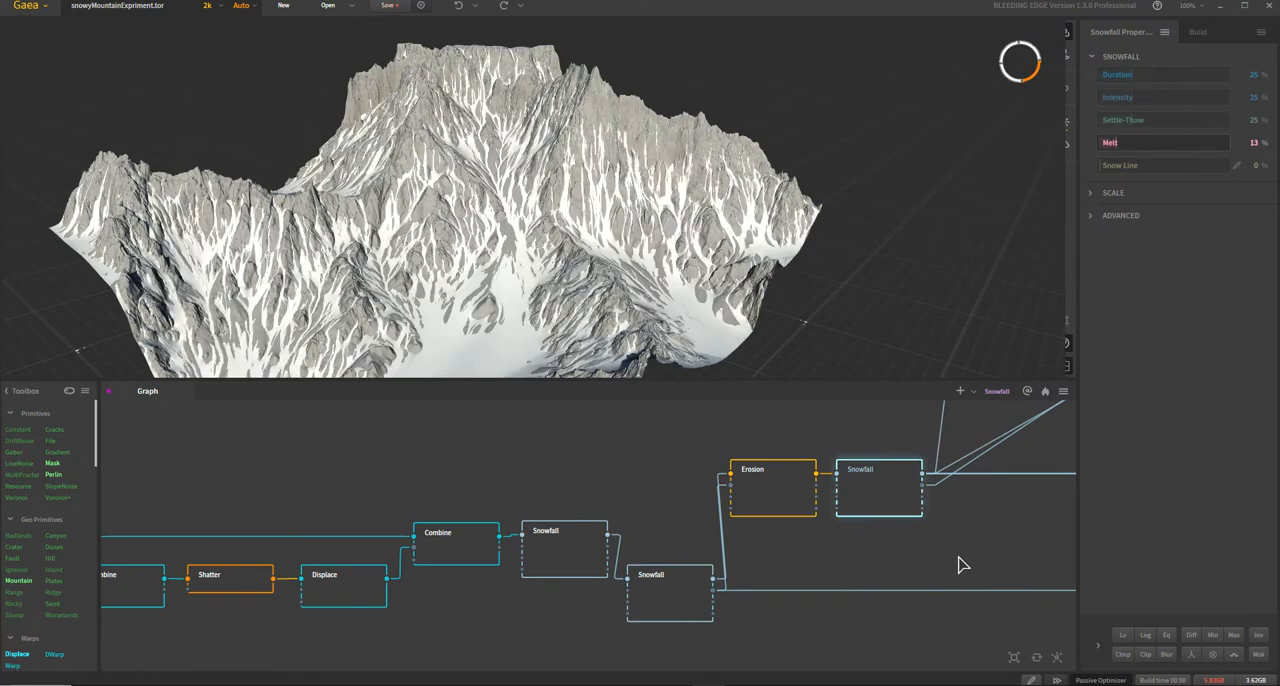
click(1091, 192)
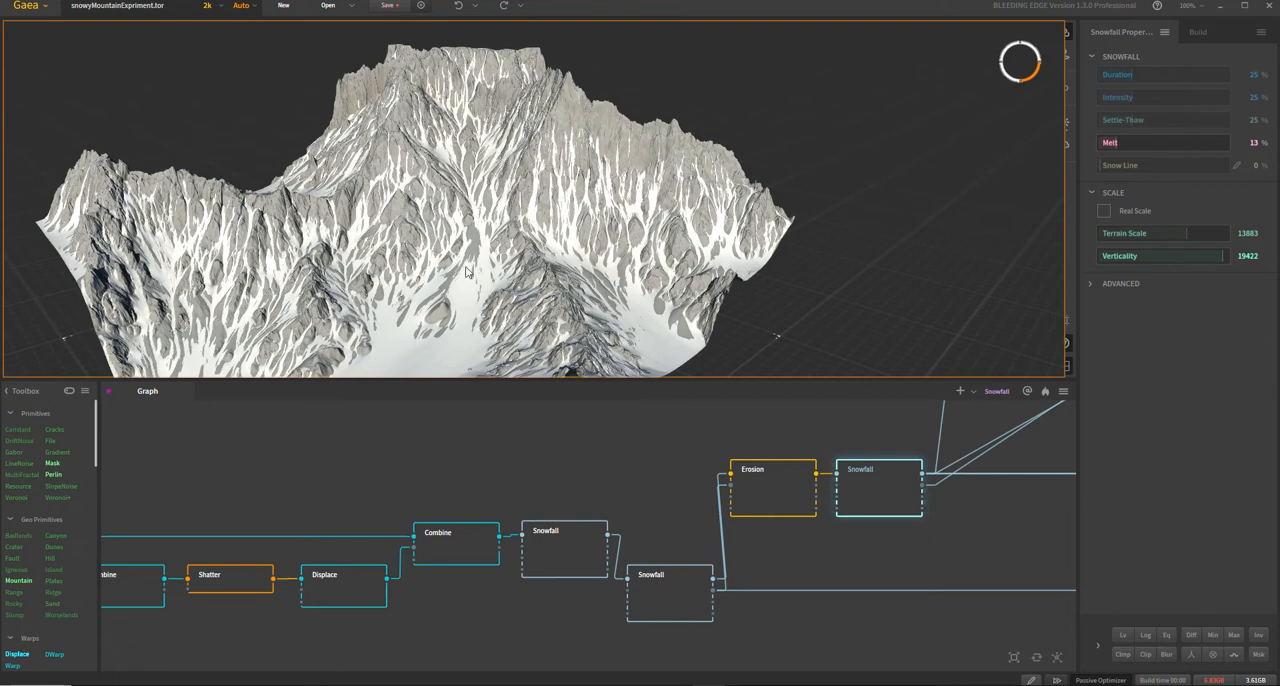
mouse_move(517, 294)
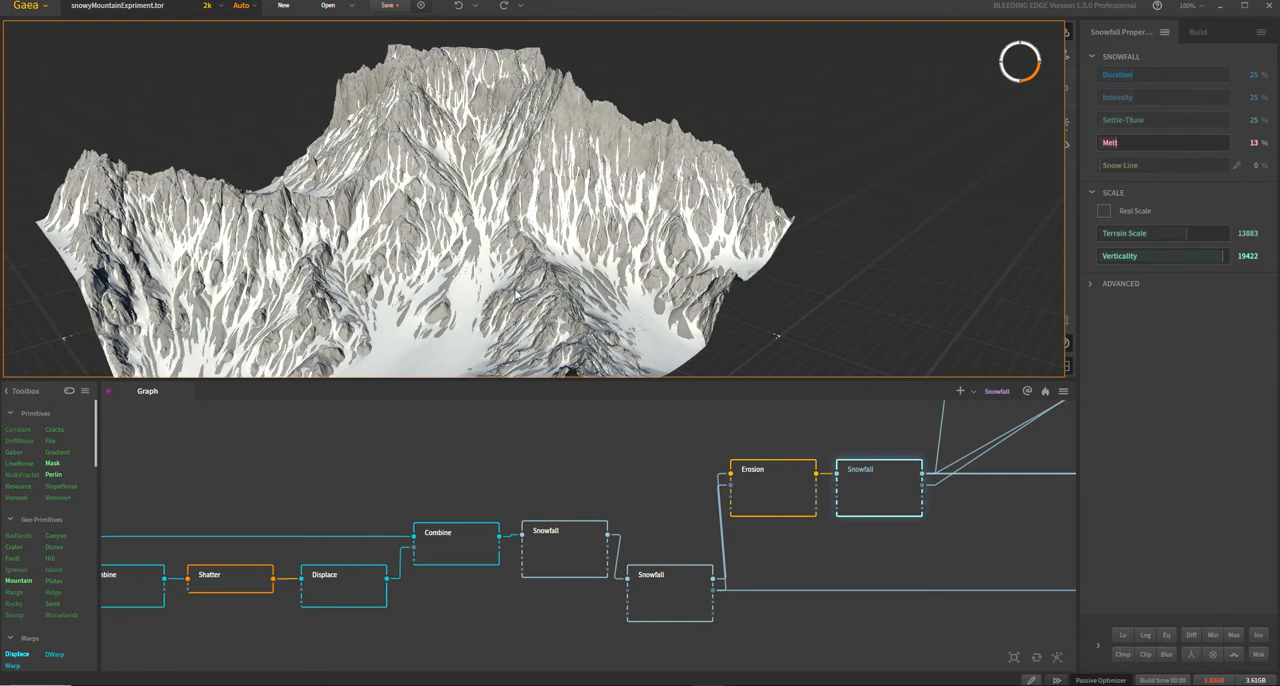
mouse_move(540, 342)
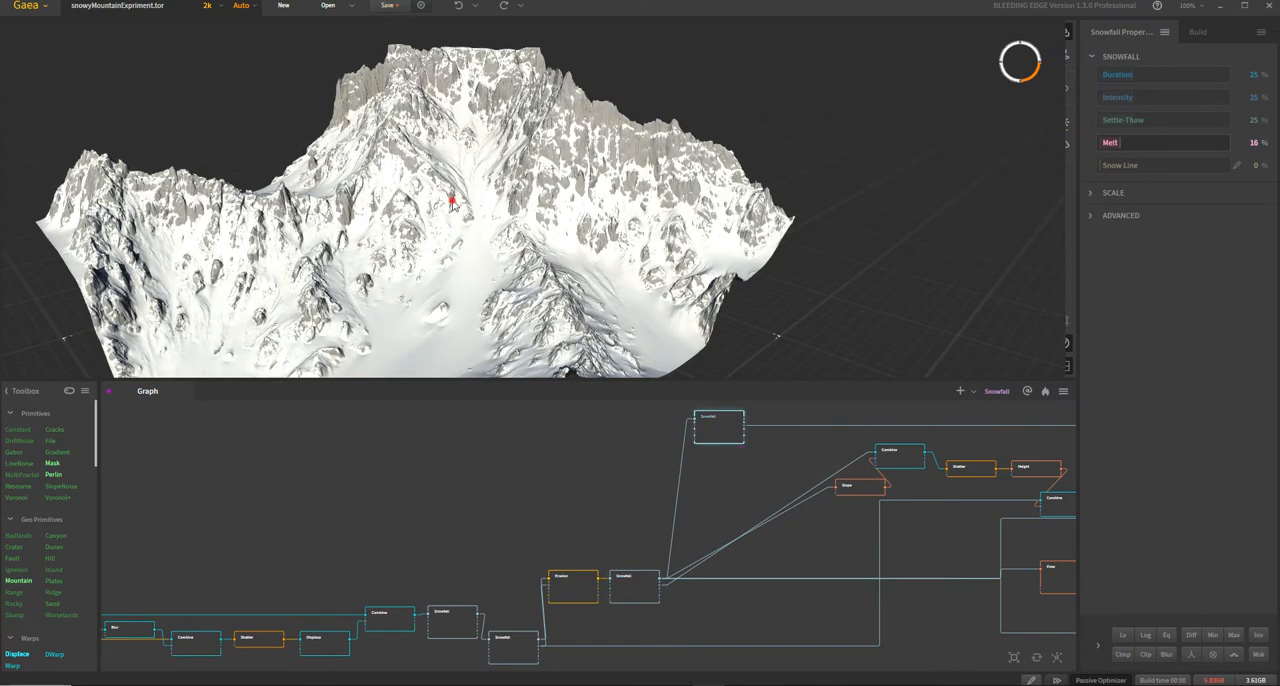
click(1113, 192)
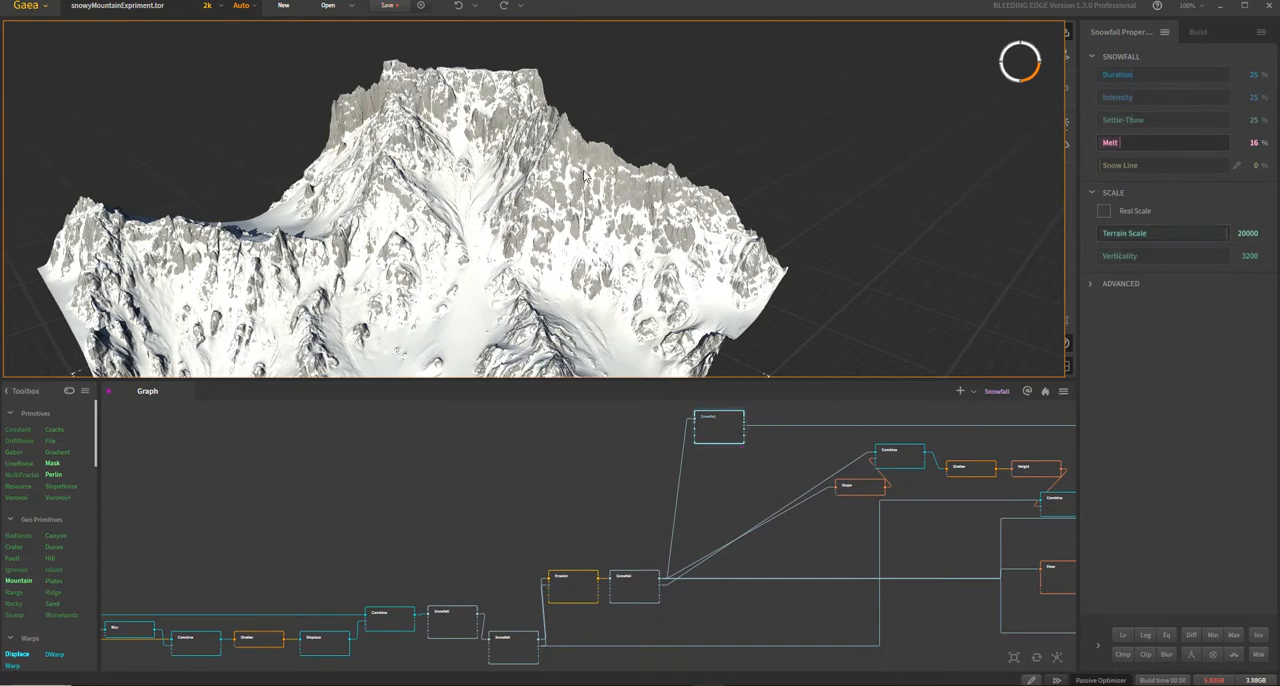
mouse_move(687, 320)
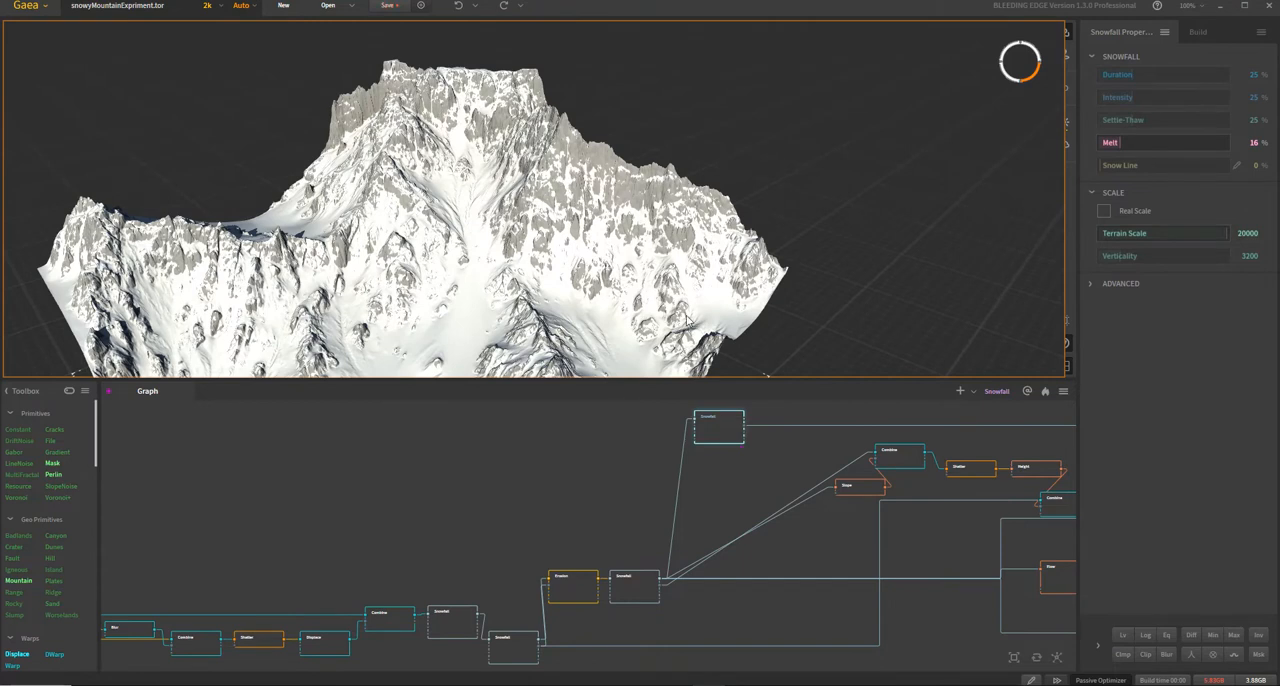
mouse_move(815, 565)
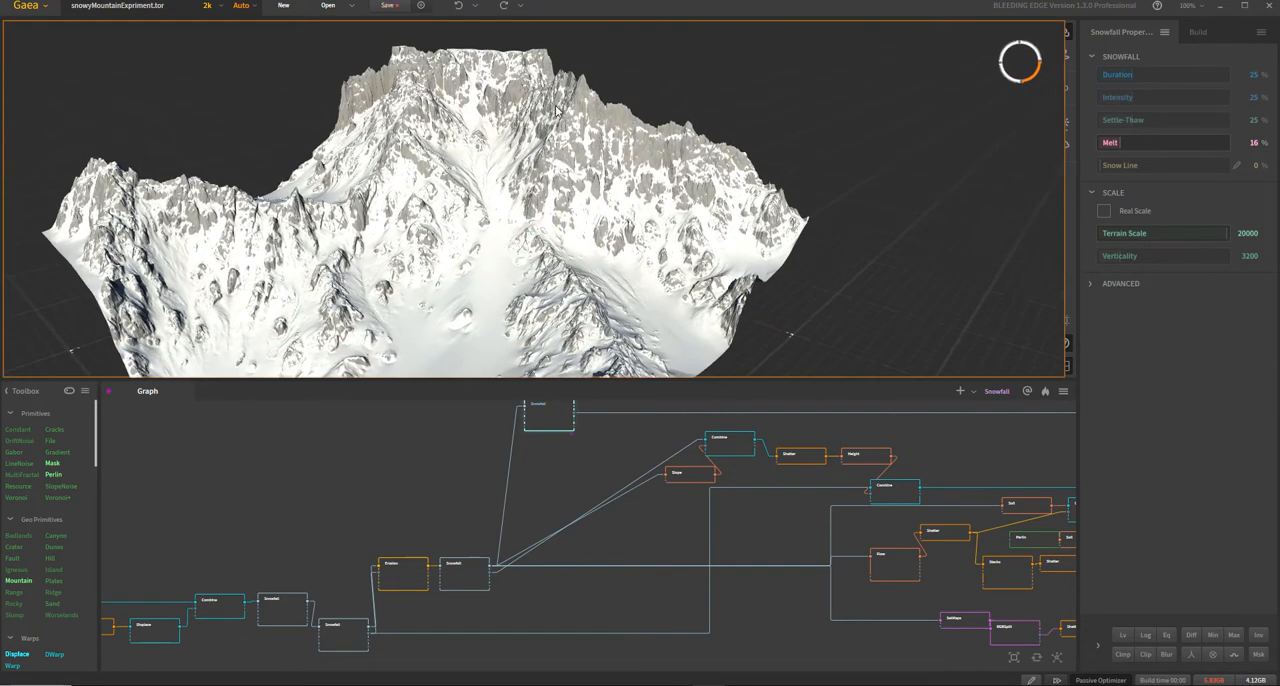
mouse_move(359, 199)
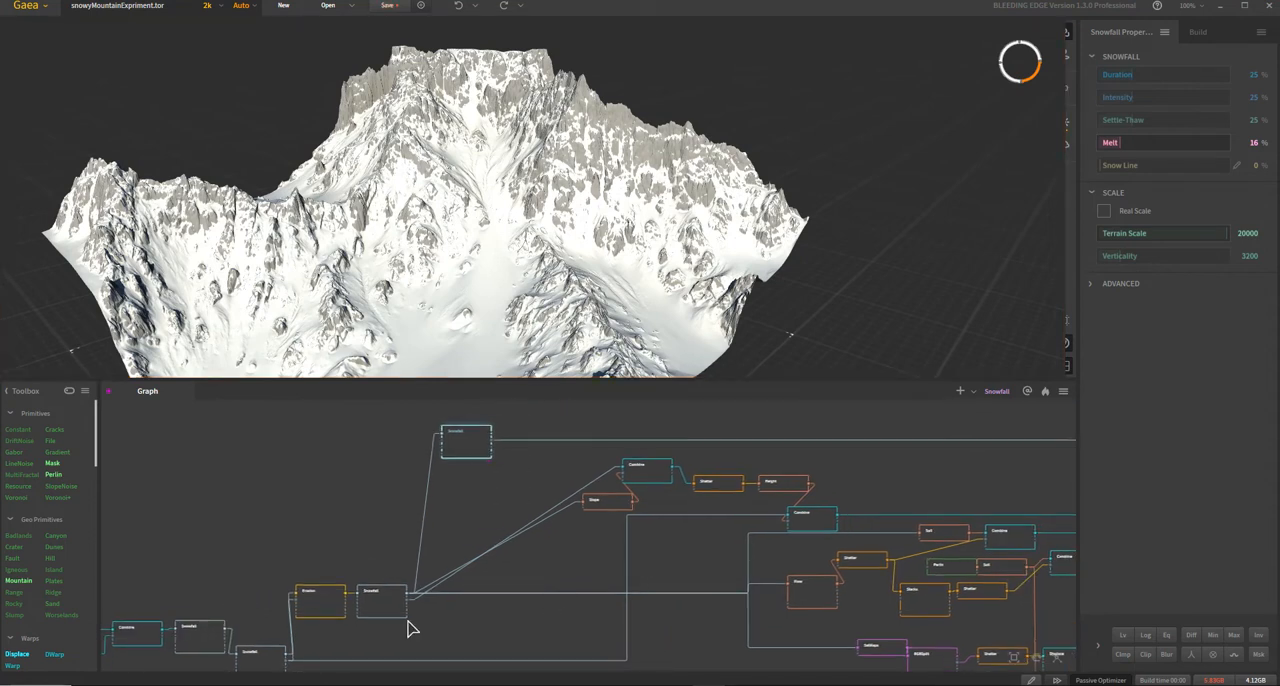
Step: Preview the Slope mask, Snowfall stage, their Combine, and the Shattered mask
click(607, 501)
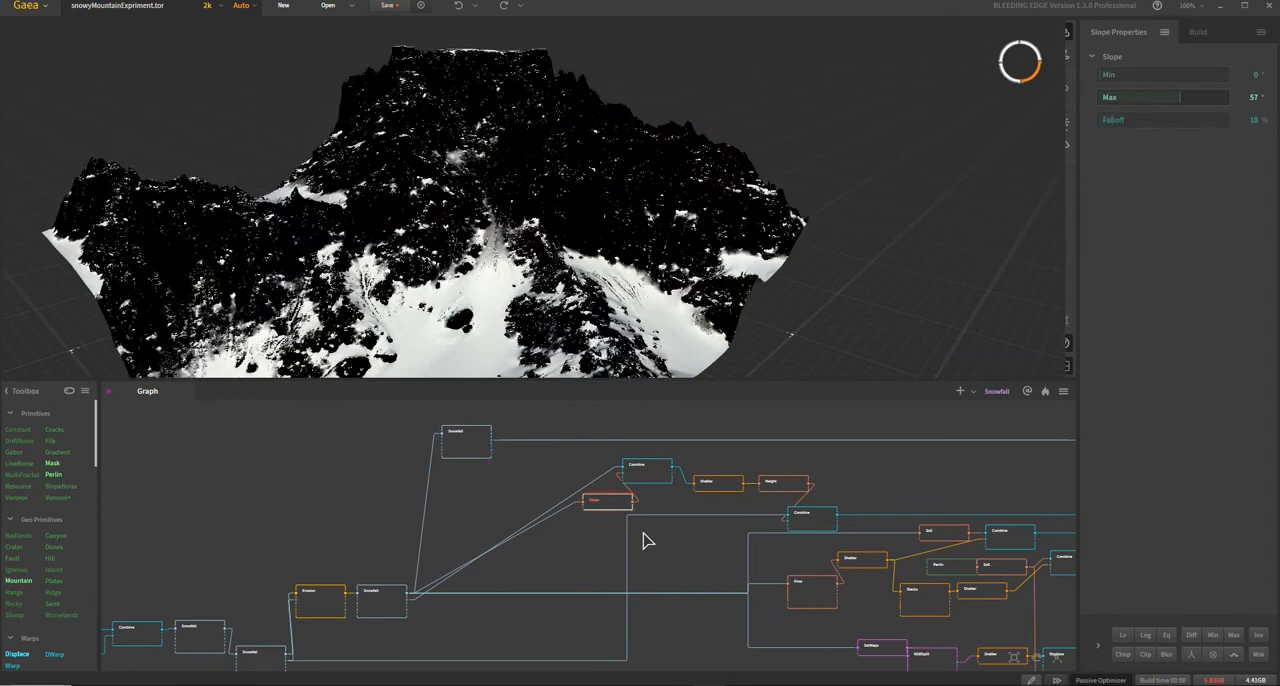
mouse_move(562, 538)
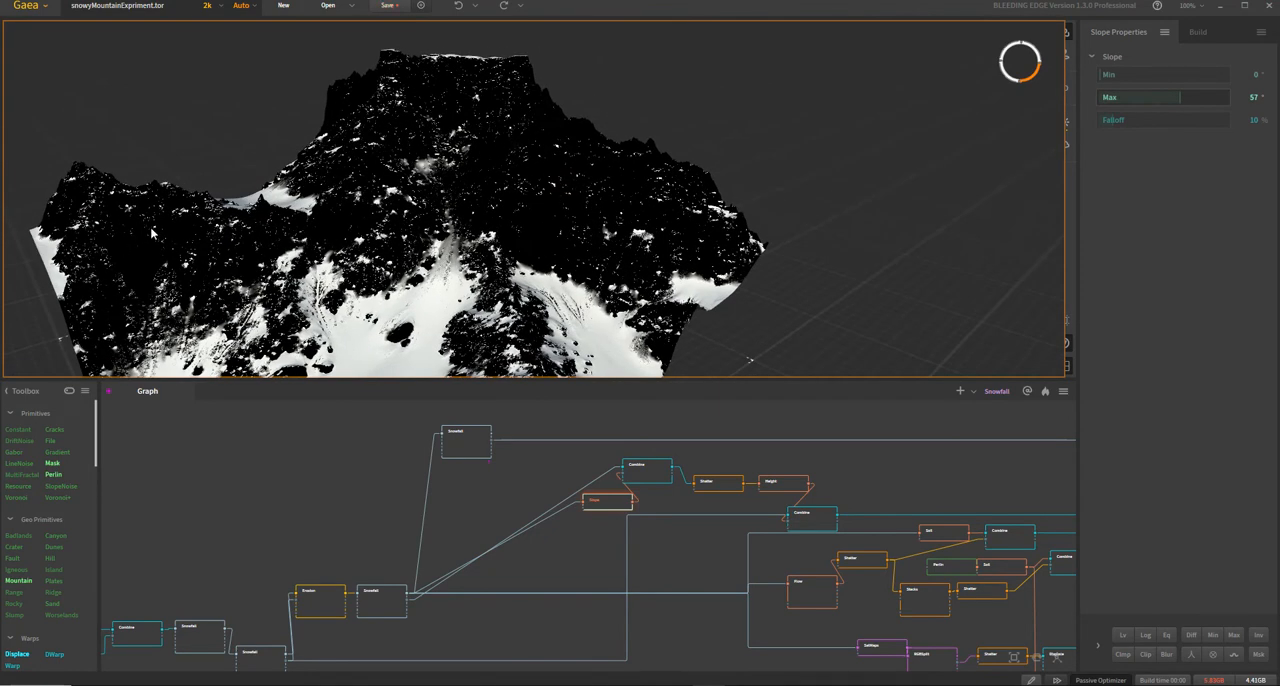
mouse_move(631, 563)
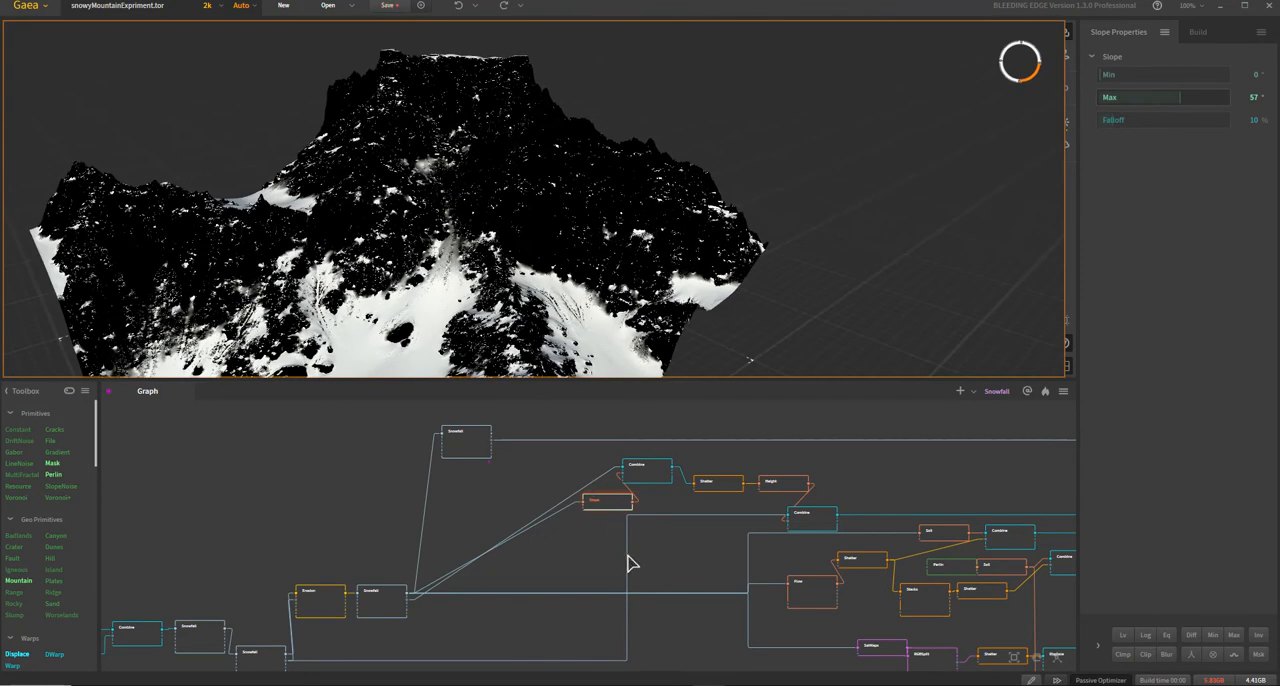
click(647, 470)
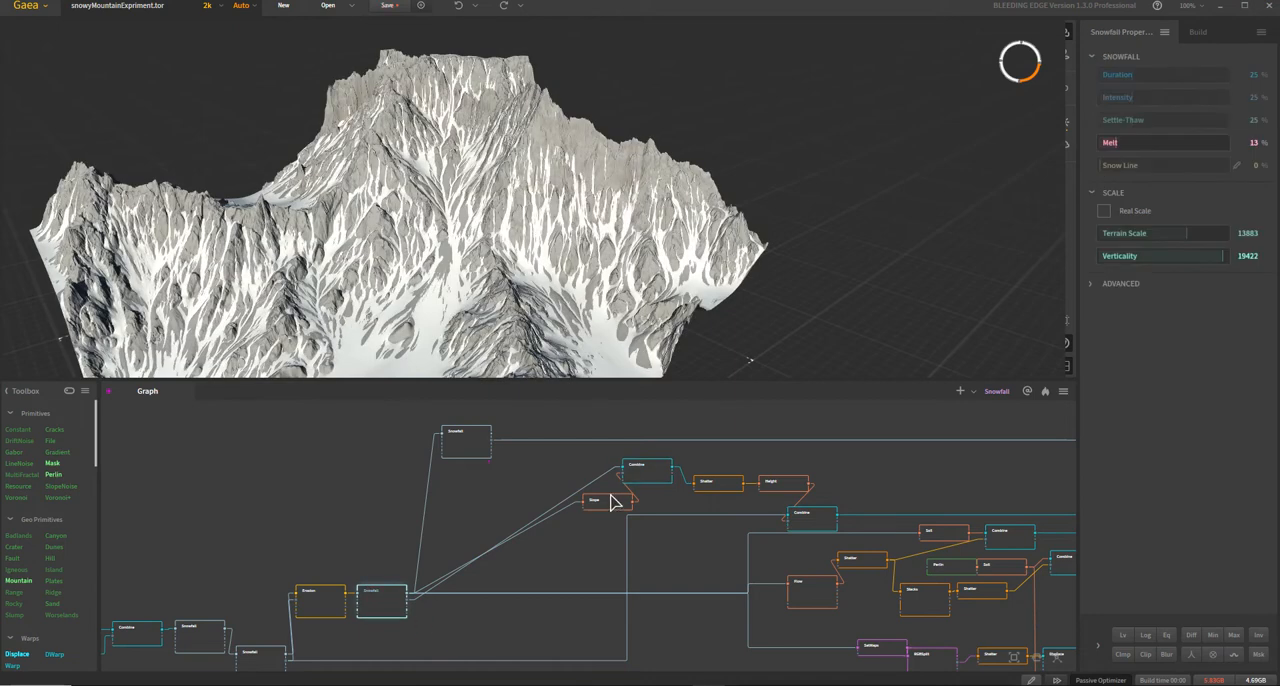
click(647, 470)
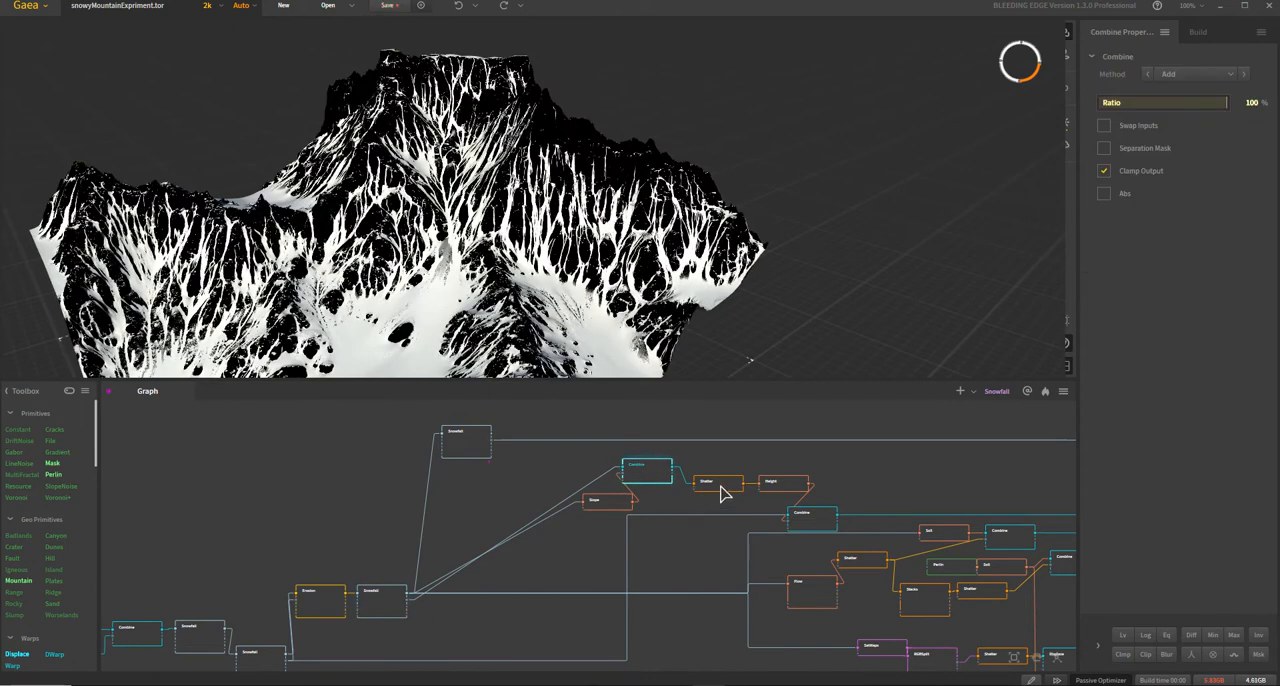
click(720, 483)
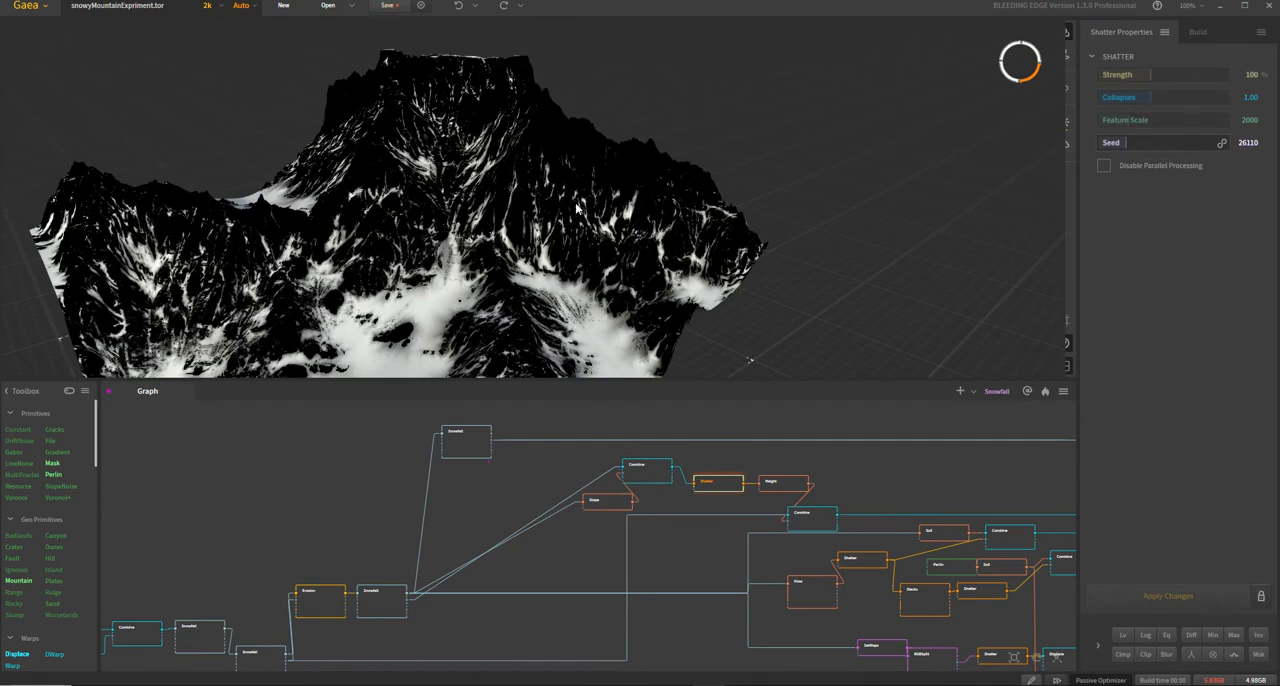
mouse_move(576, 211)
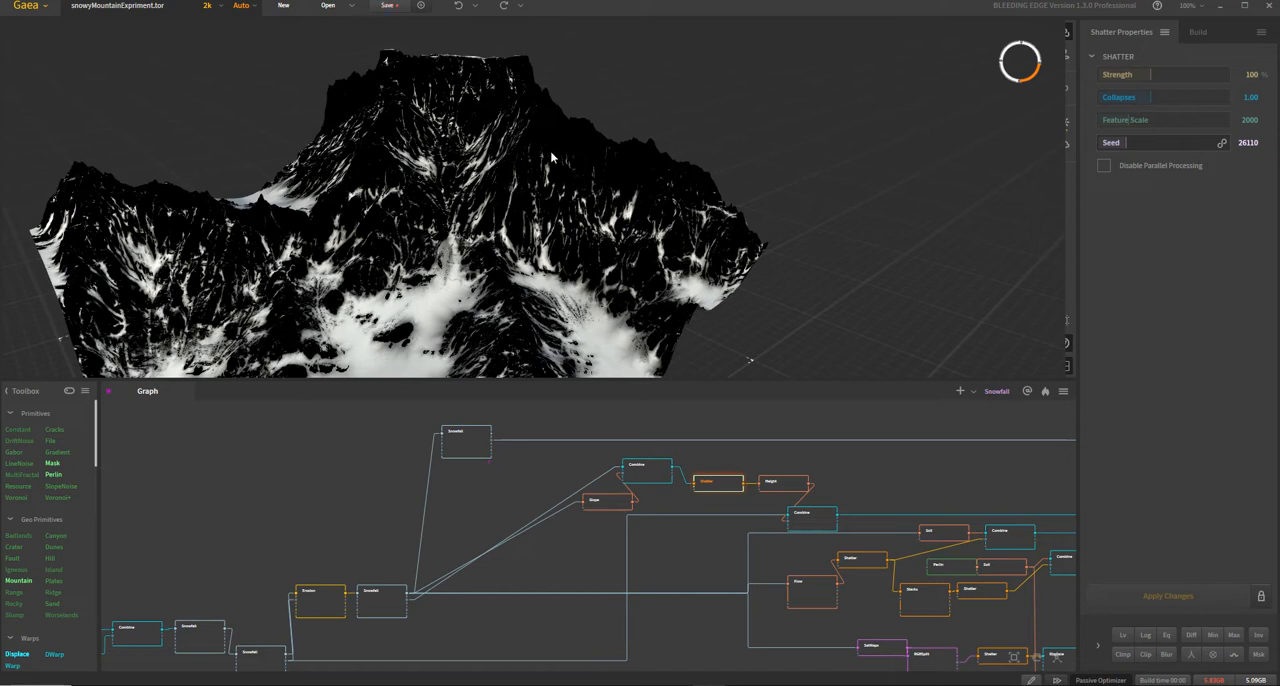
mouse_move(595, 206)
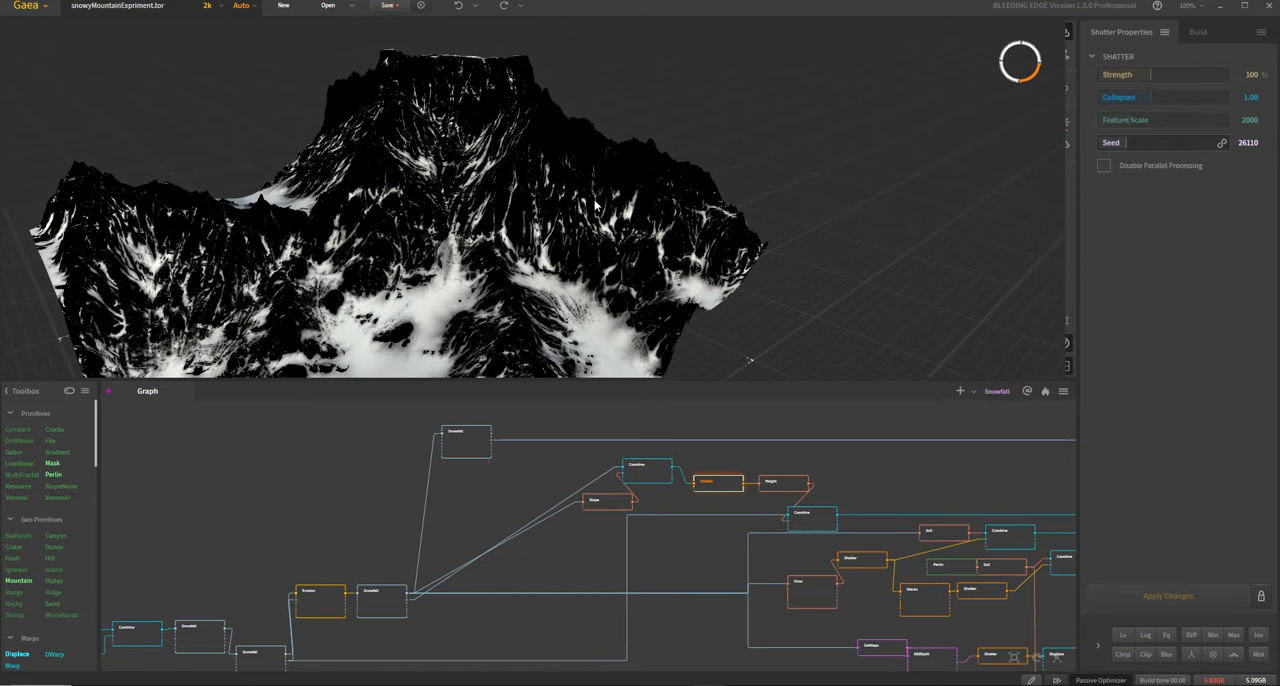
mouse_move(645, 263)
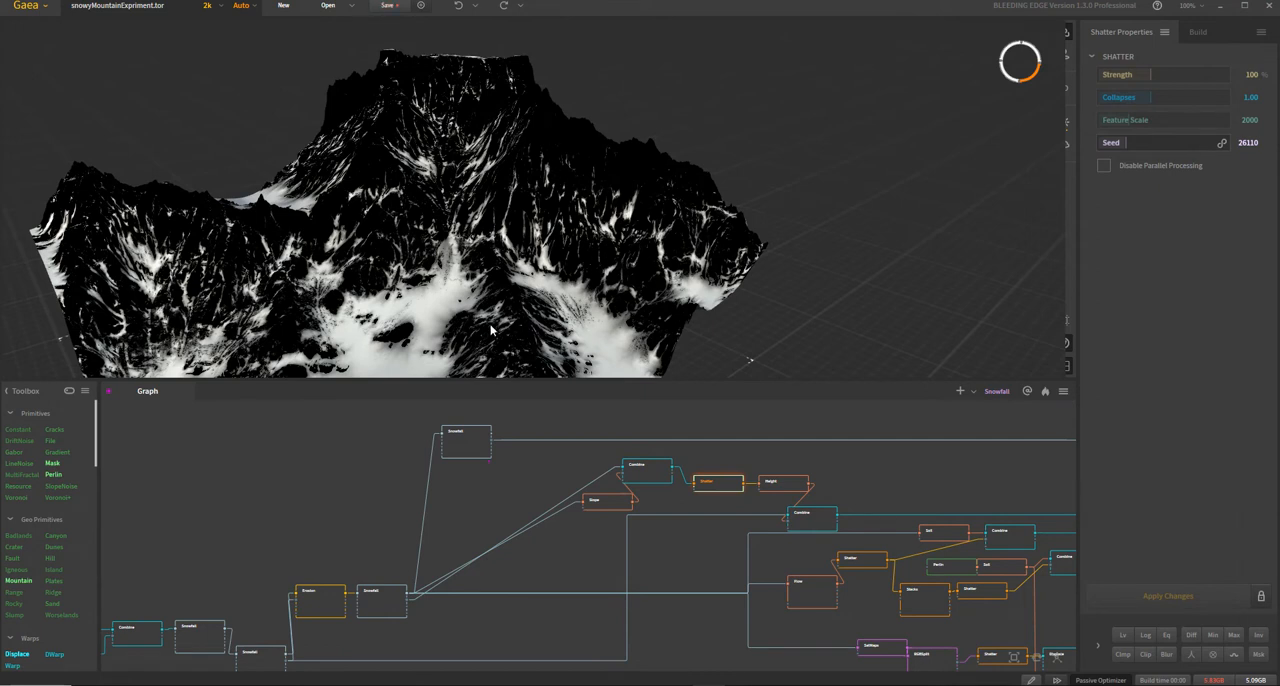
mouse_move(785, 485)
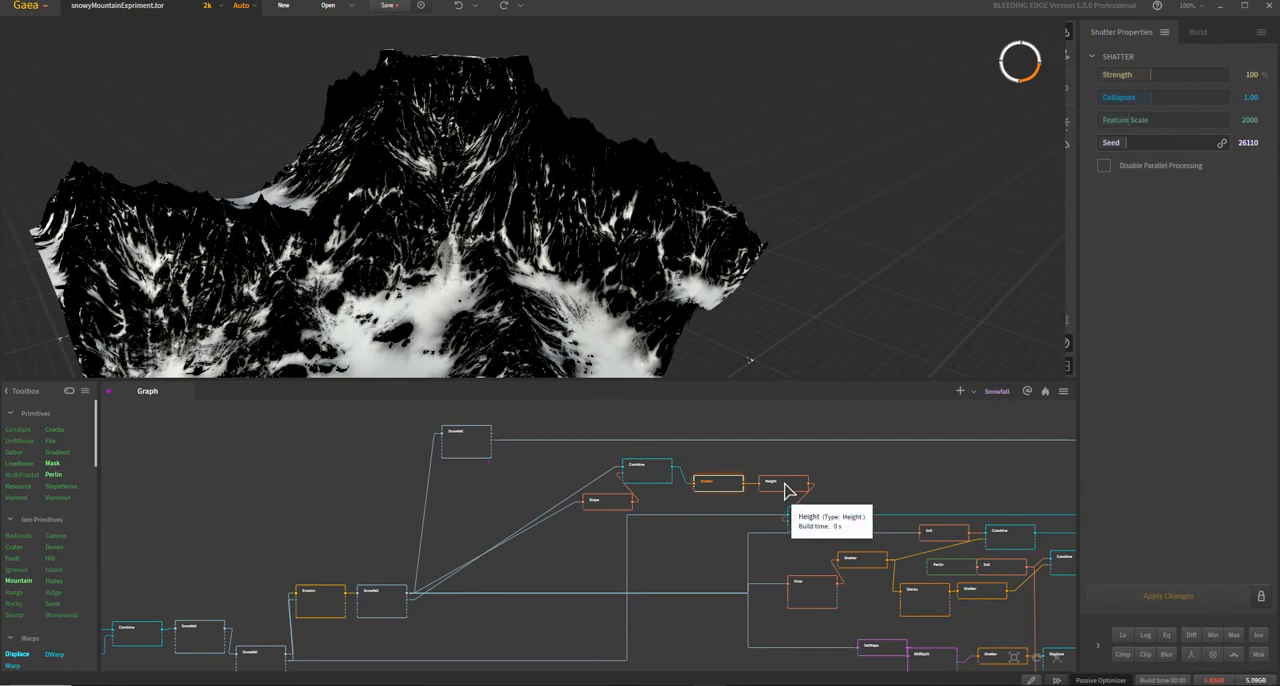
Step: Compare the 36–100% Height mask with Snowfall, ending on the 100% Add Combine
click(772, 483)
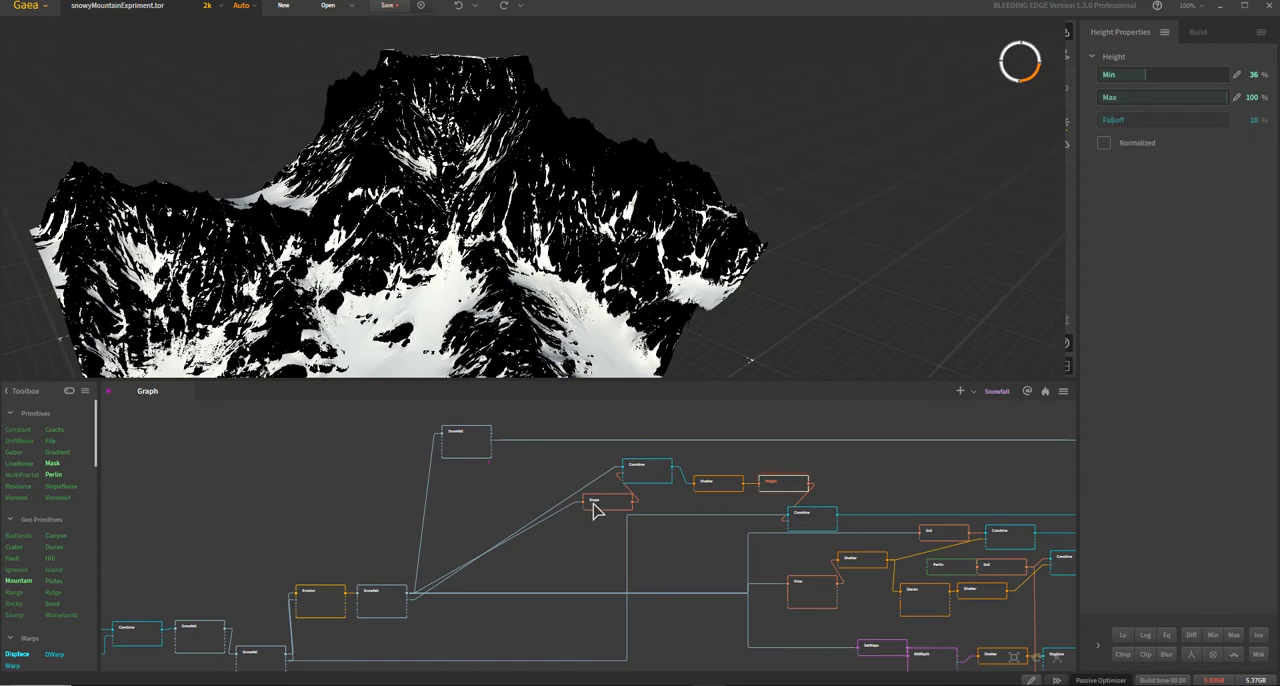
click(801, 513)
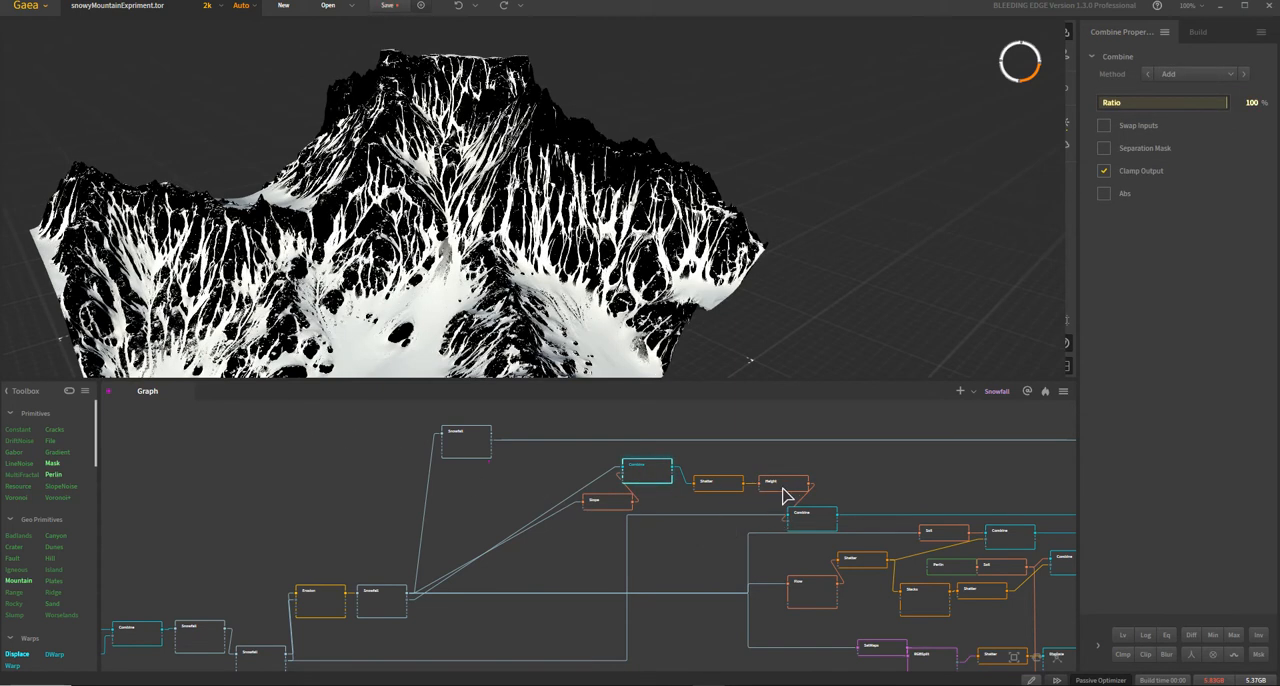
click(785, 485)
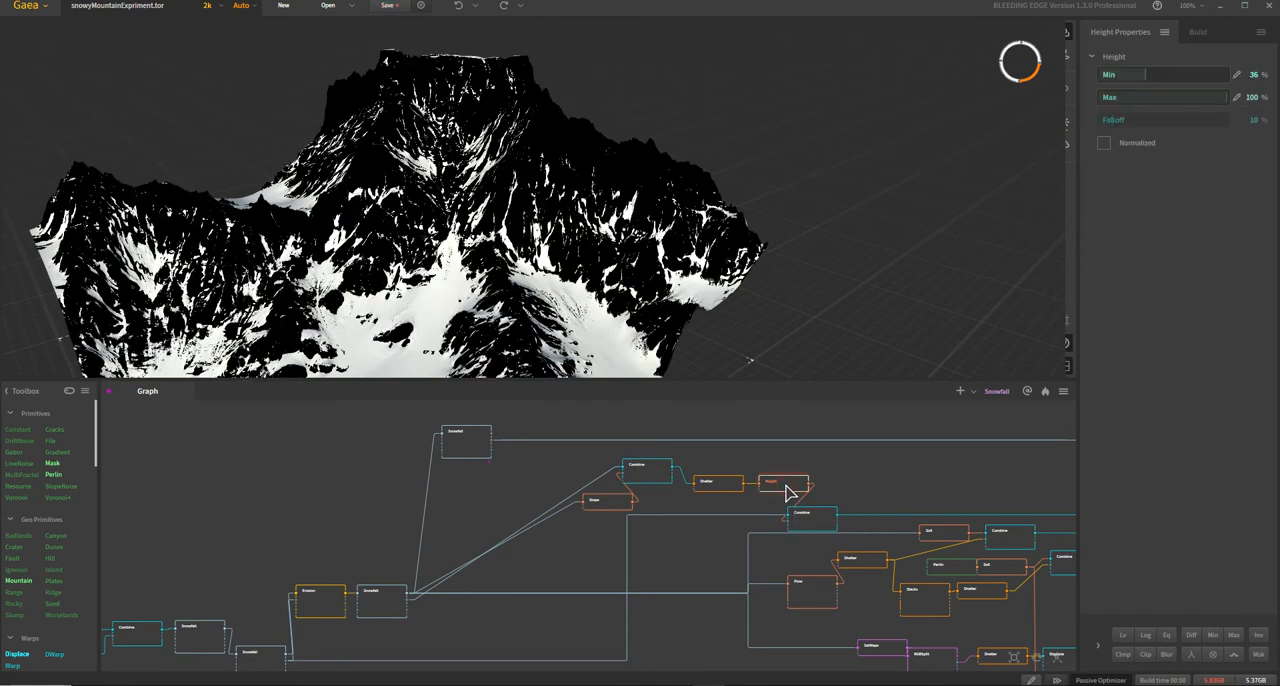
mouse_move(905, 490)
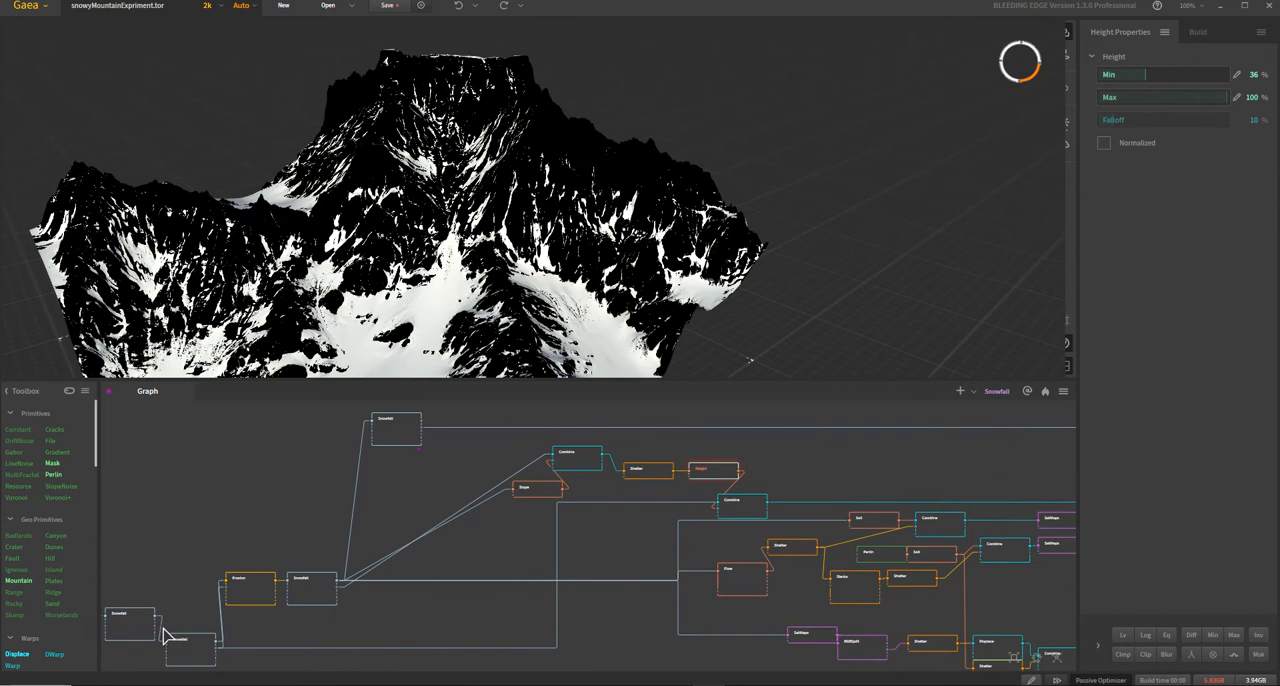
click(185, 640)
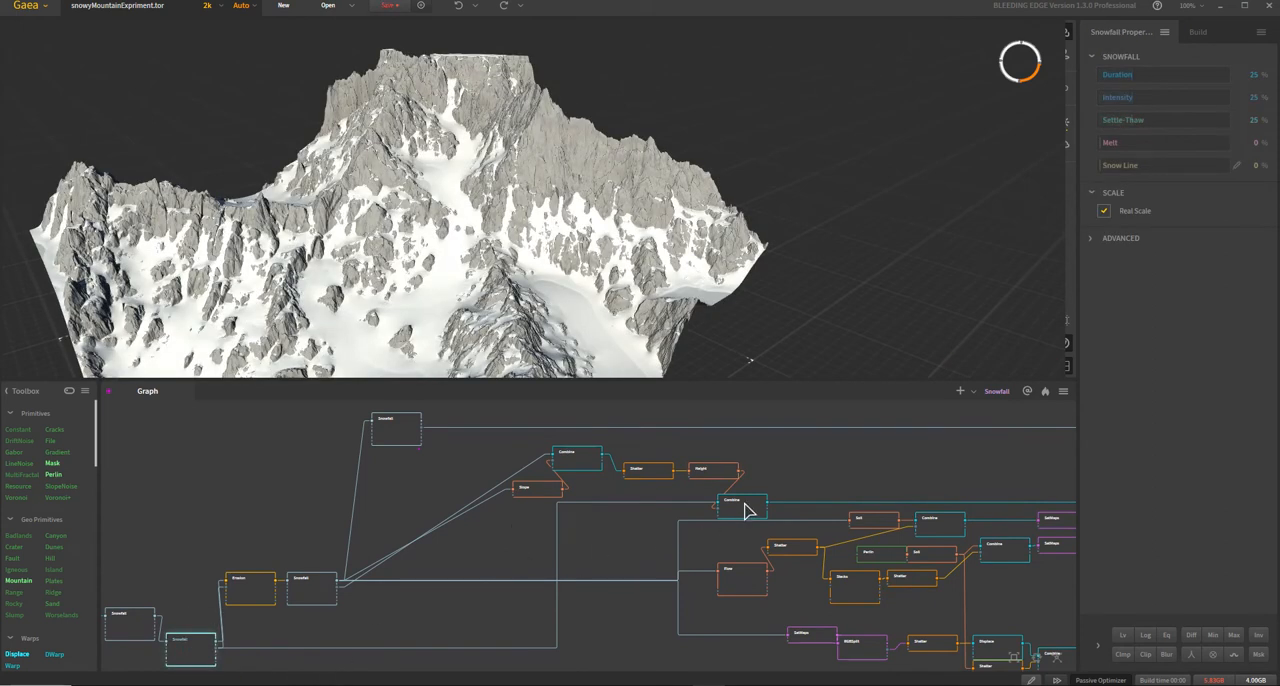
click(735, 507)
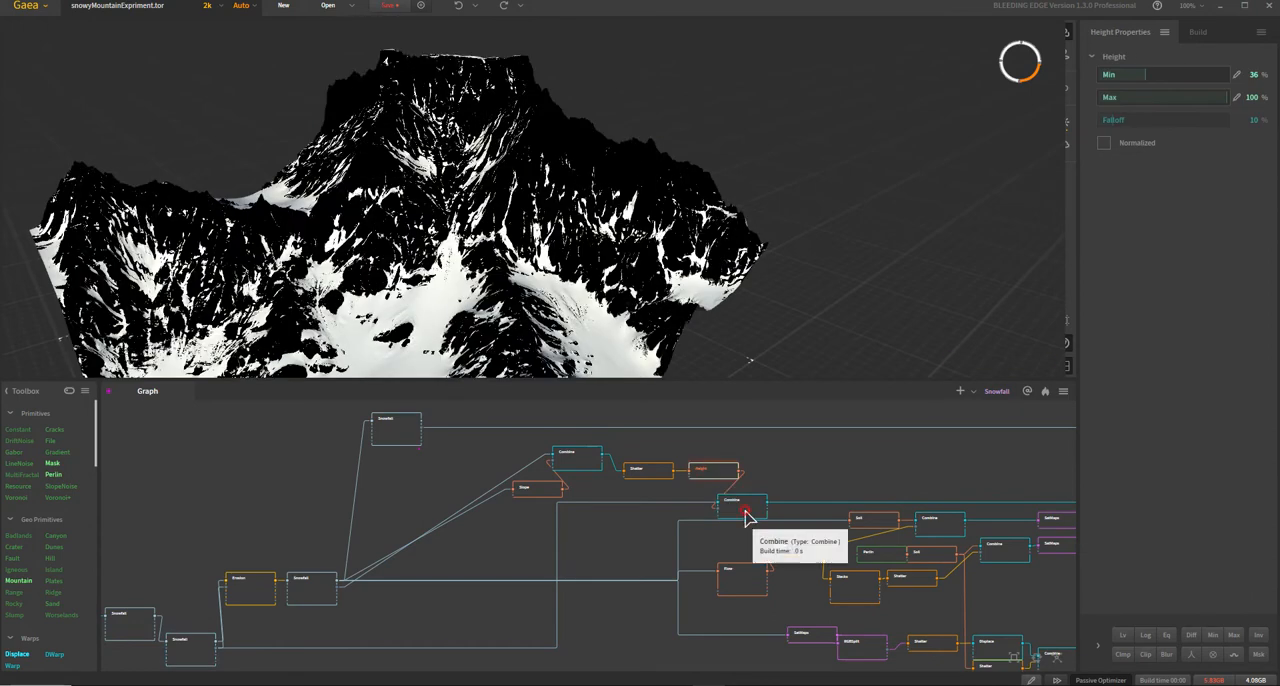
click(741, 506)
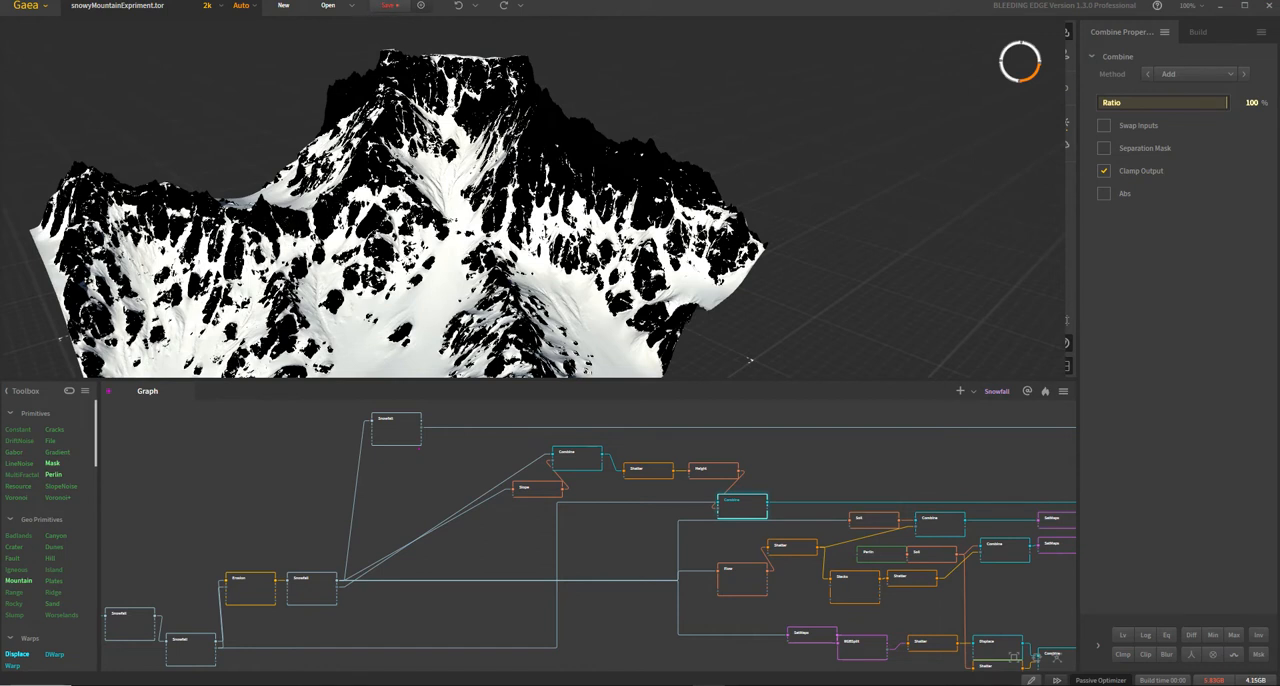
mouse_move(813, 468)
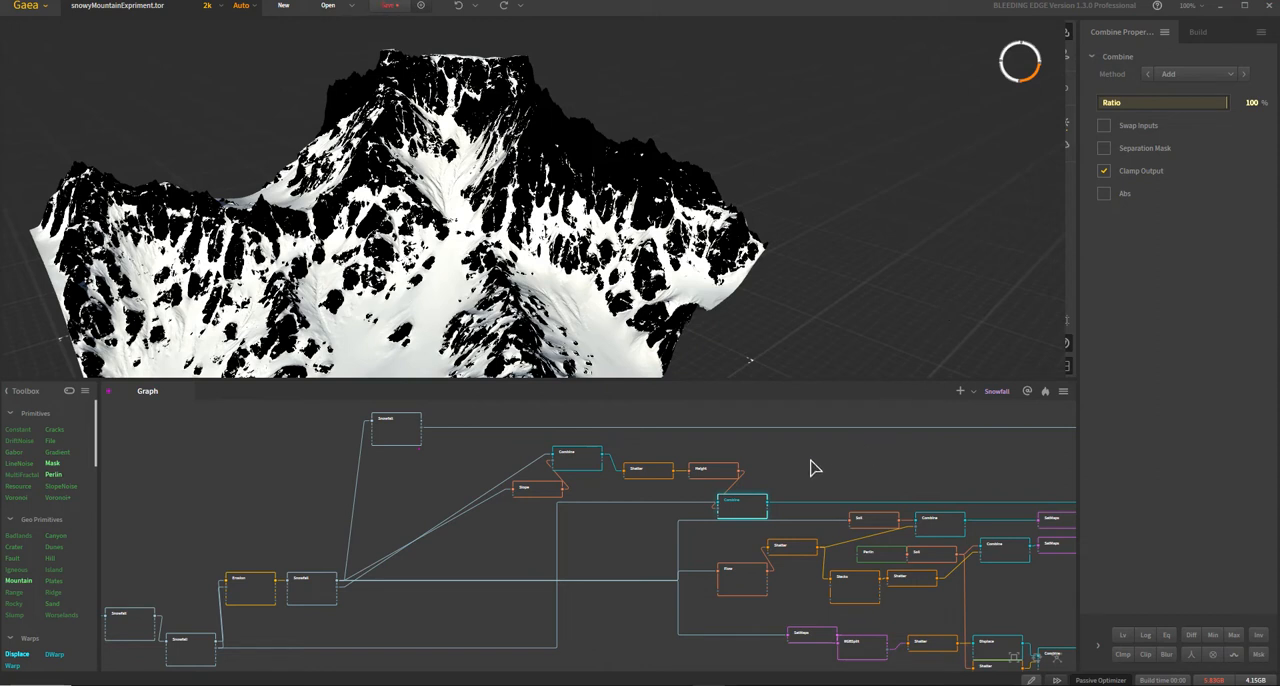
mouse_move(924, 470)
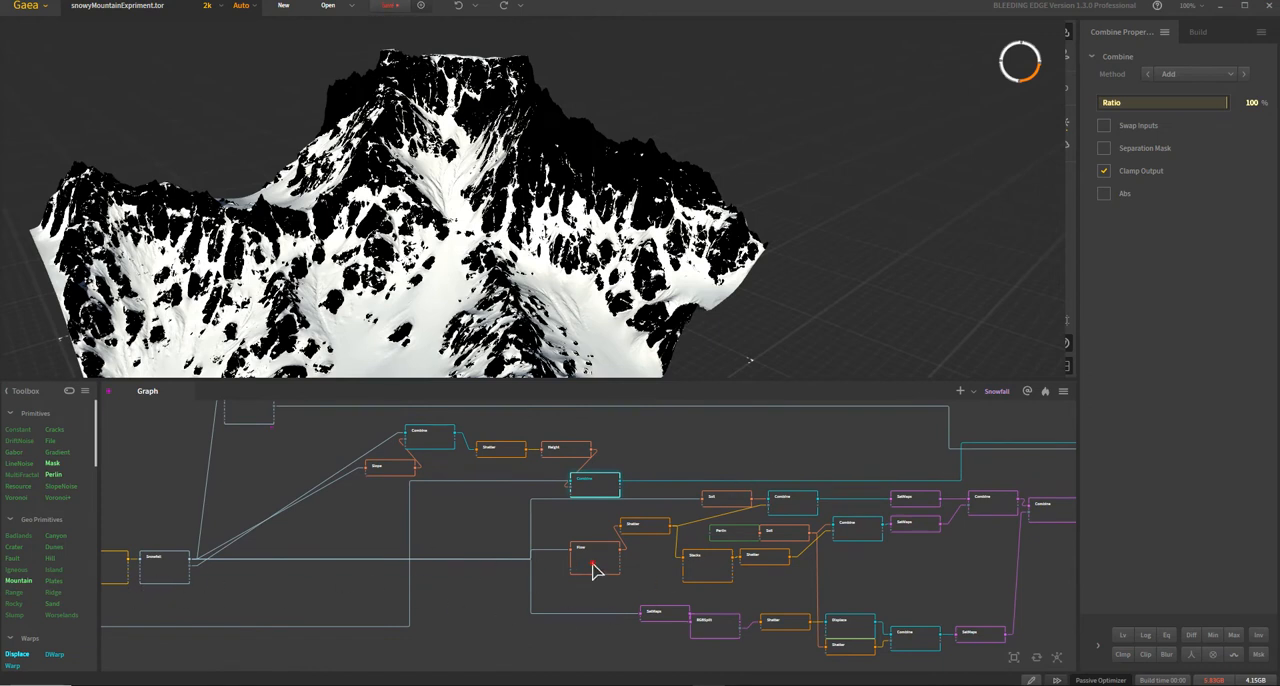
Step: Preview the flow pattern, its Shattered version, and the next lower-branch node
click(592, 555)
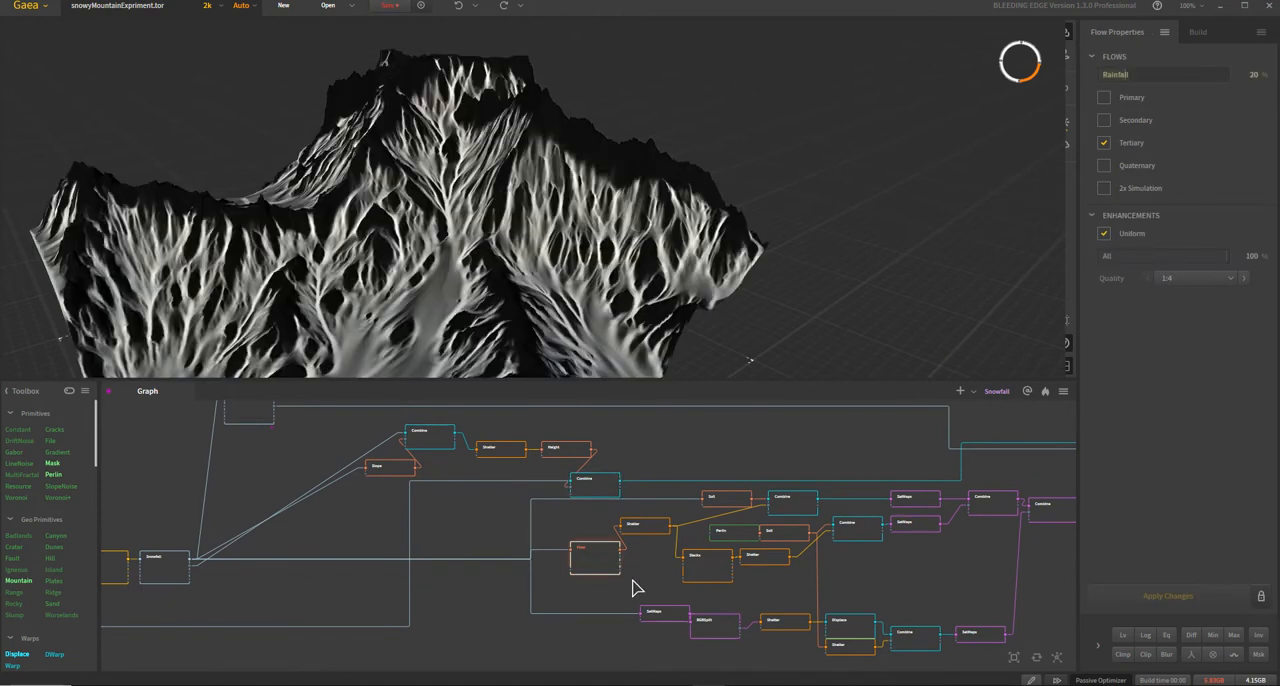
click(645, 527)
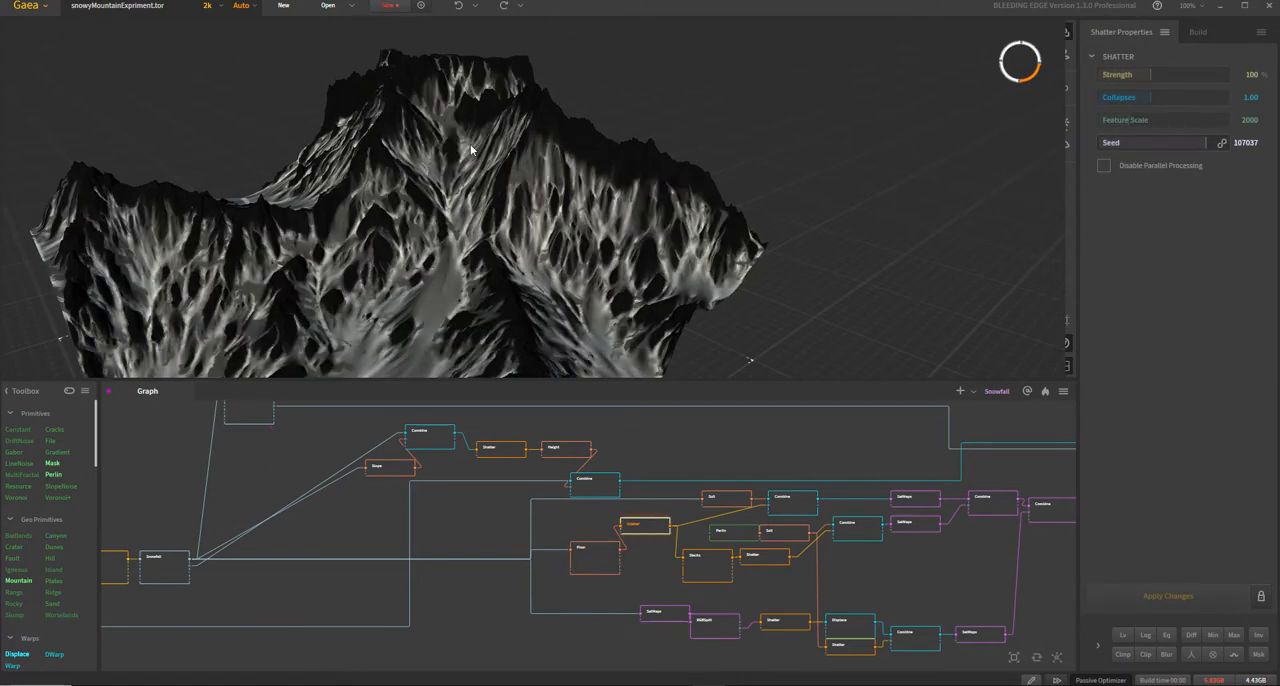
mouse_move(665, 559)
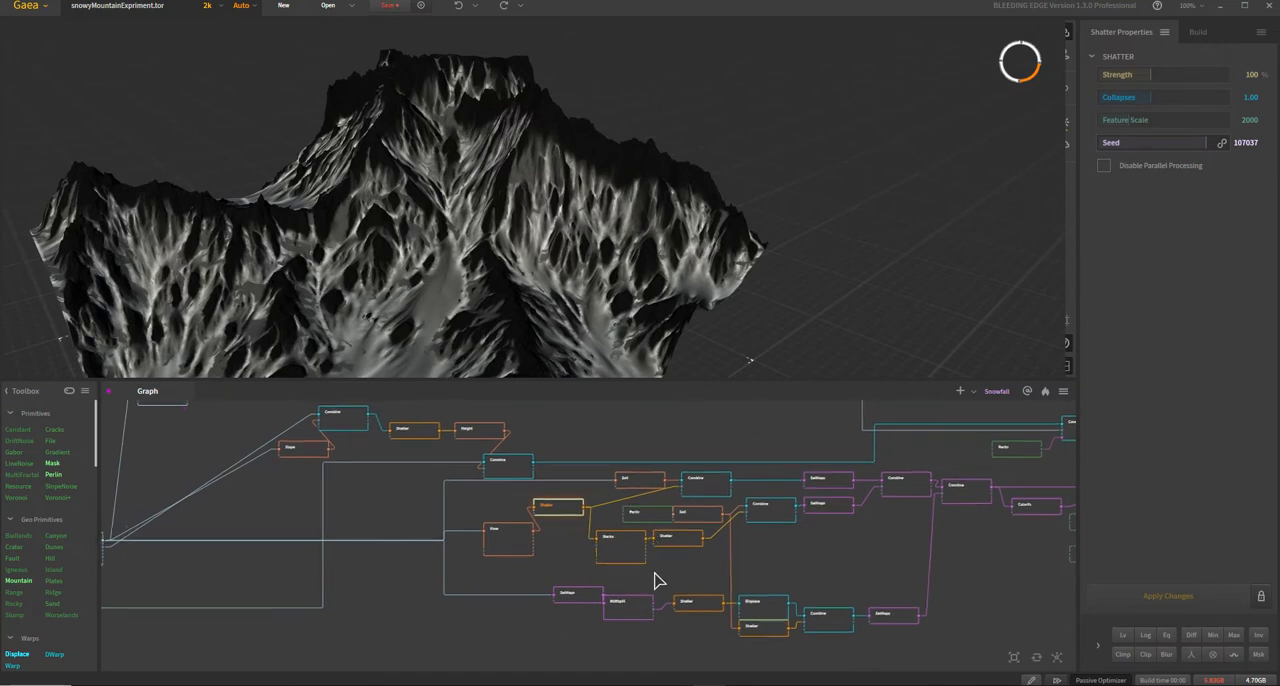
mouse_move(623, 560)
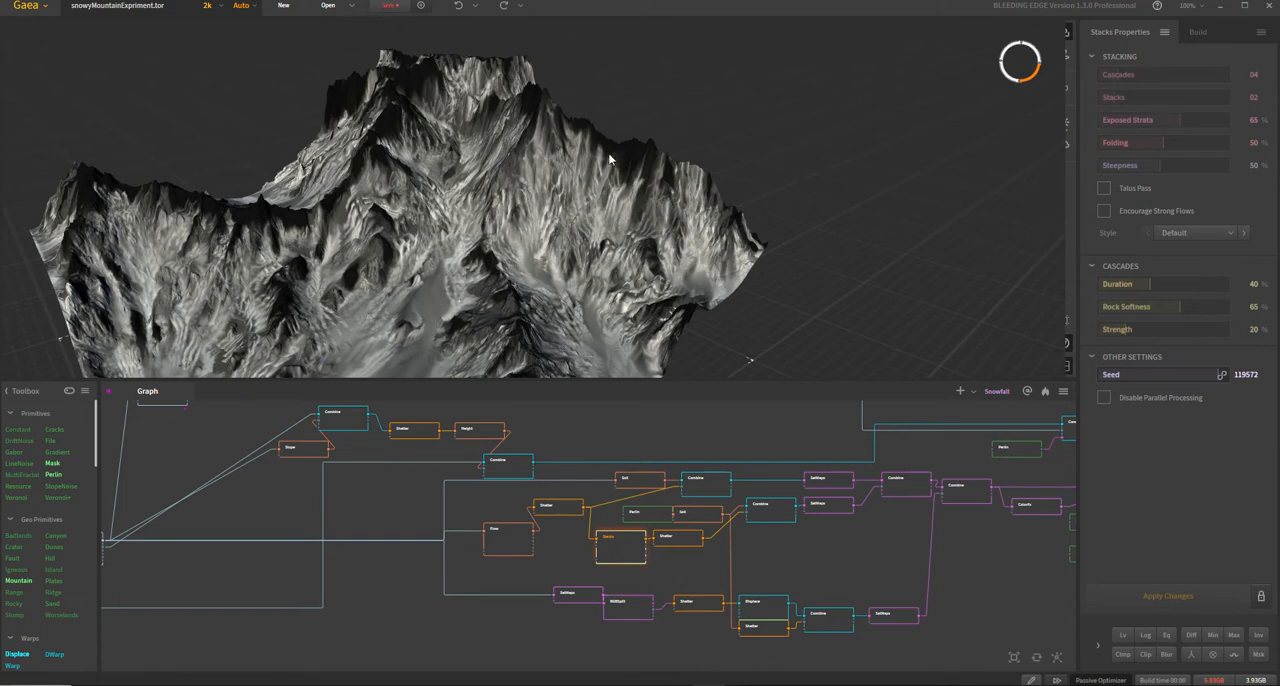
mouse_move(480, 197)
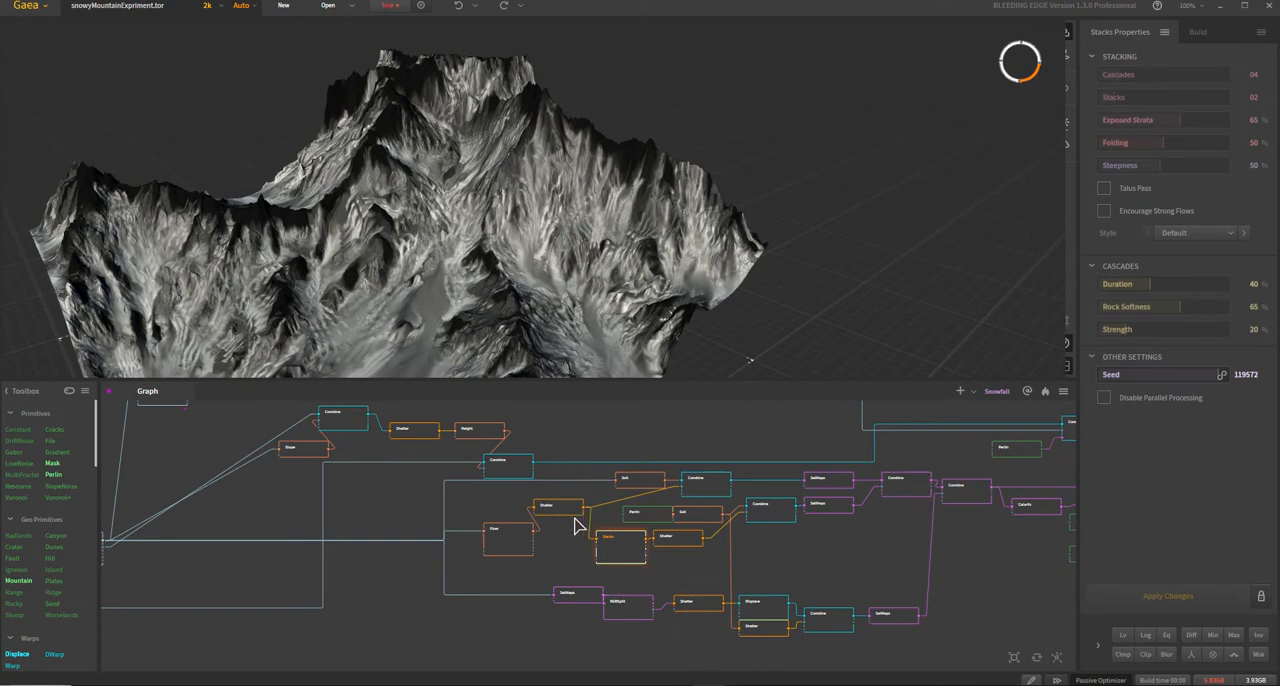
click(753, 601)
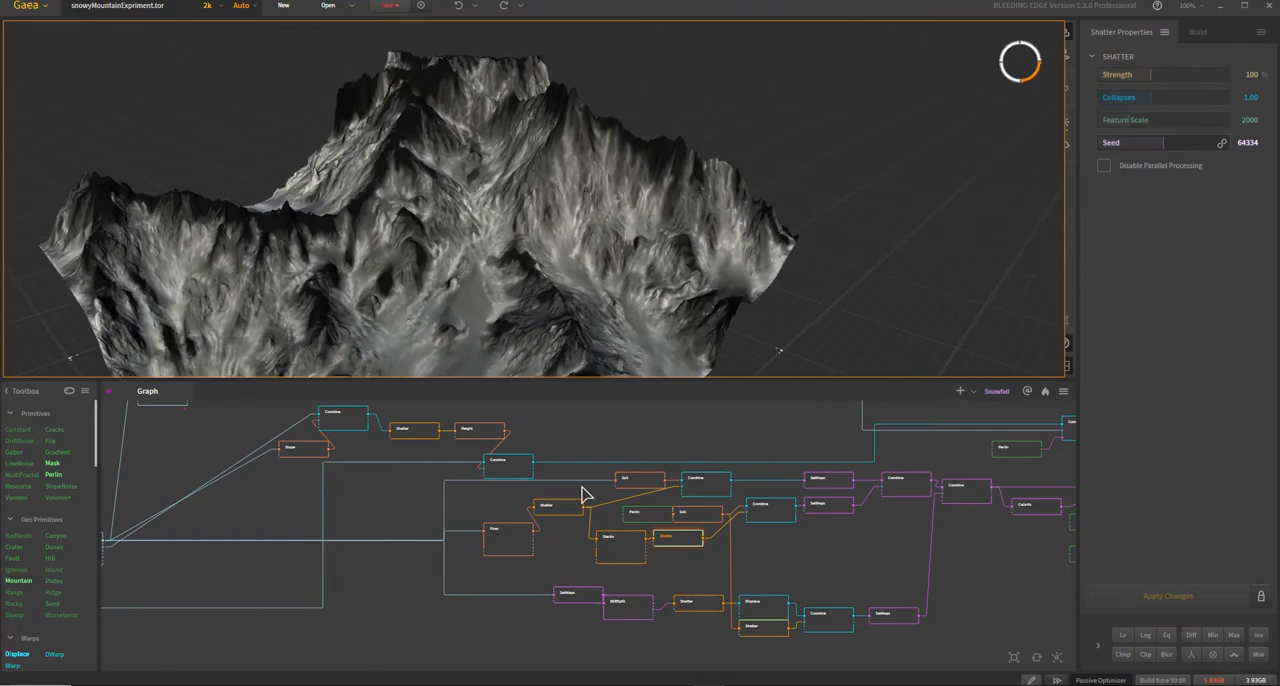
mouse_move(642, 520)
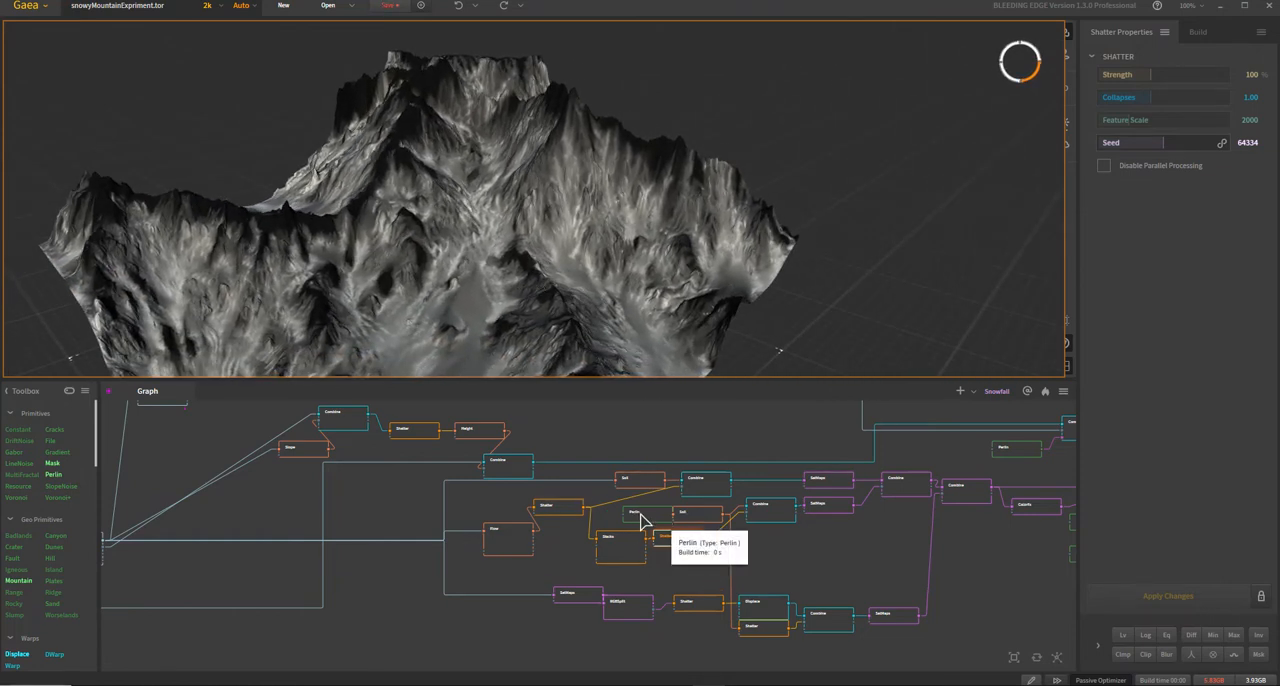
Step: Preview the Perlin noise, then Soil, then the 51% Blend Combine's jagged rock
click(637, 512)
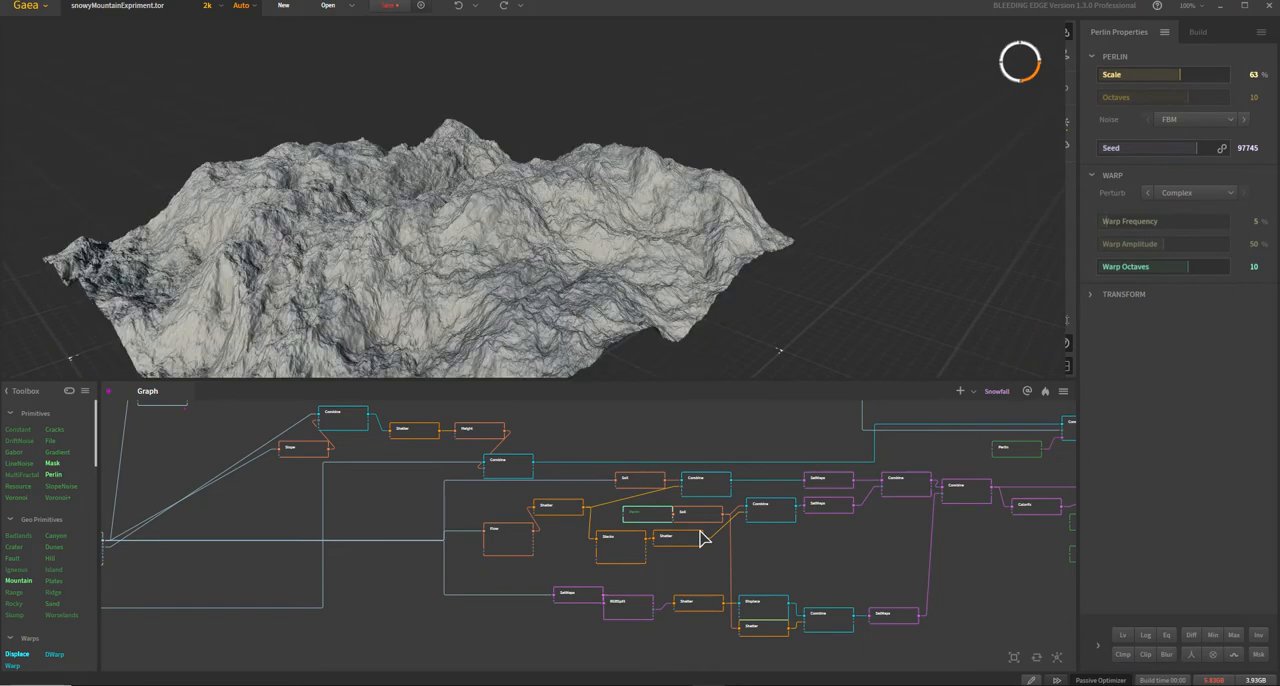
click(682, 512)
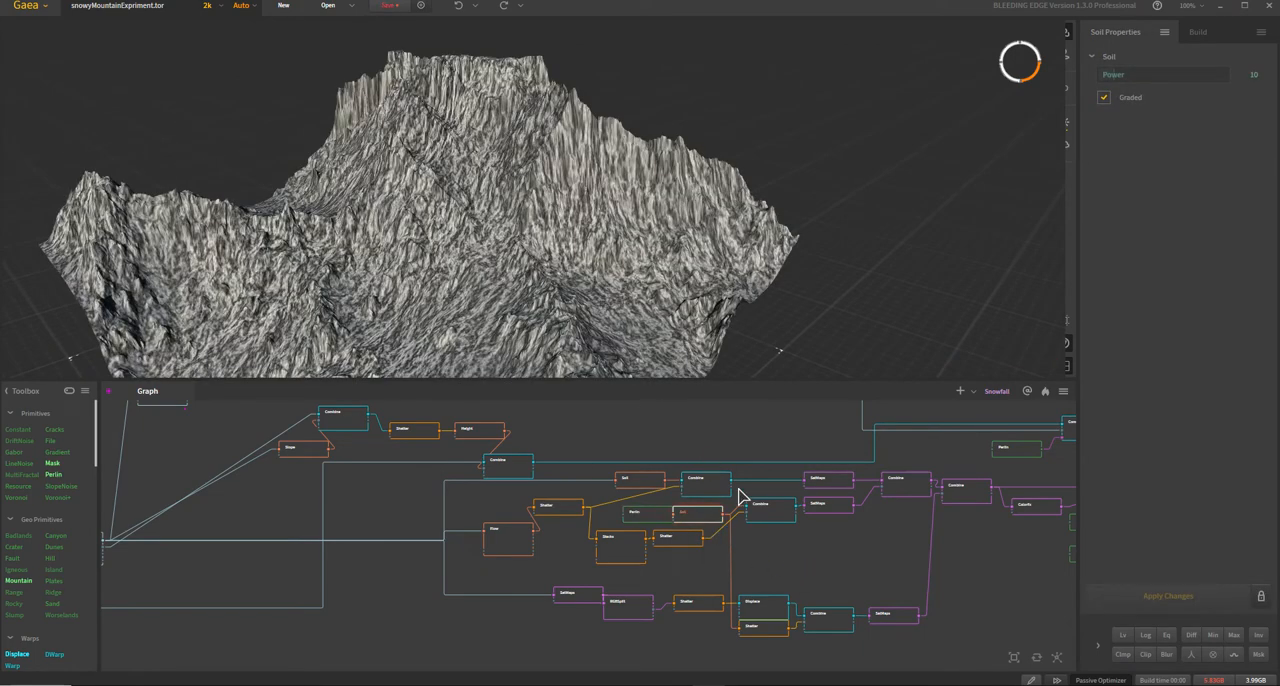
click(770, 510)
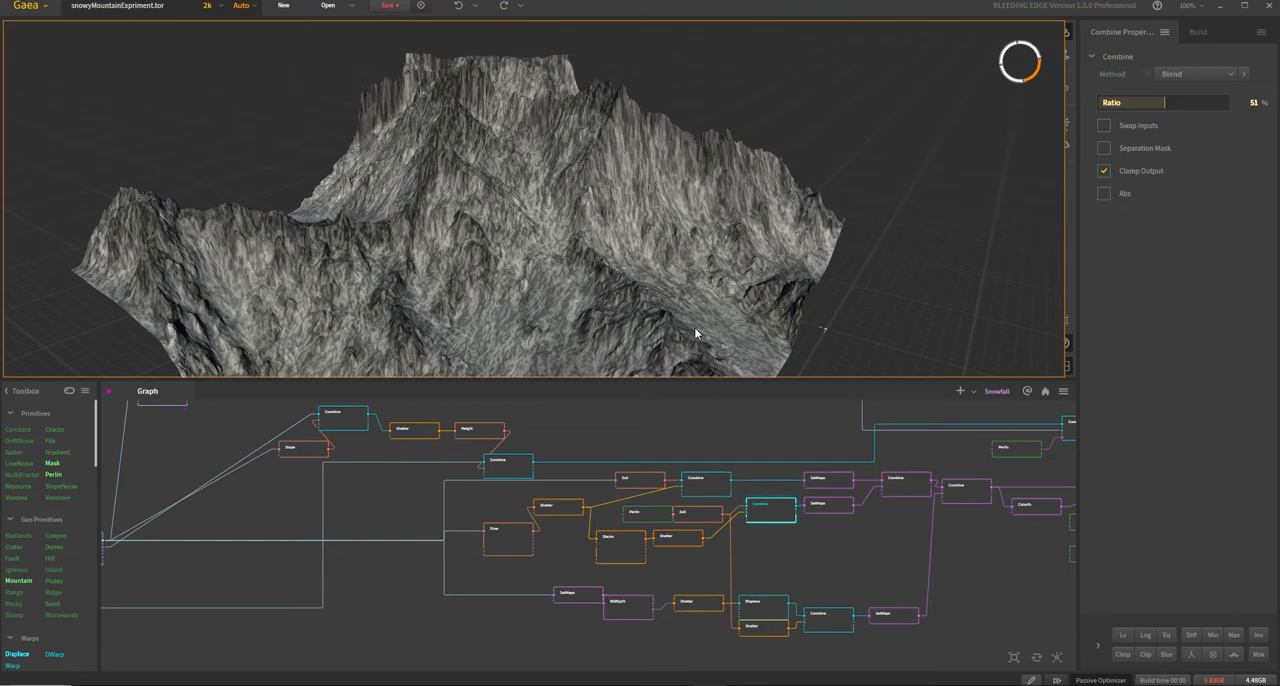
mouse_move(825, 508)
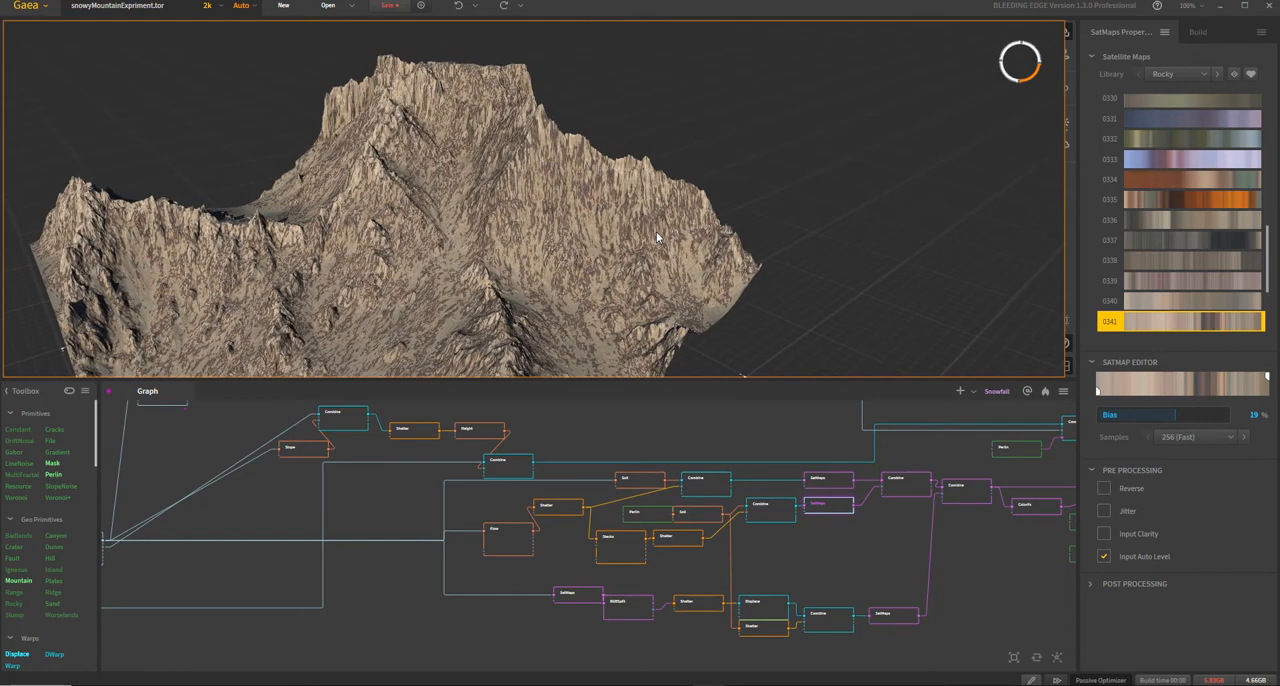
mouse_move(563, 130)
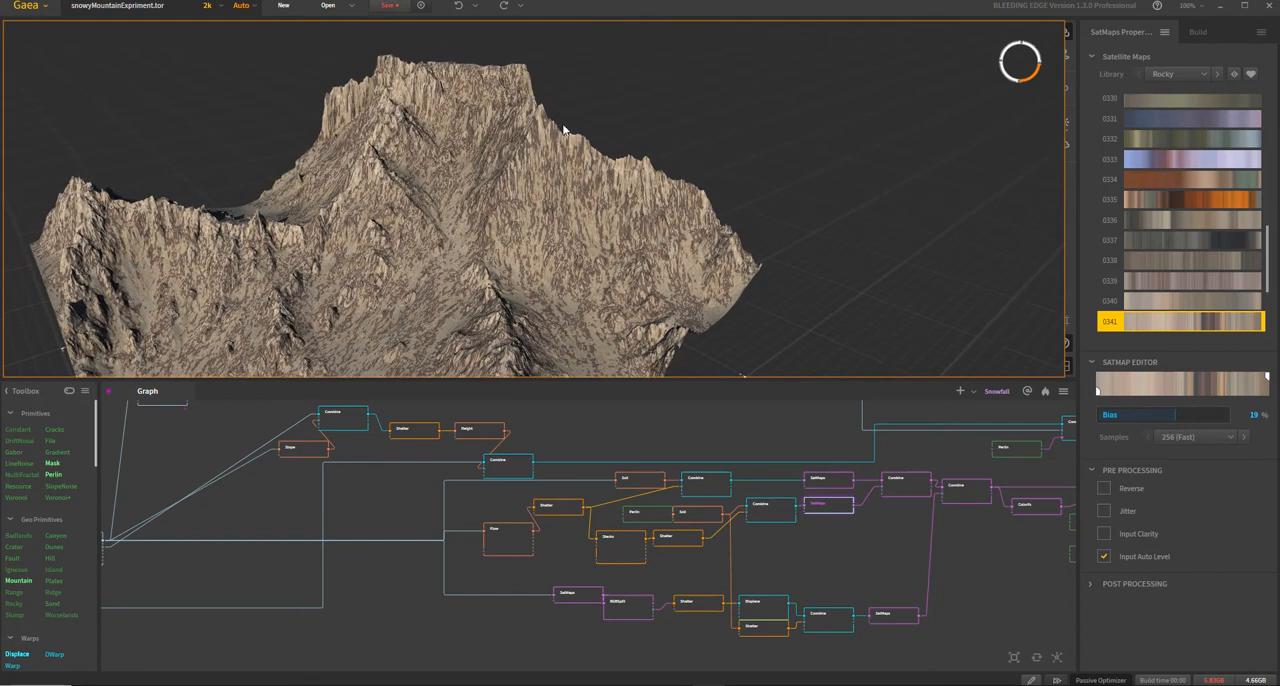
mouse_move(687, 310)
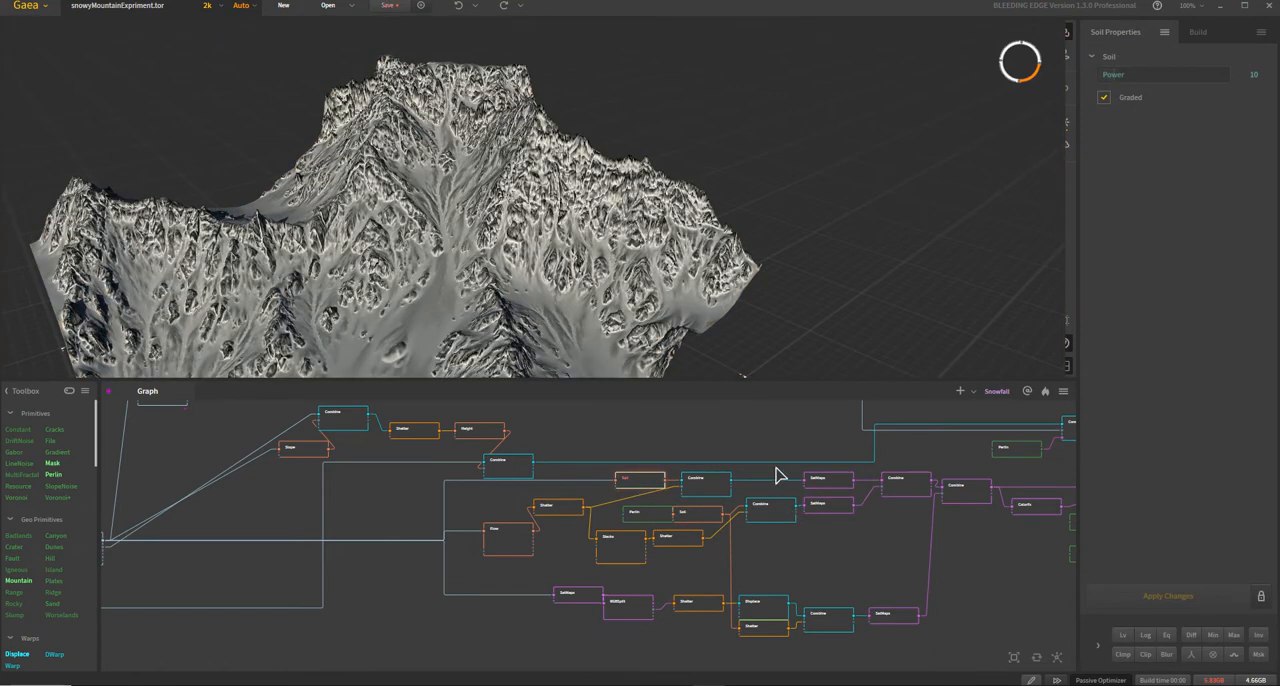
mouse_move(687, 441)
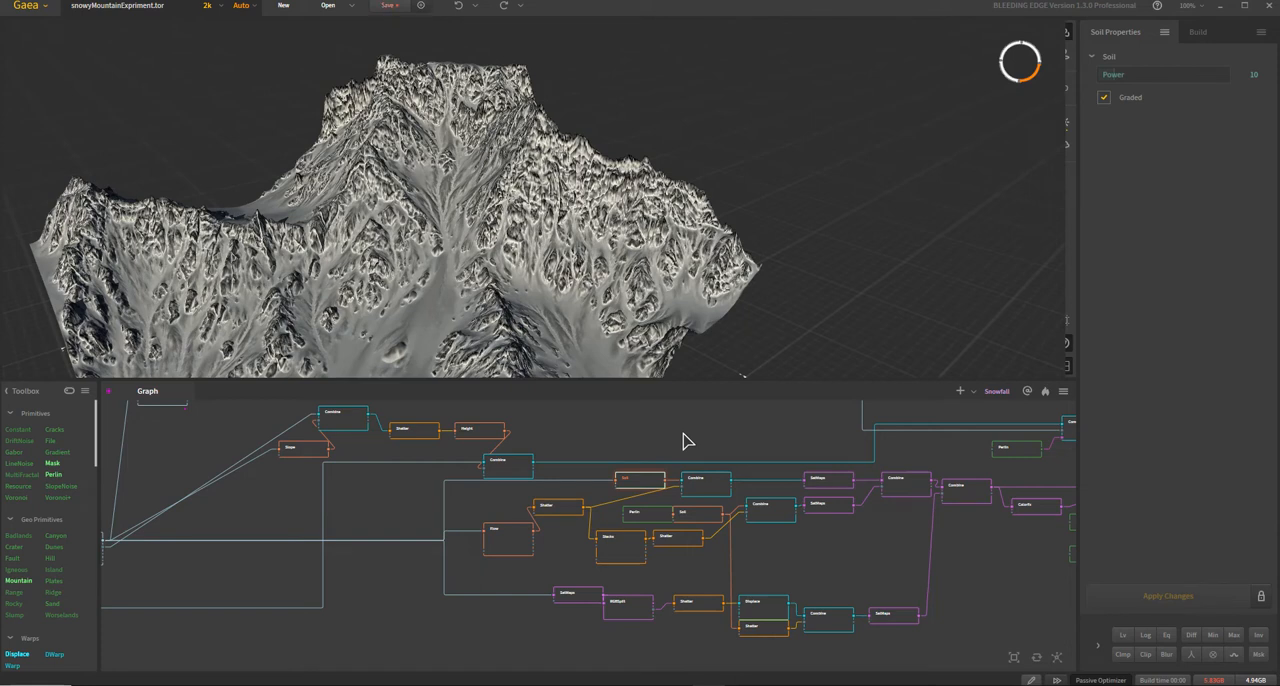
mouse_move(667, 500)
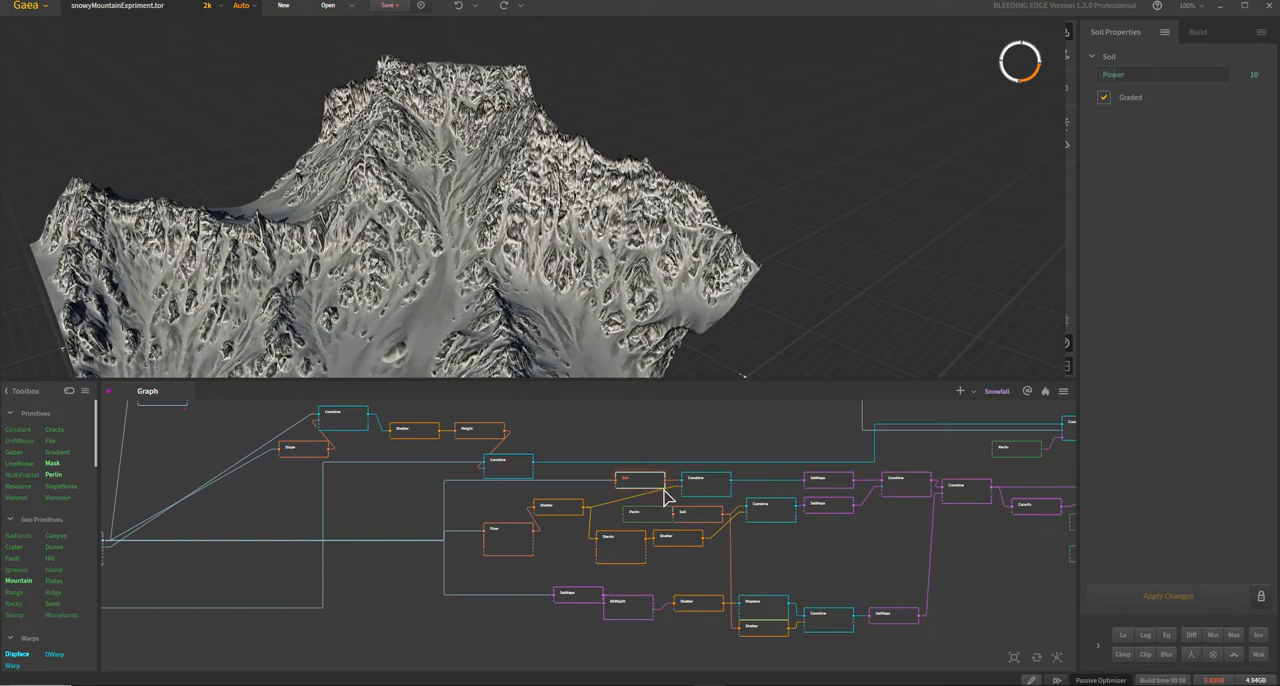
Step: Preview SatMaps and Soil, then the Rocky library SatMaps colouring the mountain tan
click(705, 483)
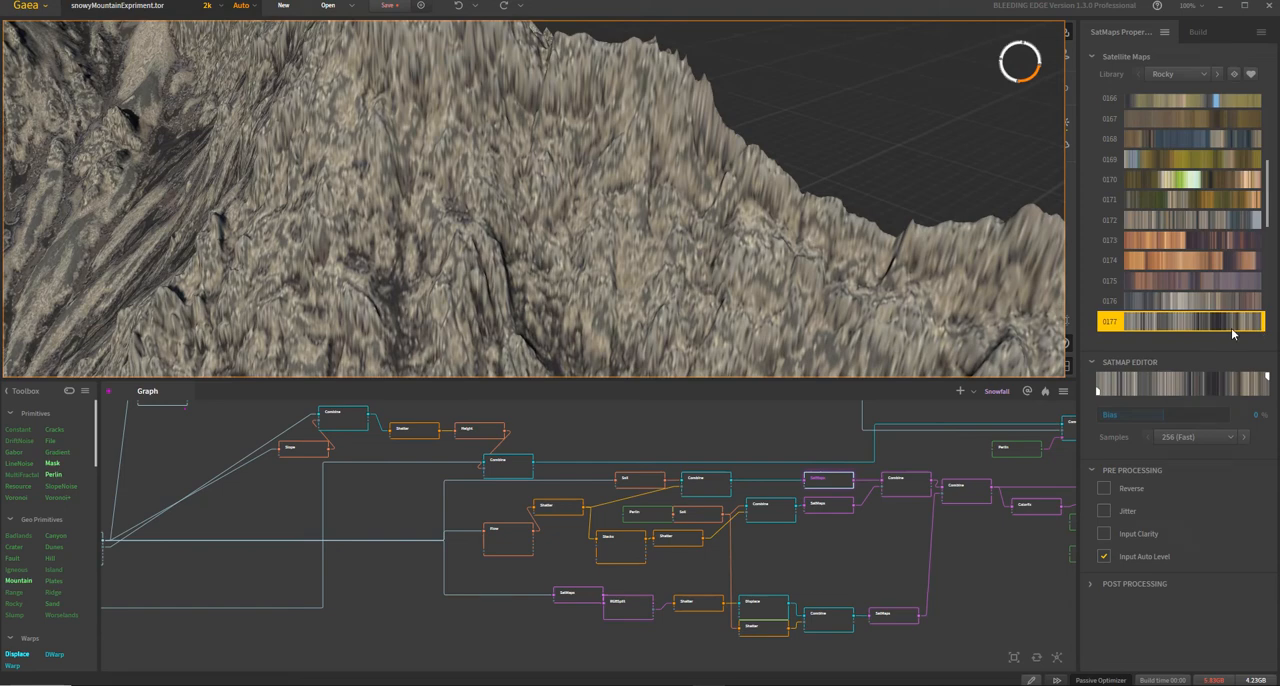
mouse_move(548, 252)
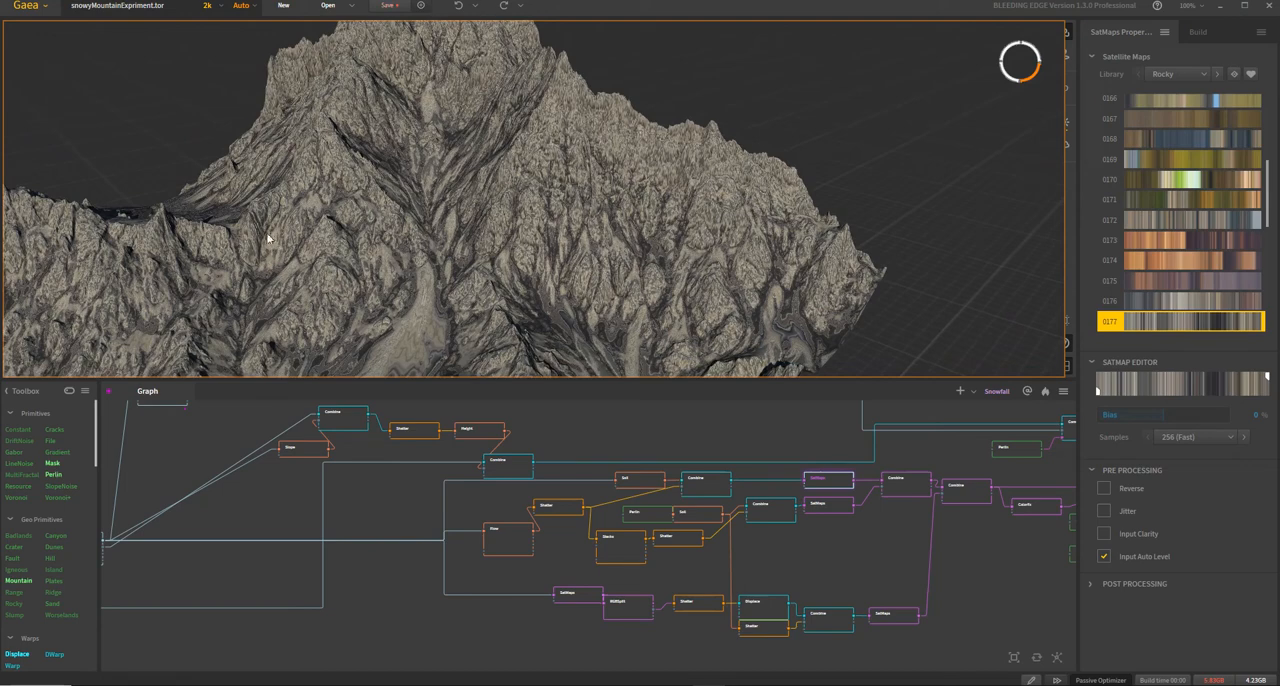
mouse_move(915, 507)
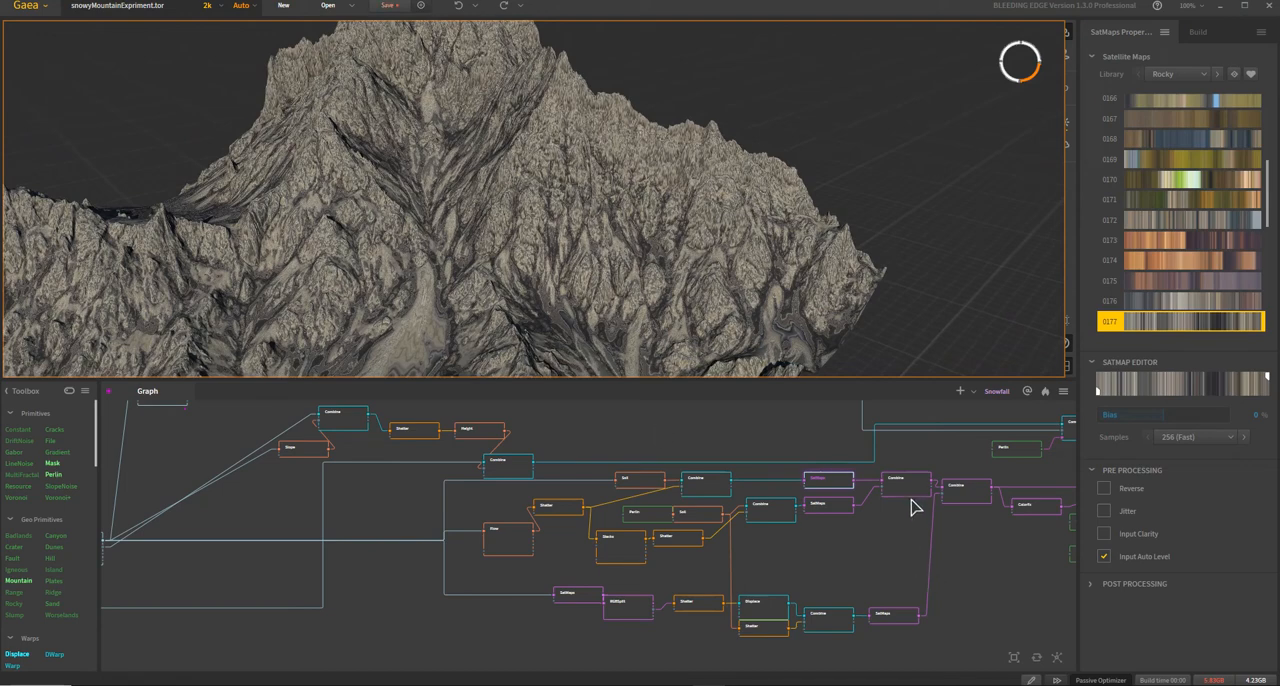
click(905, 485)
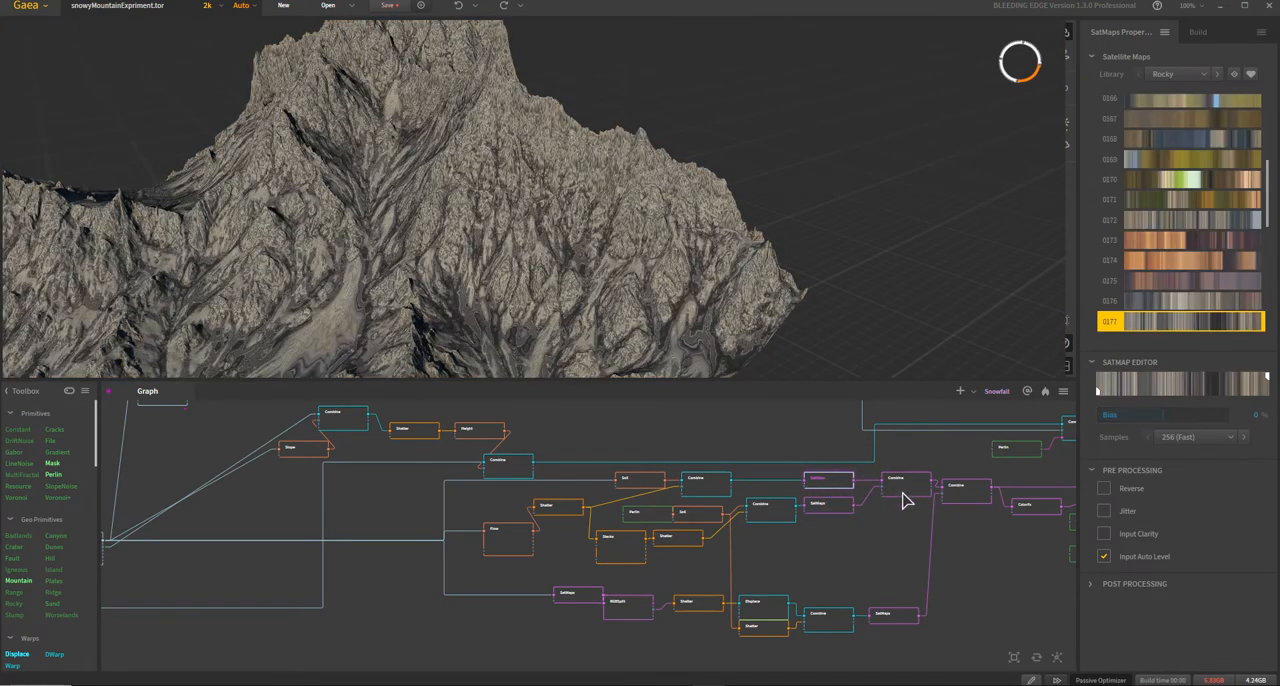
click(905, 485)
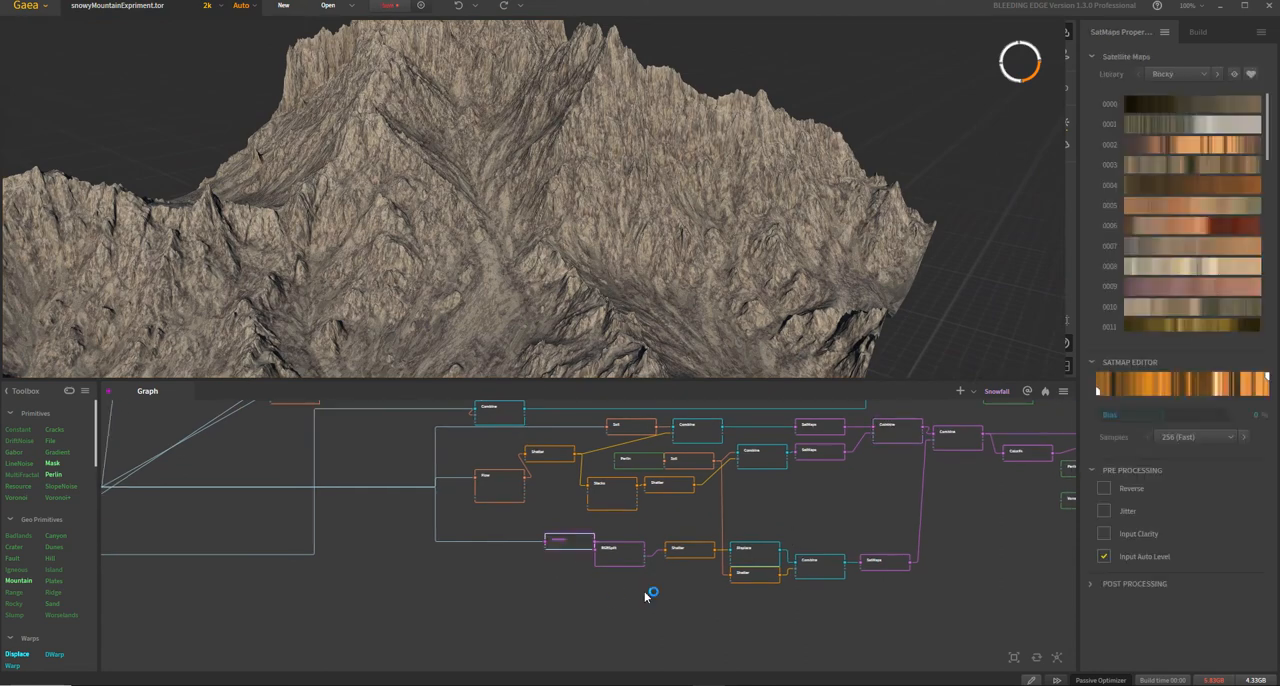
Step: Preview the orange striped SatMaps, pan the graph, then RGBSplit and its Shatter
click(1180, 321)
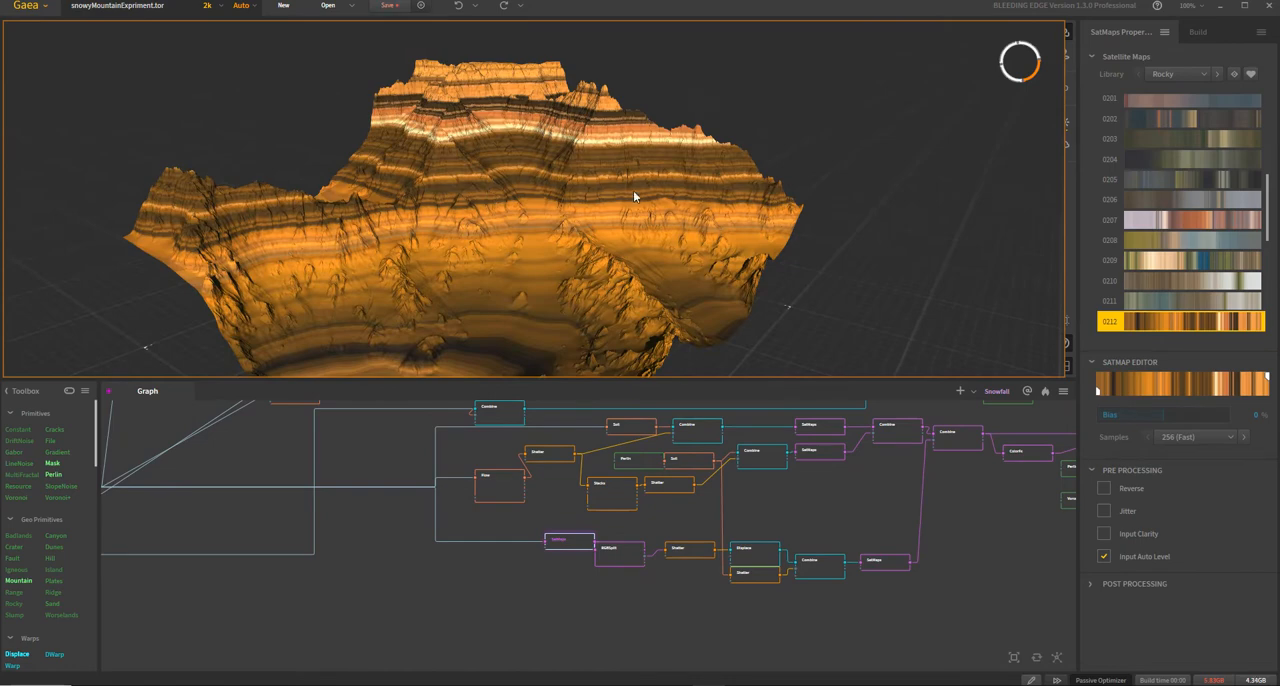
drag(633, 196, 560, 235)
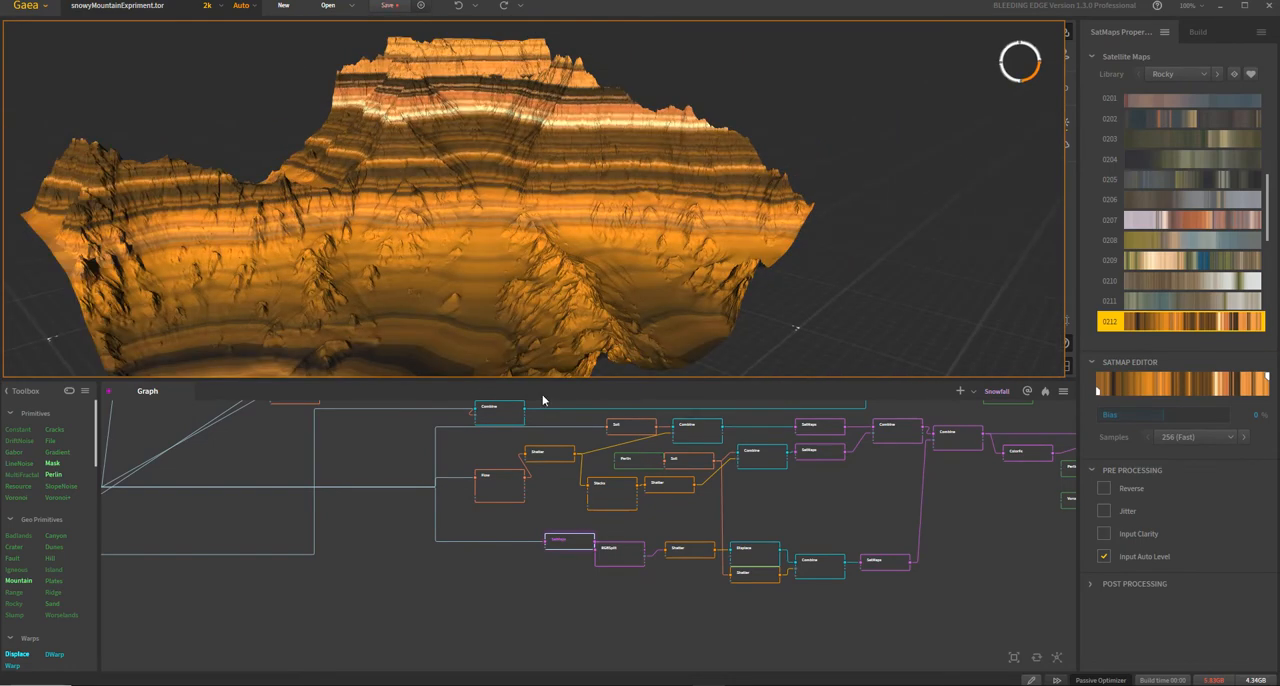
click(550, 550)
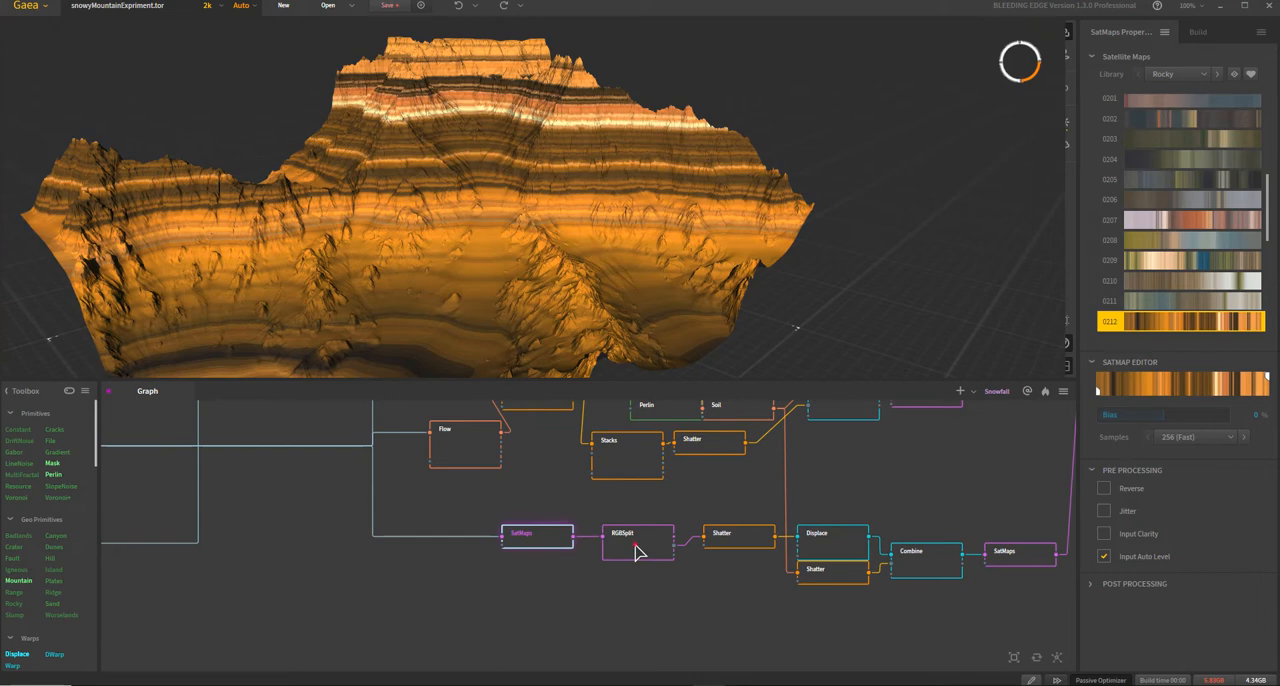
click(638, 533)
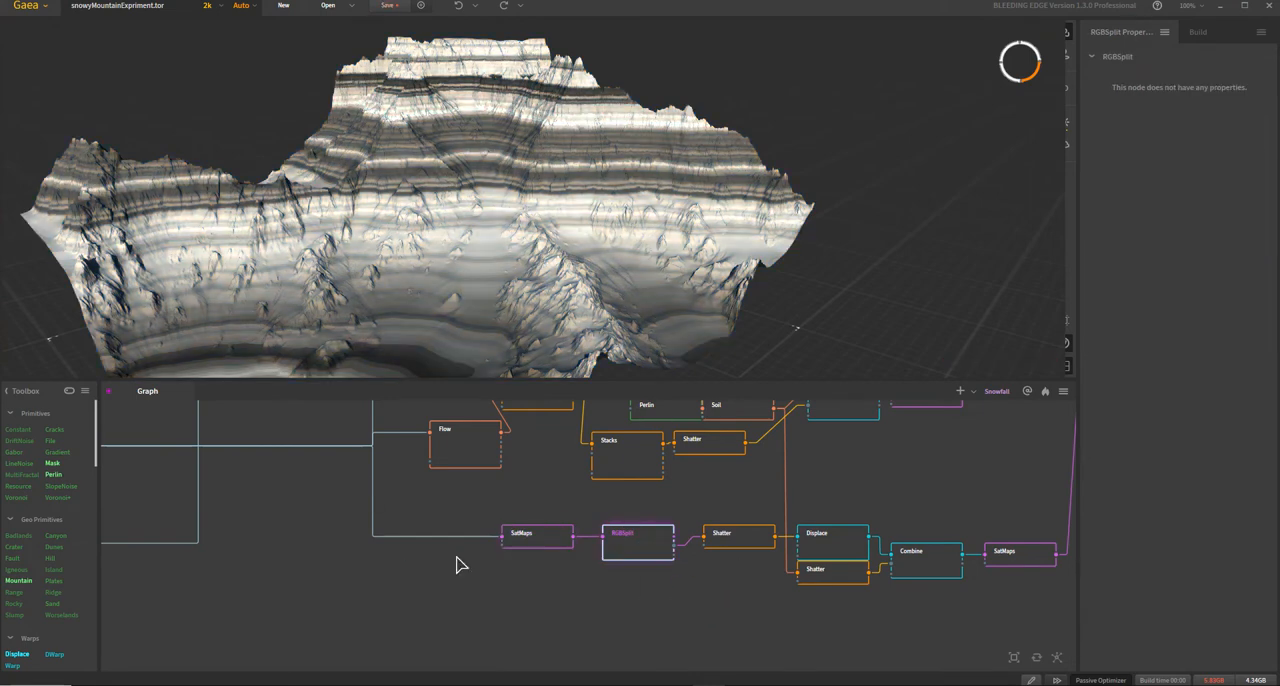
click(721, 532)
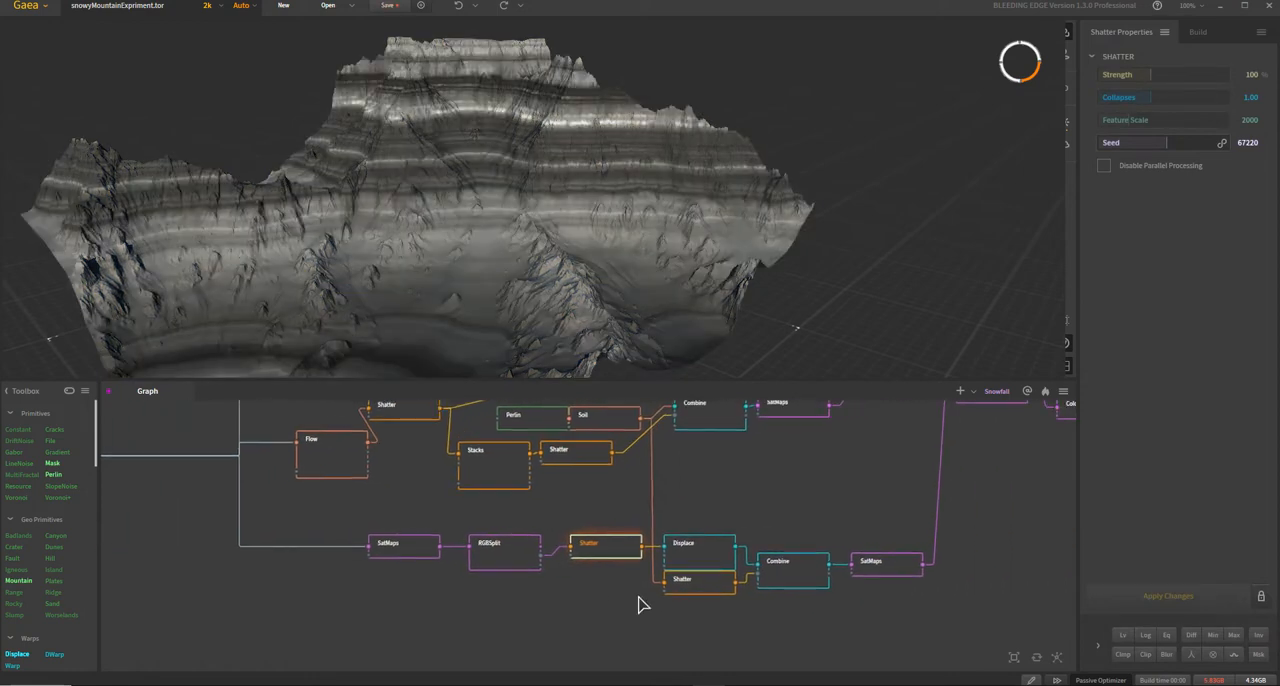
Step: Preview Displace, Soil, lower Shatter, their blend, brown SatMaps, then the 50% Blend Combine
click(700, 547)
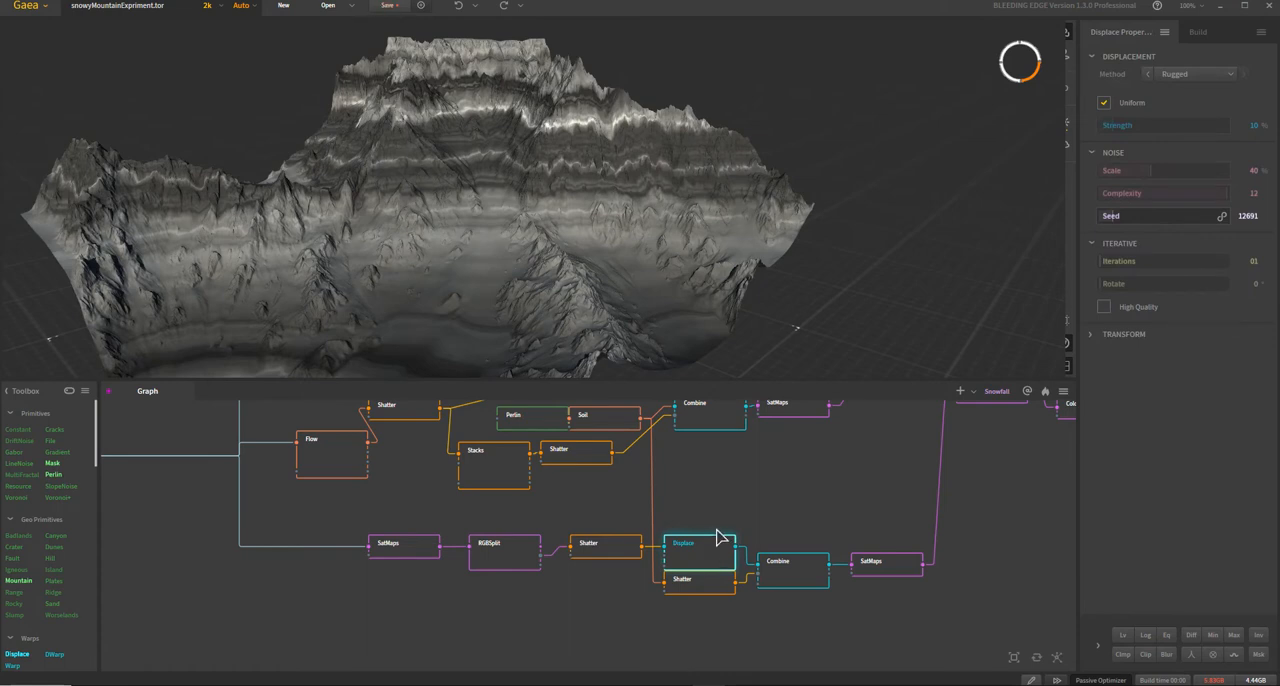
click(583, 415)
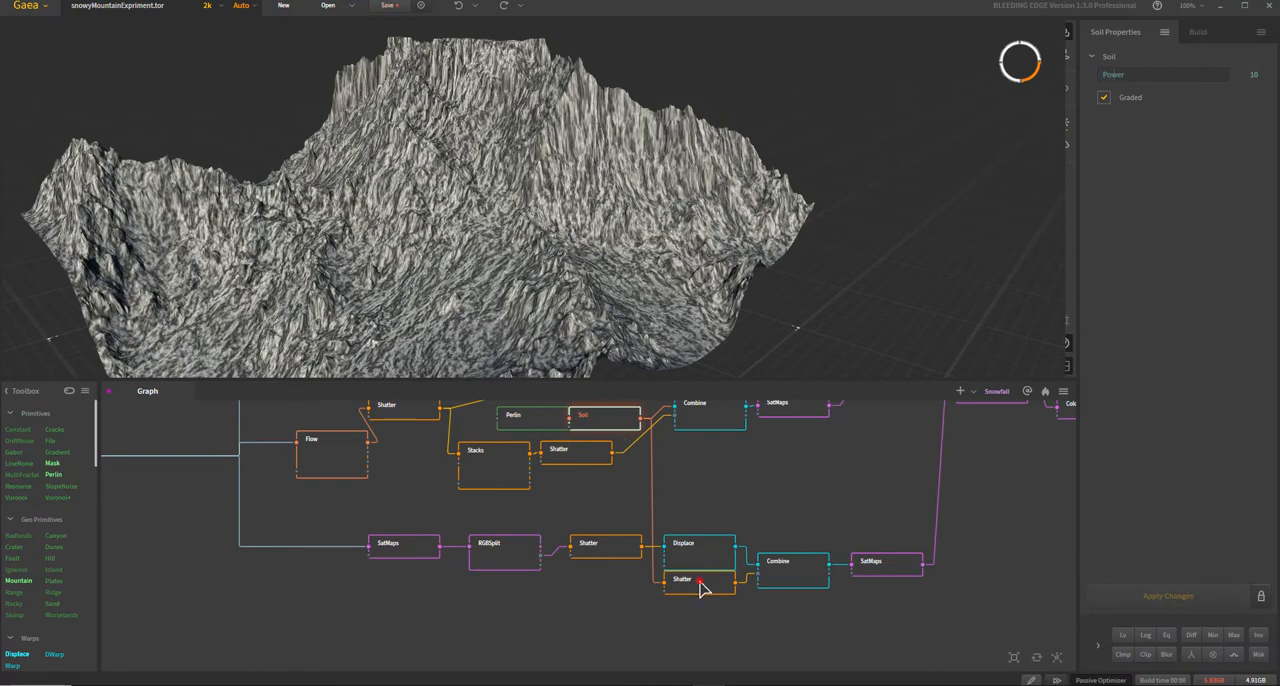
click(682, 580)
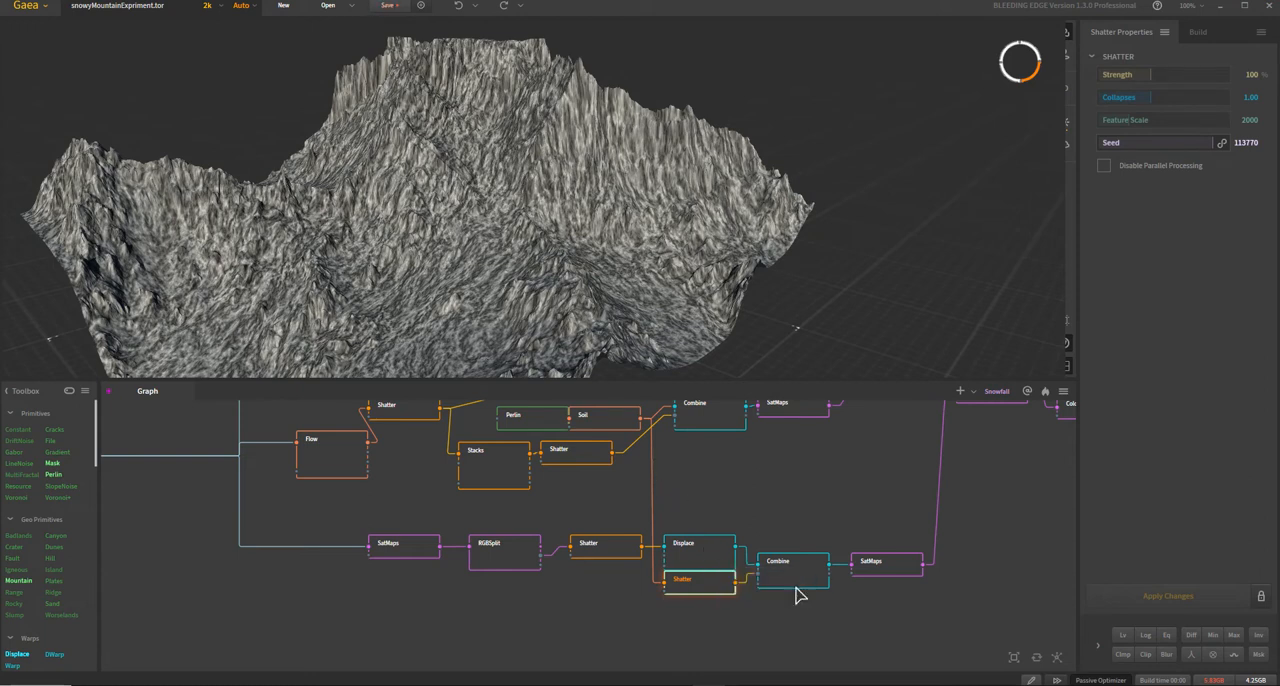
click(778, 560)
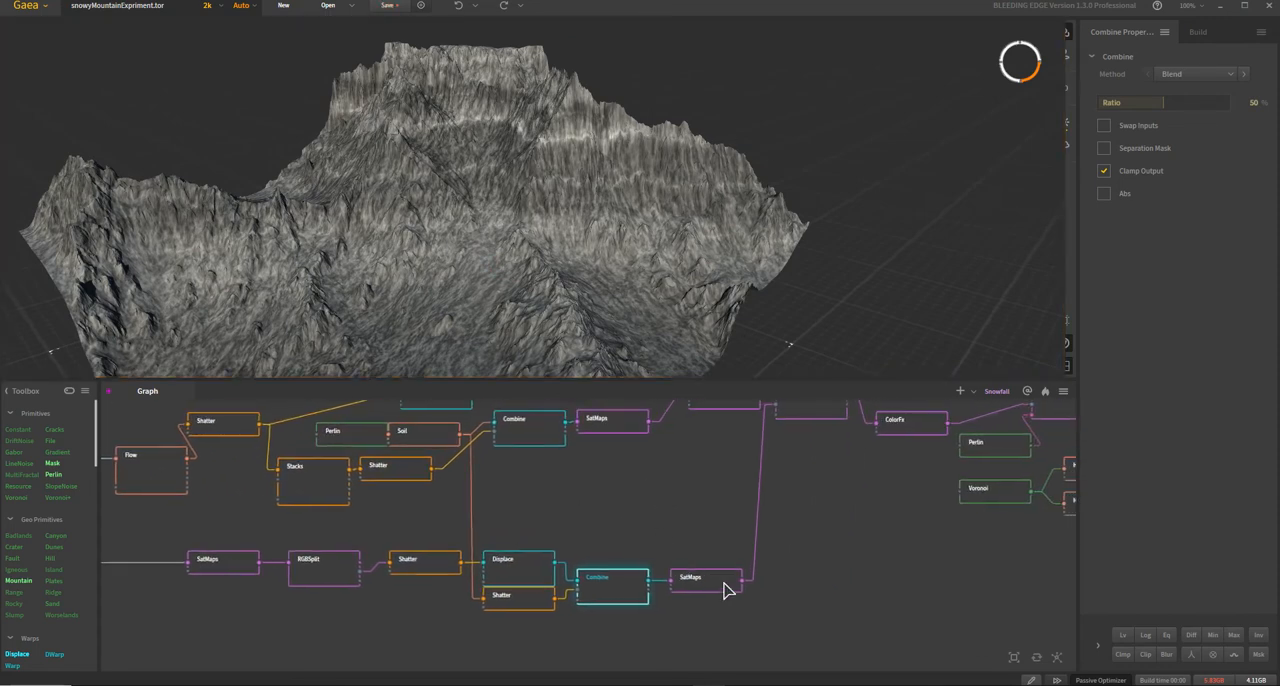
click(705, 578)
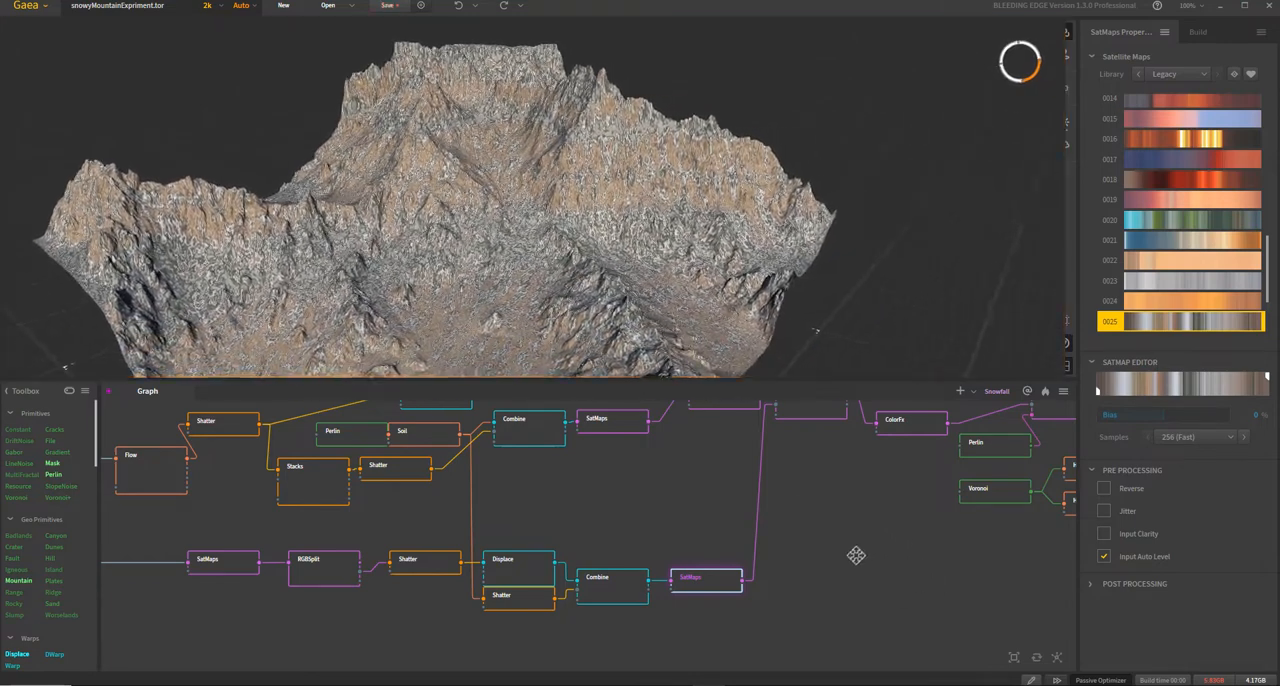
click(617, 510)
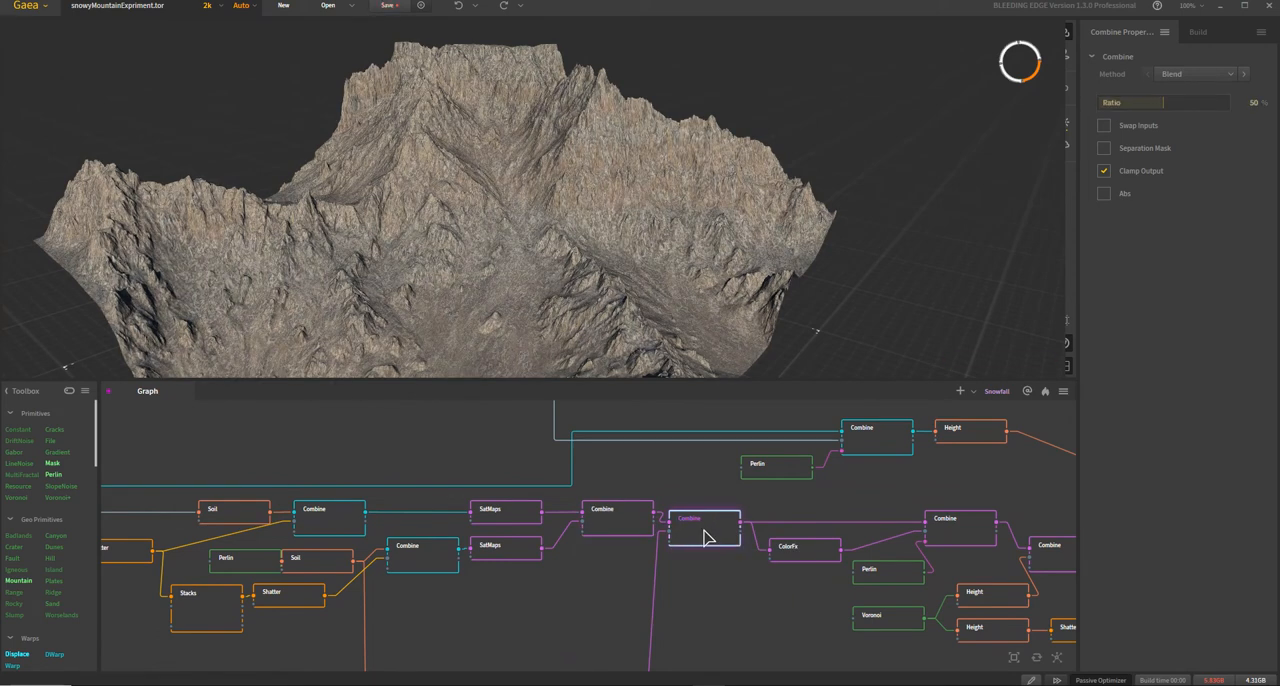
mouse_move(820, 614)
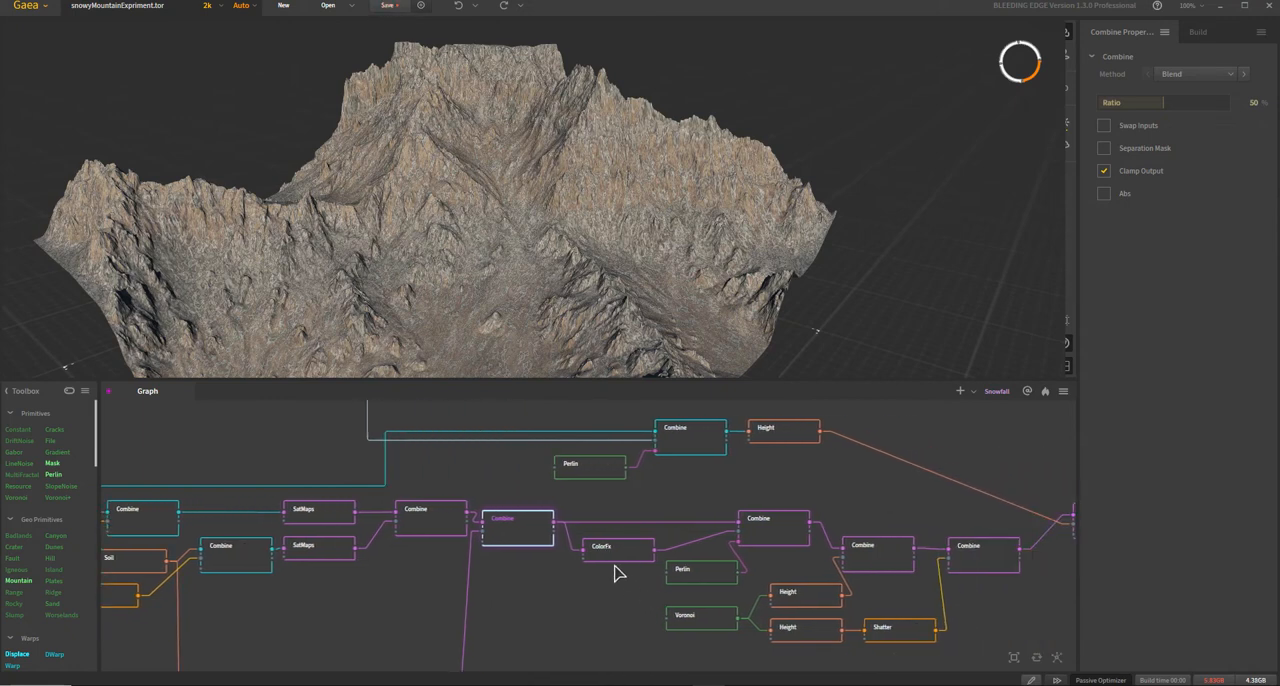
Step: Preview the ColorFx rock colour, the Perlin noise, then their 100% Blend Combine
click(601, 547)
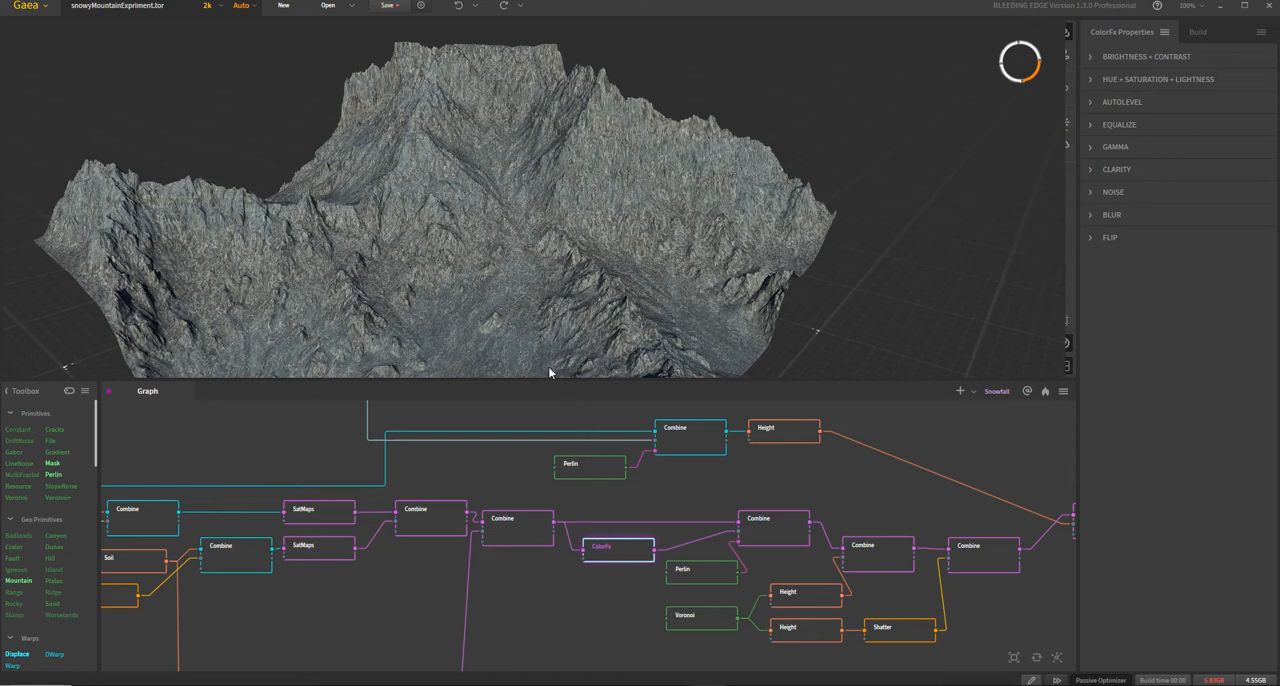
mouse_move(585, 543)
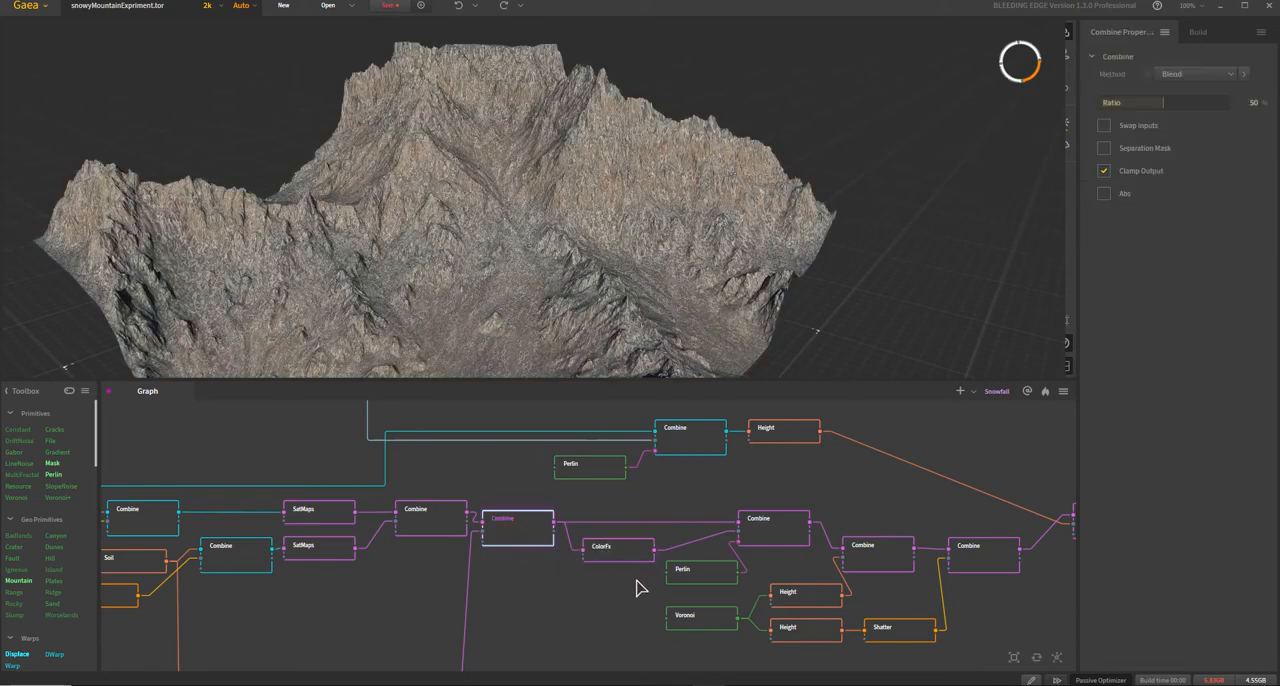
mouse_move(640, 574)
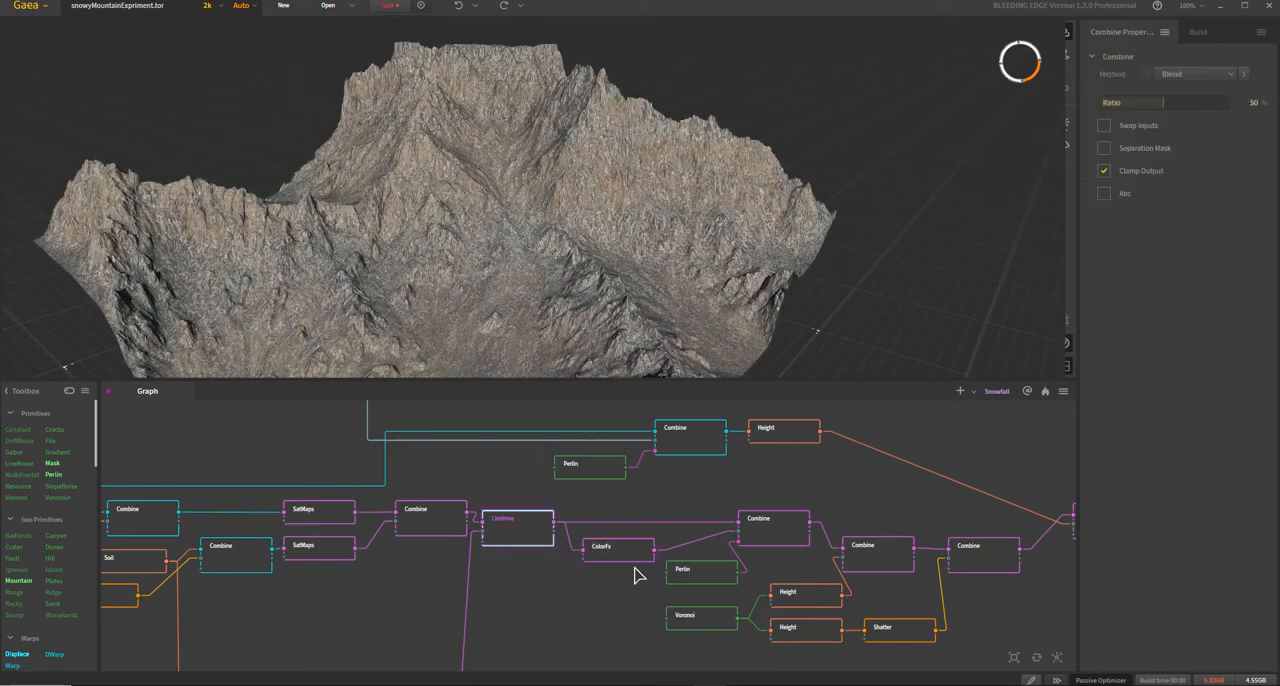
click(601, 546)
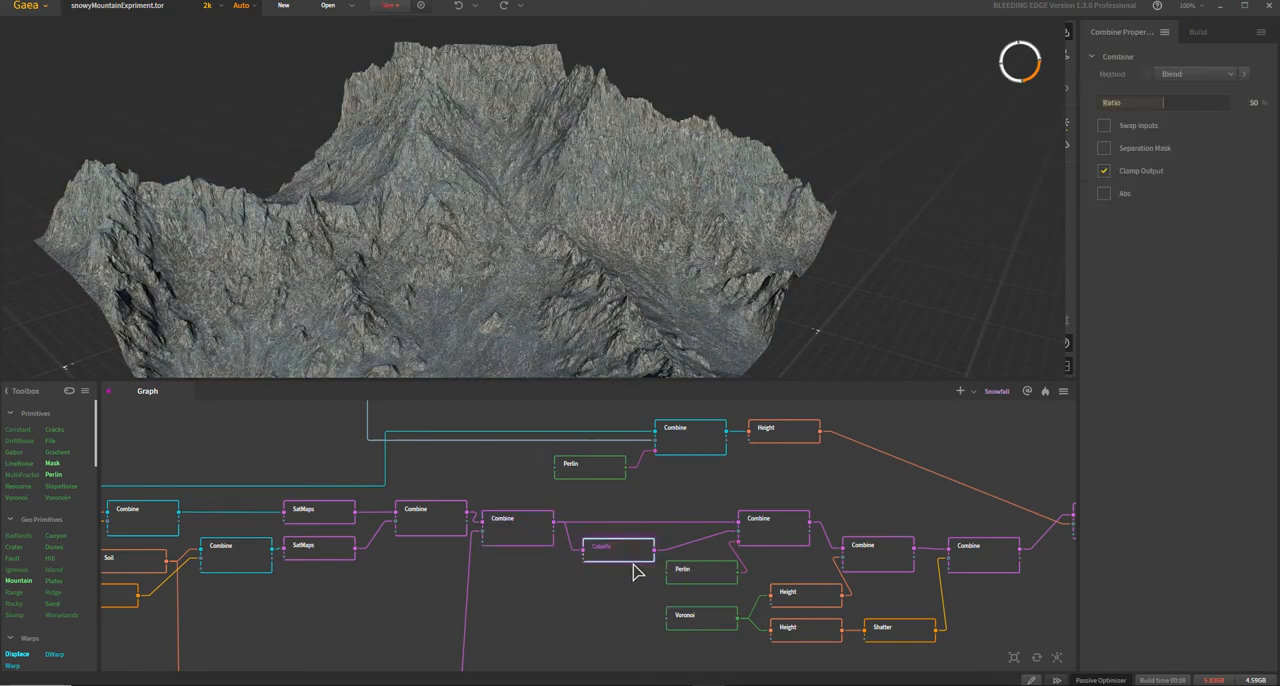
click(601, 546)
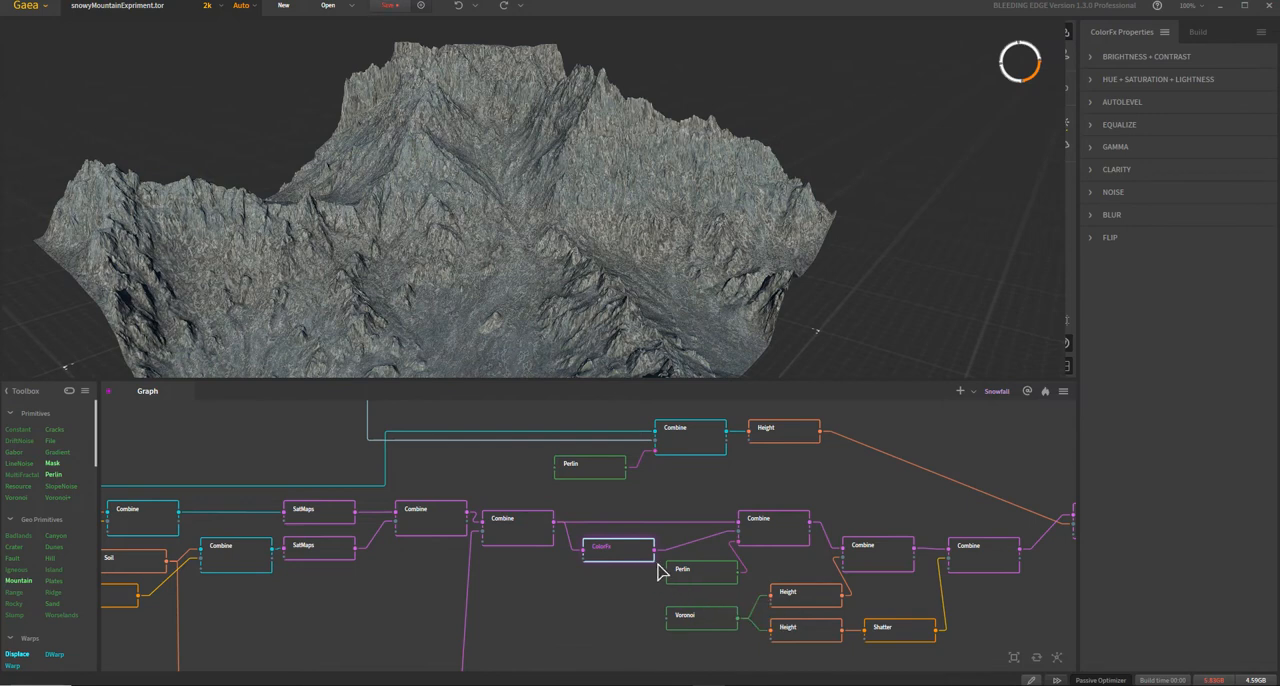
mouse_move(758, 565)
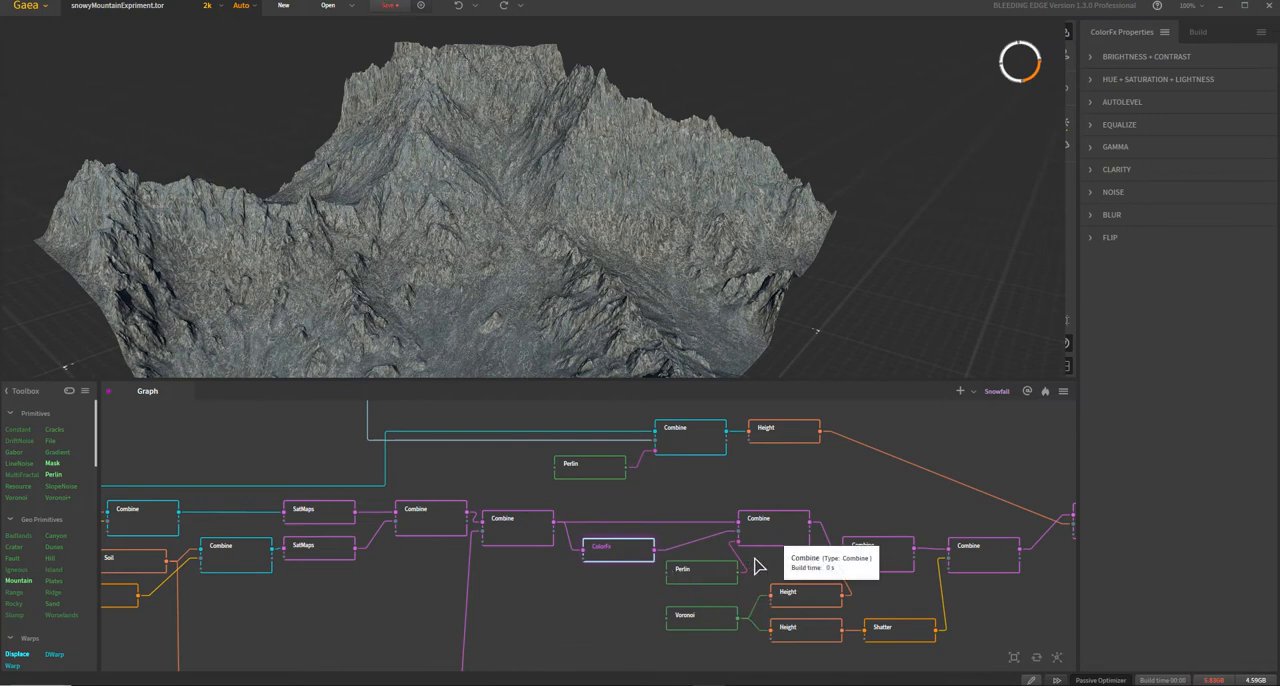
click(628, 580)
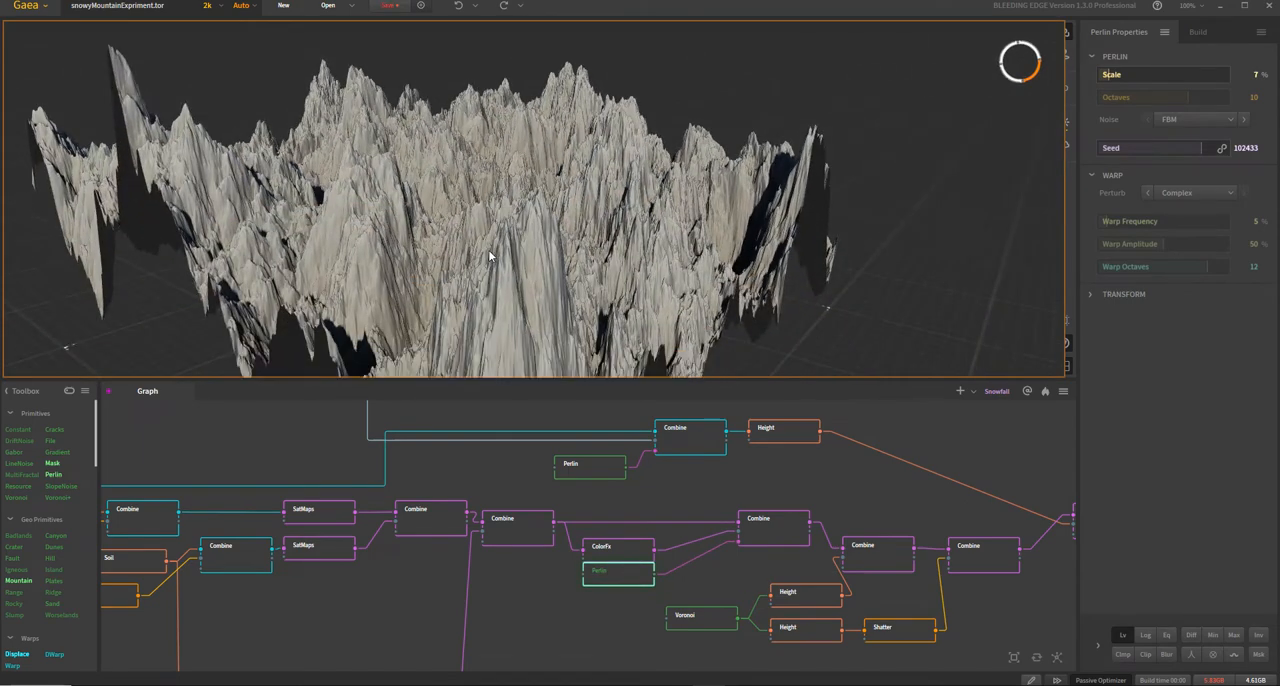
click(773, 518)
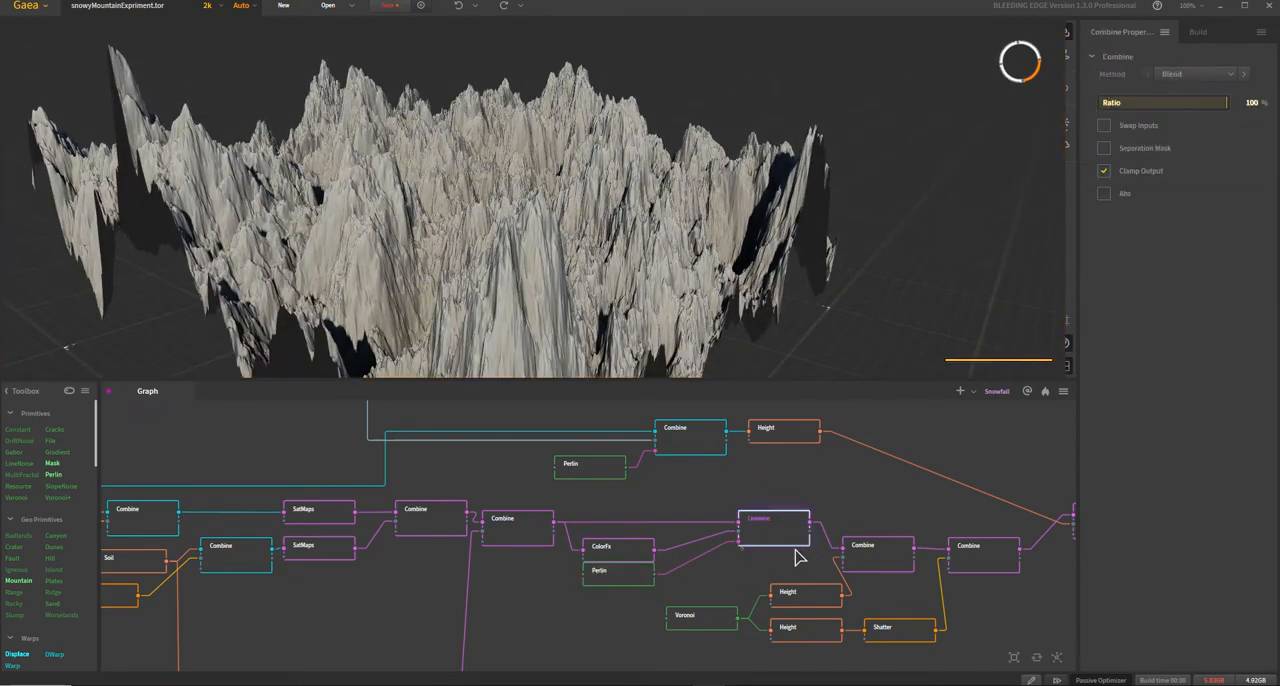
click(518, 527)
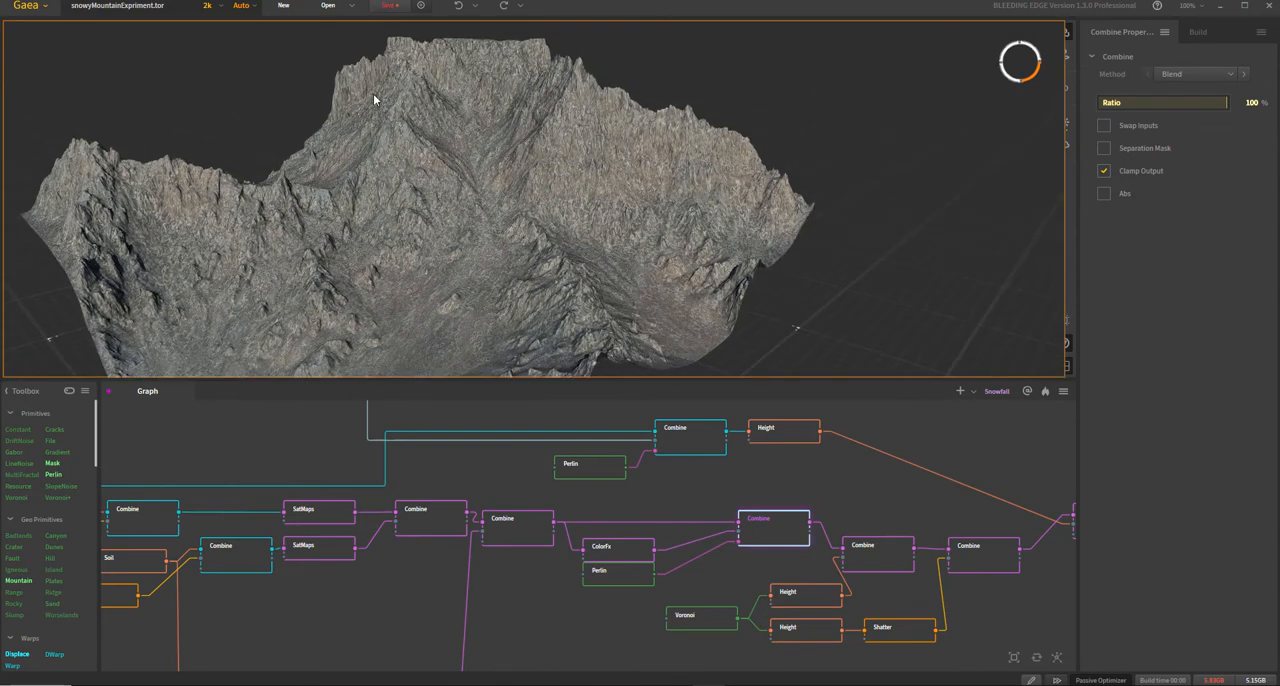
mouse_move(598, 187)
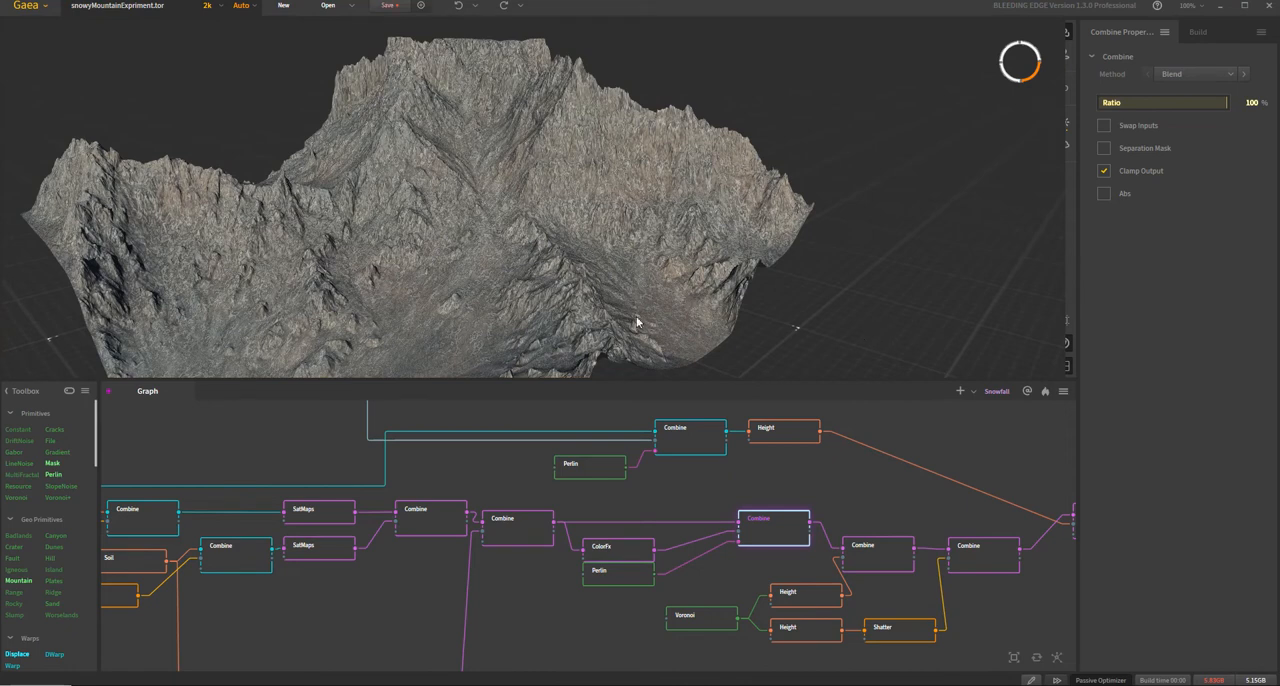
mouse_move(575, 157)
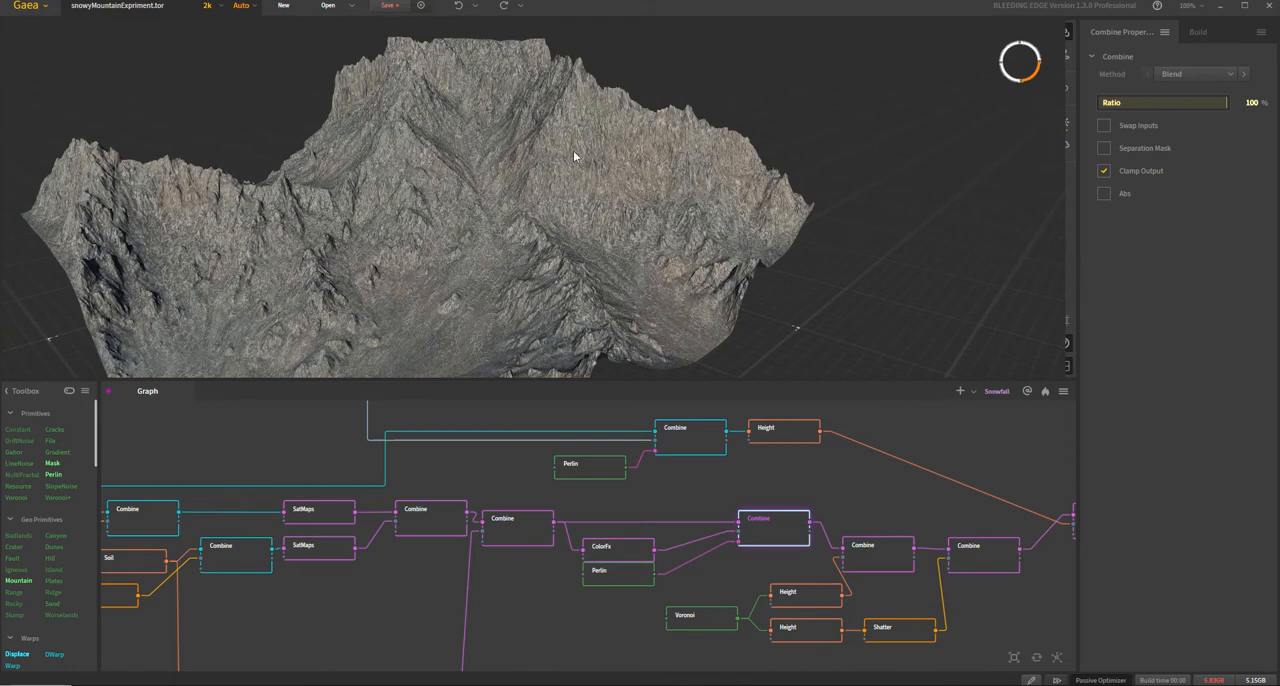
mouse_move(604, 160)
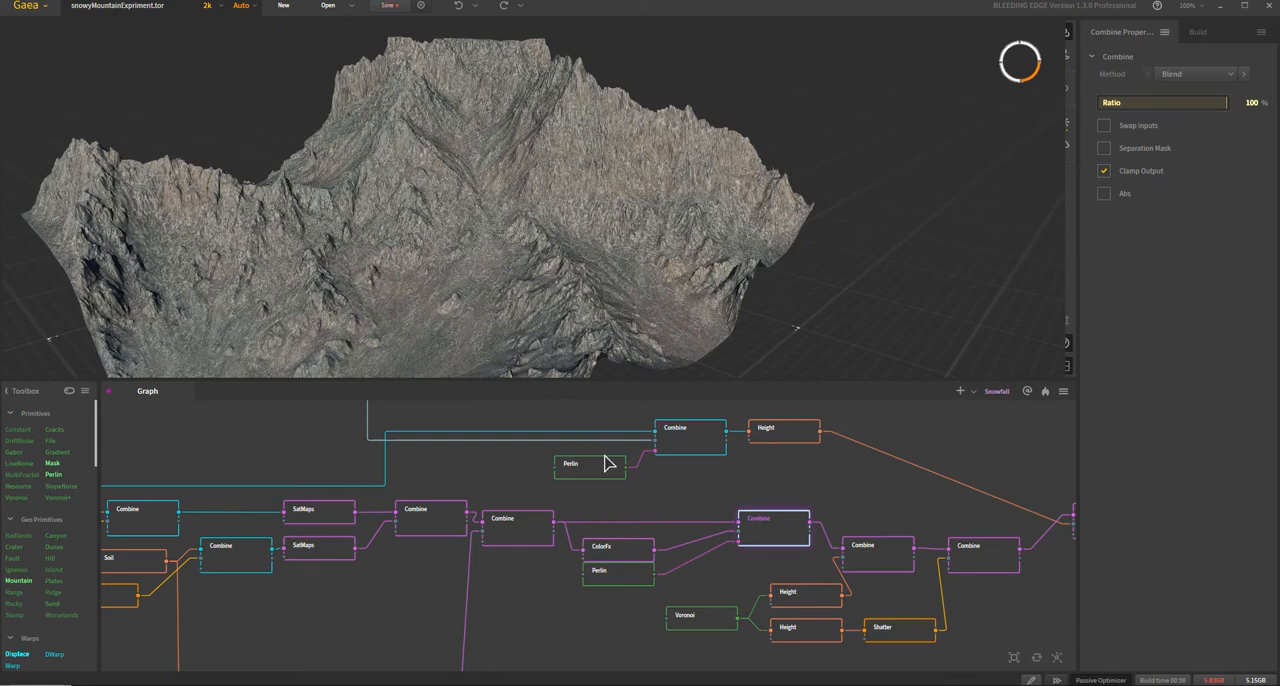
mouse_move(880, 565)
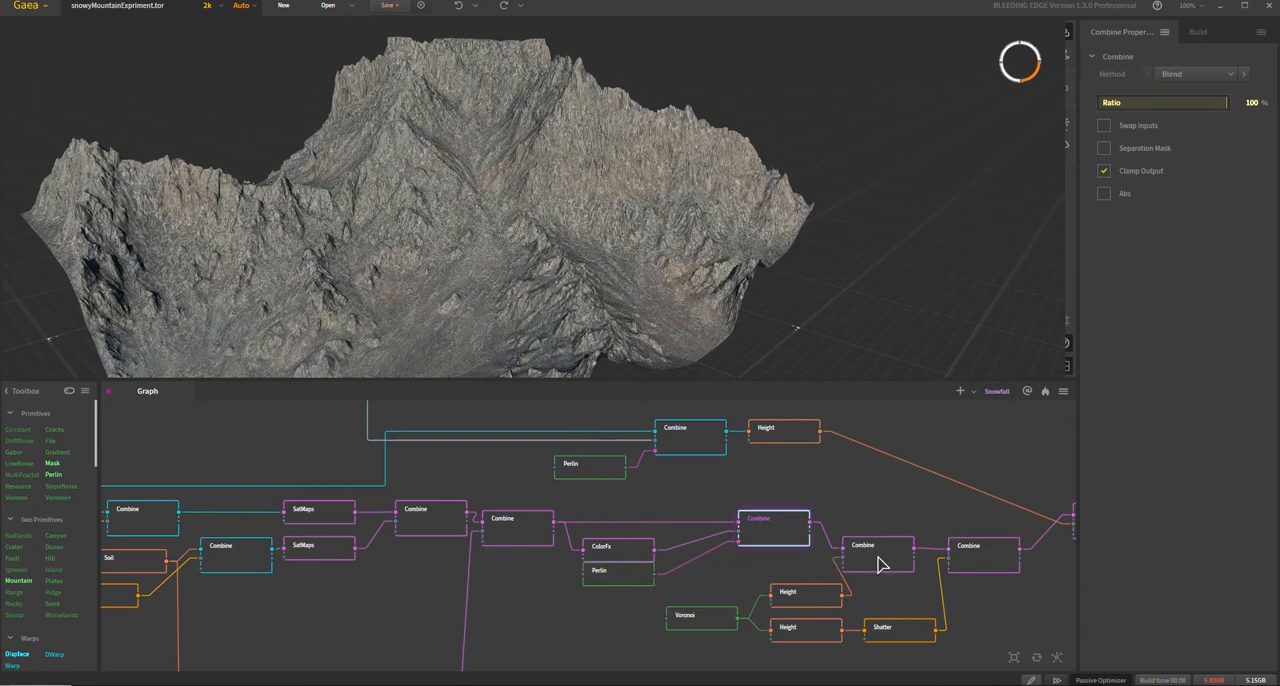
mouse_move(714, 625)
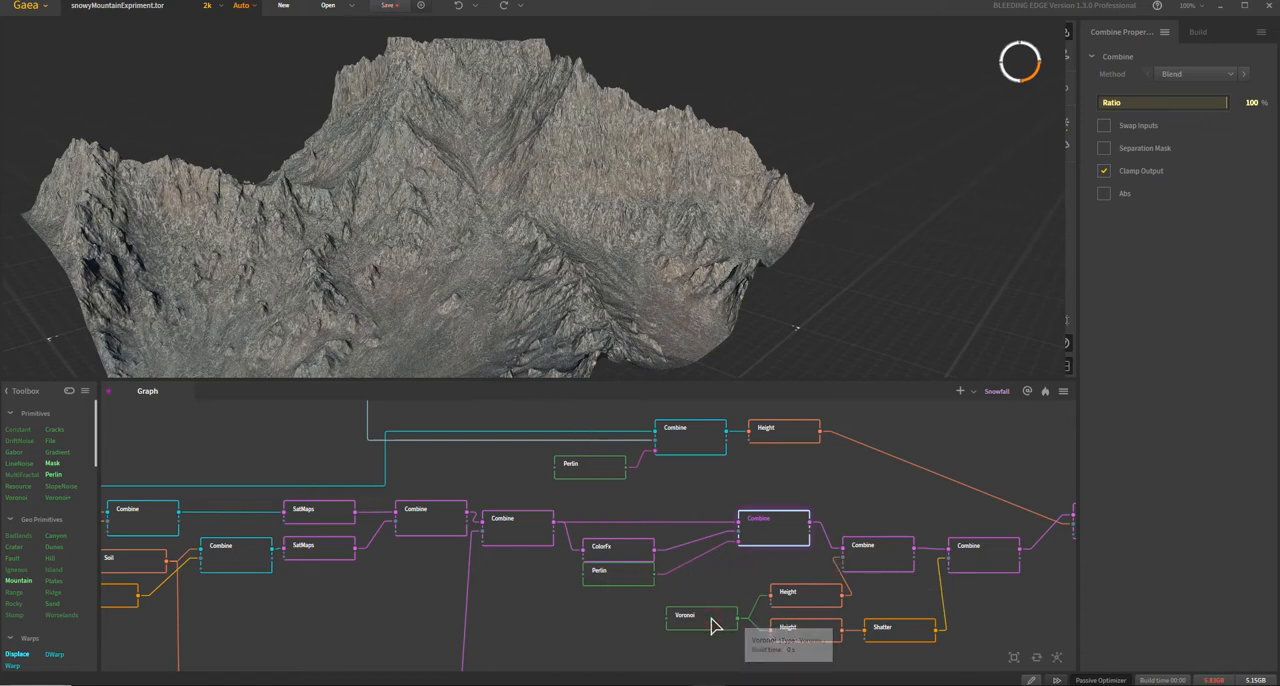
Step: Preview Voronoi, its Height mask, and the 50% Screen Combine's pale speckles, orbiting to inspect
click(684, 614)
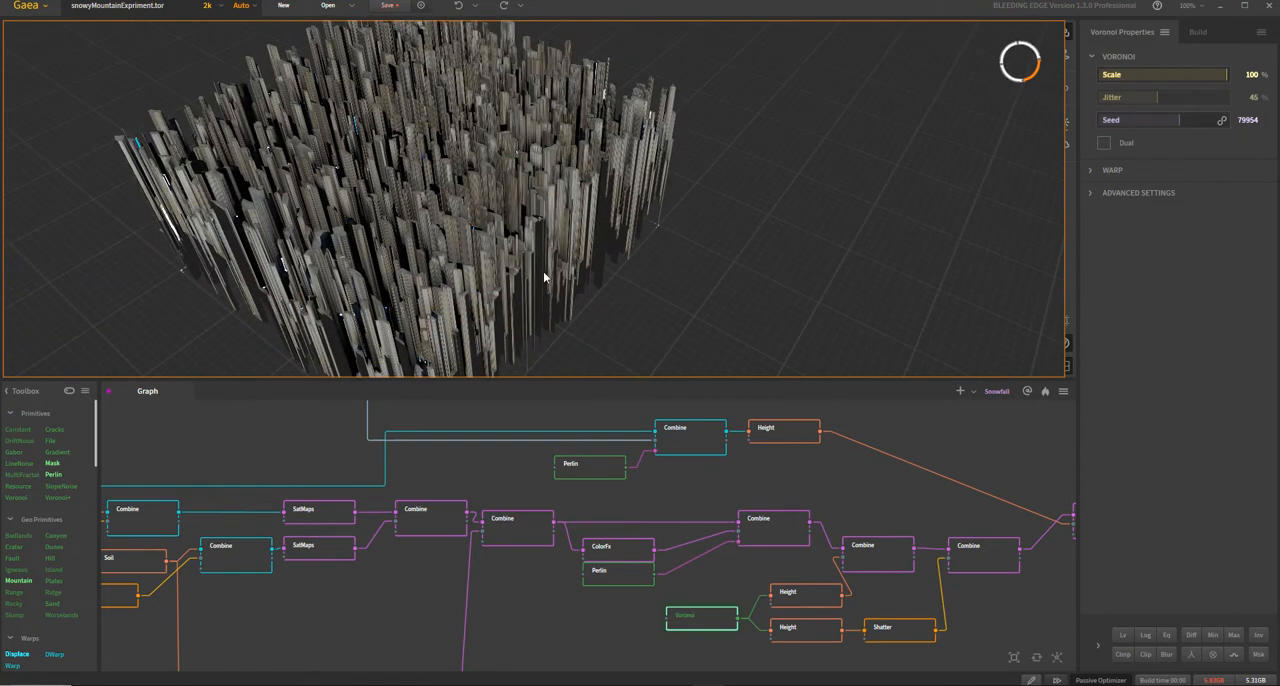
mouse_move(831, 480)
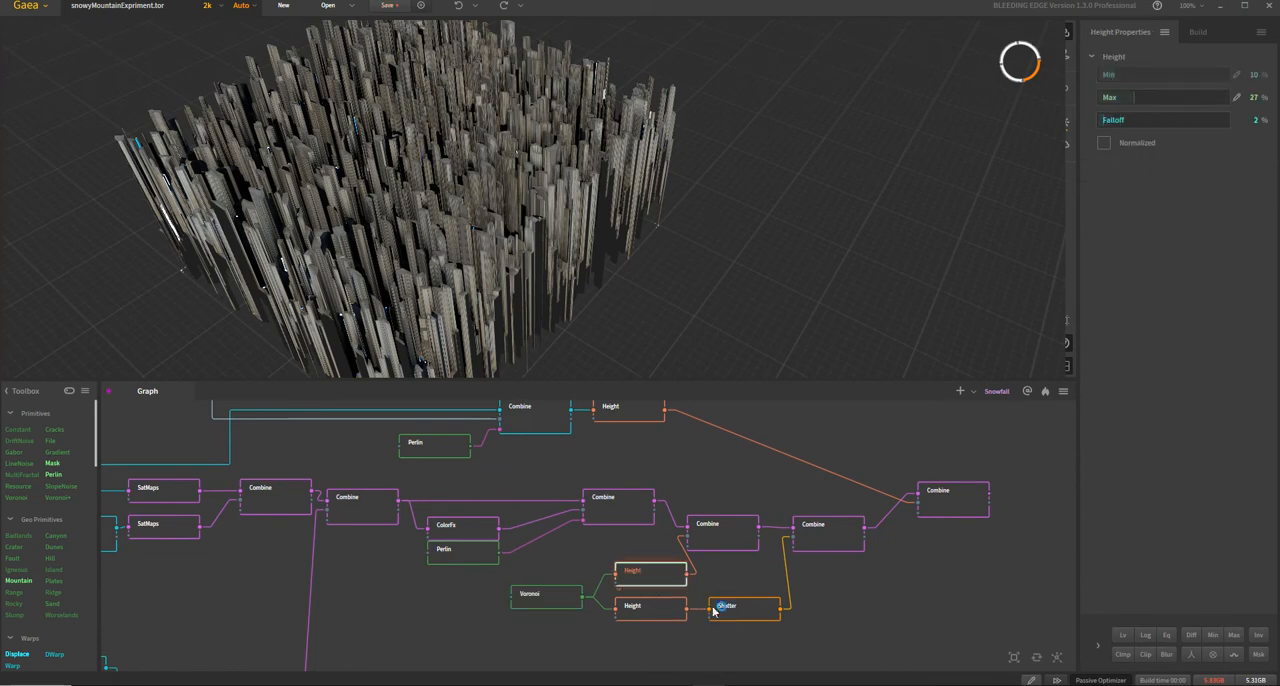
click(726, 605)
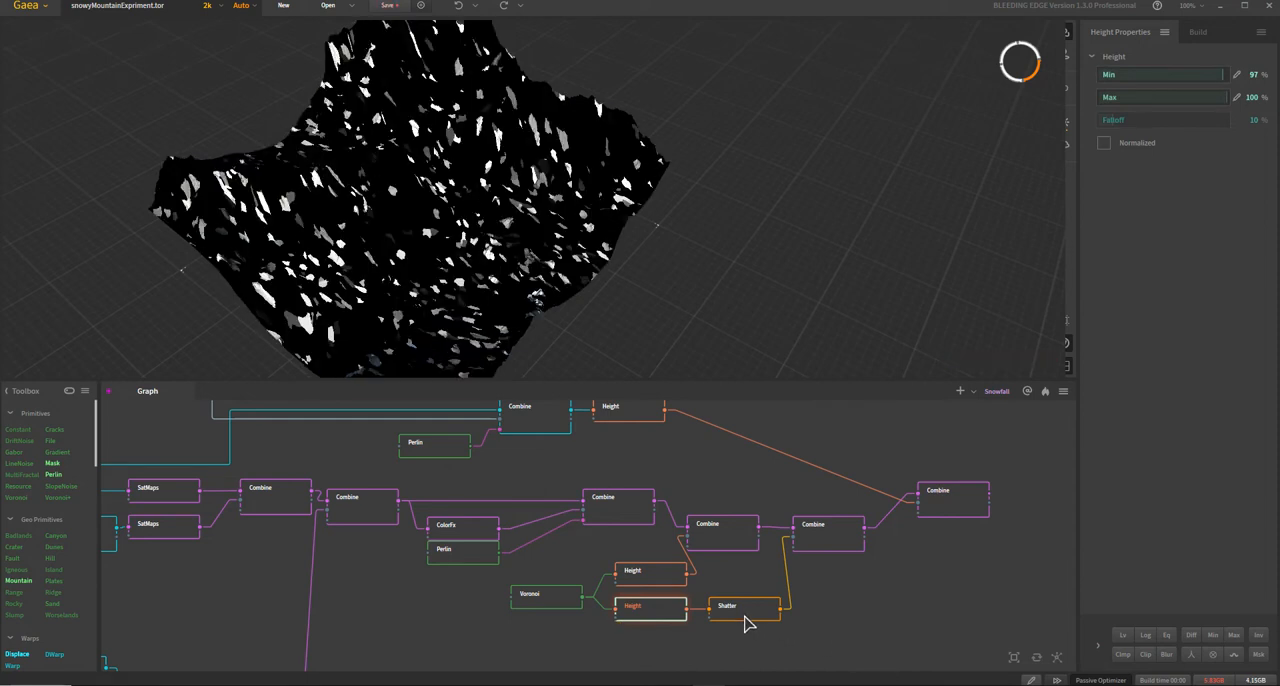
click(742, 606)
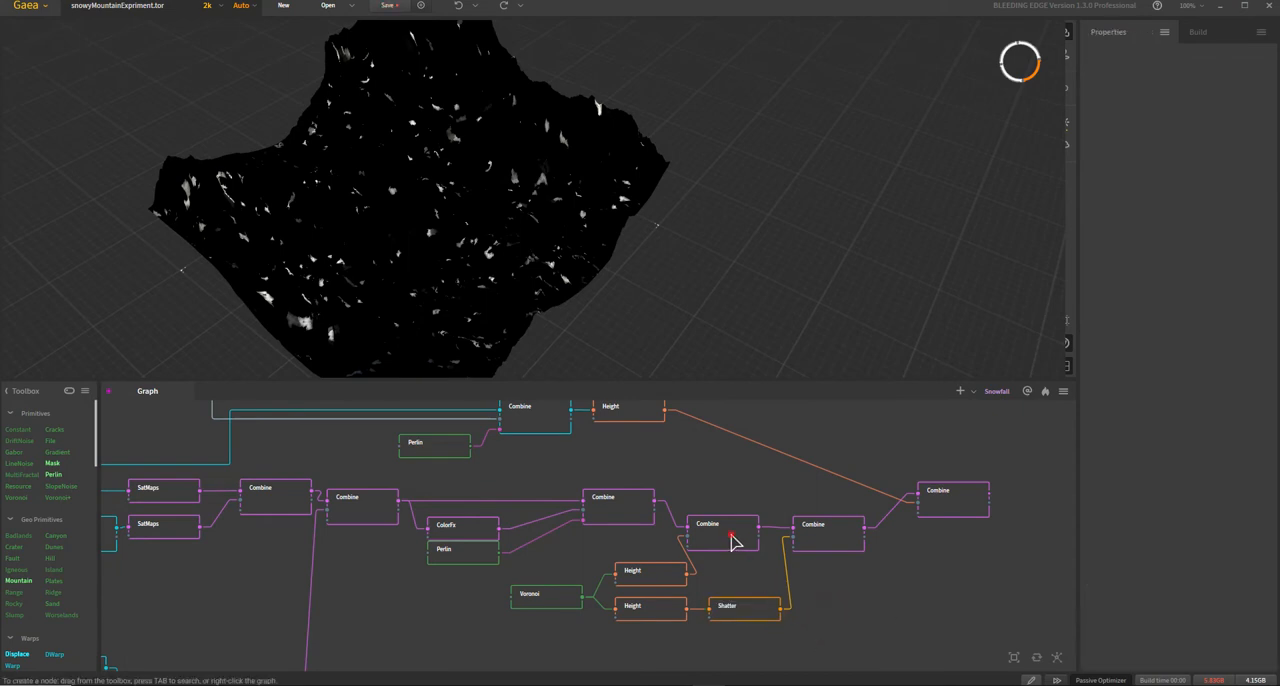
click(723, 524)
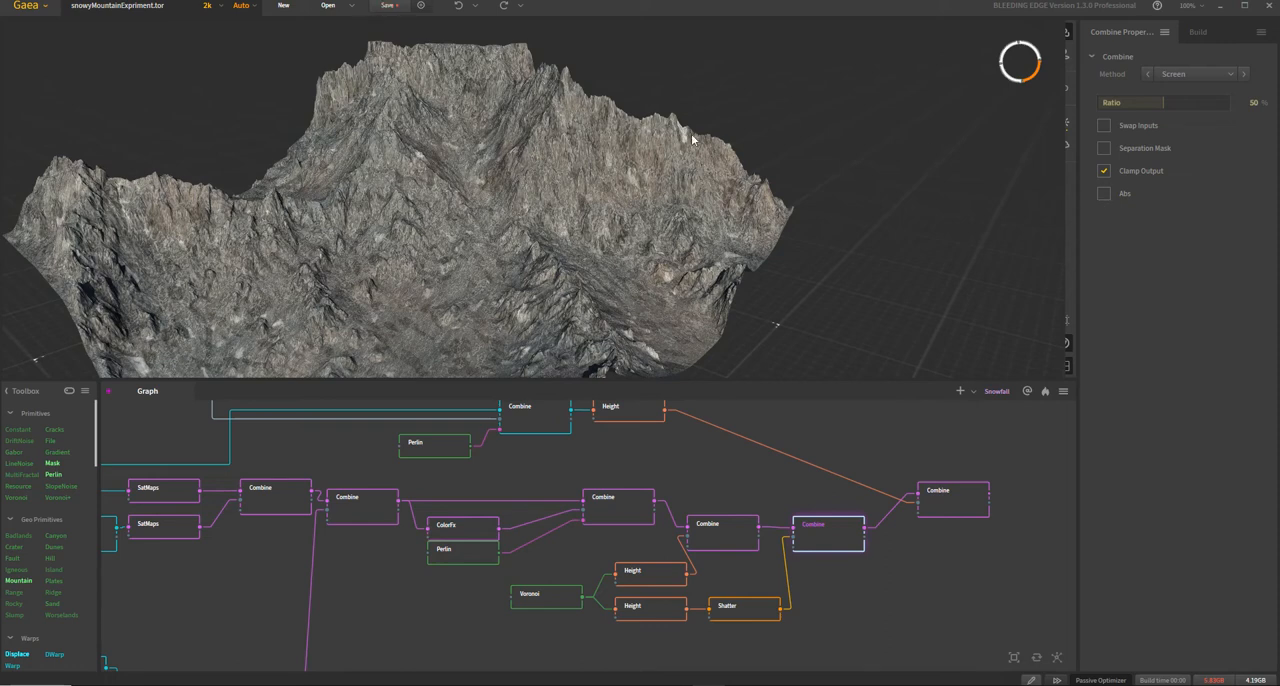
drag(690, 140, 487, 230)
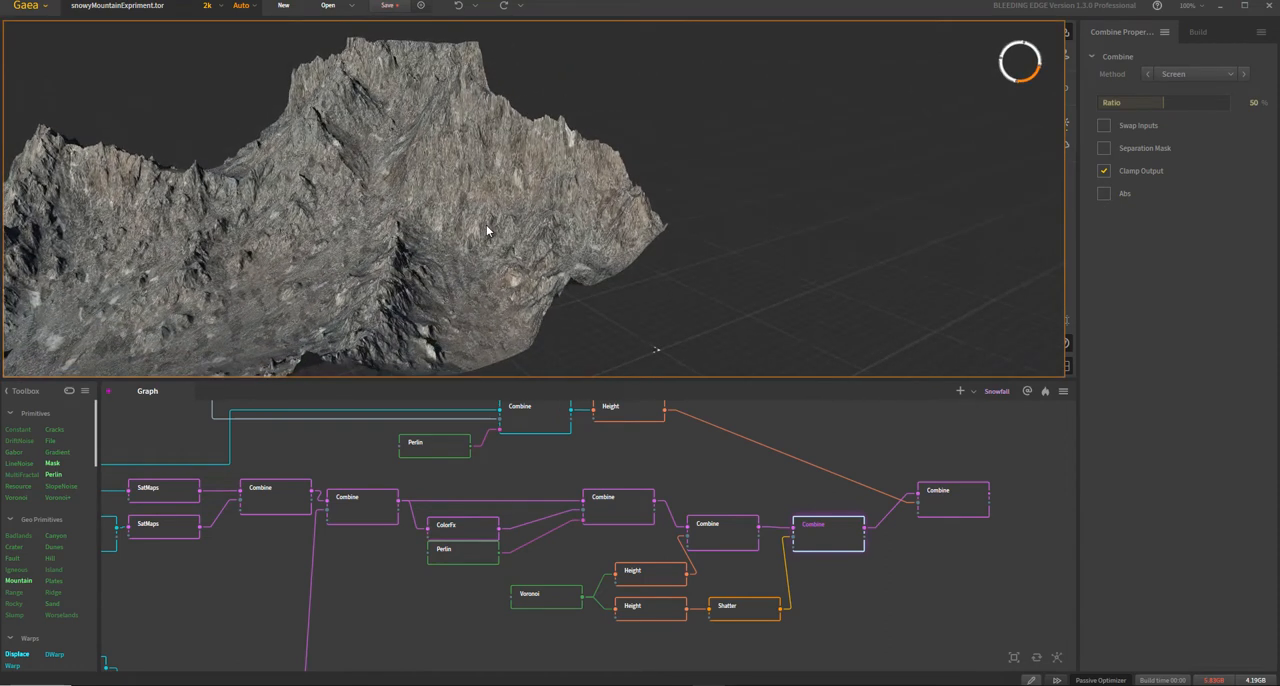
drag(488, 230, 153, 300)
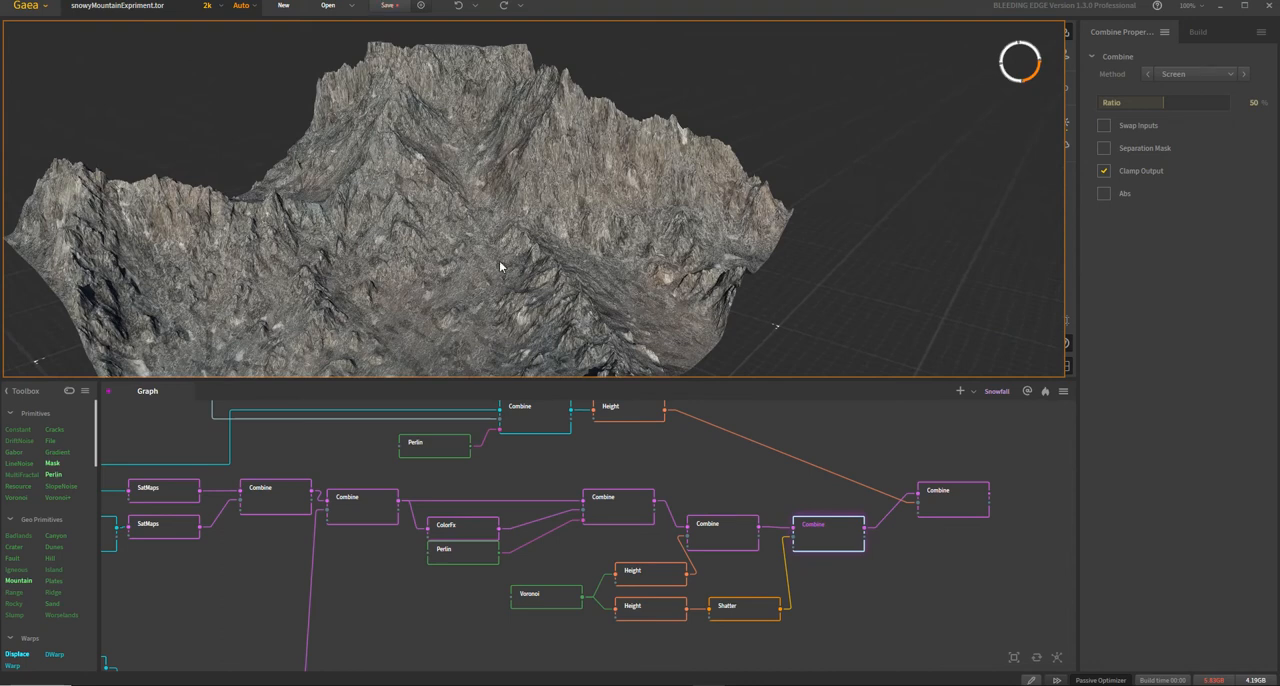
mouse_move(422, 305)
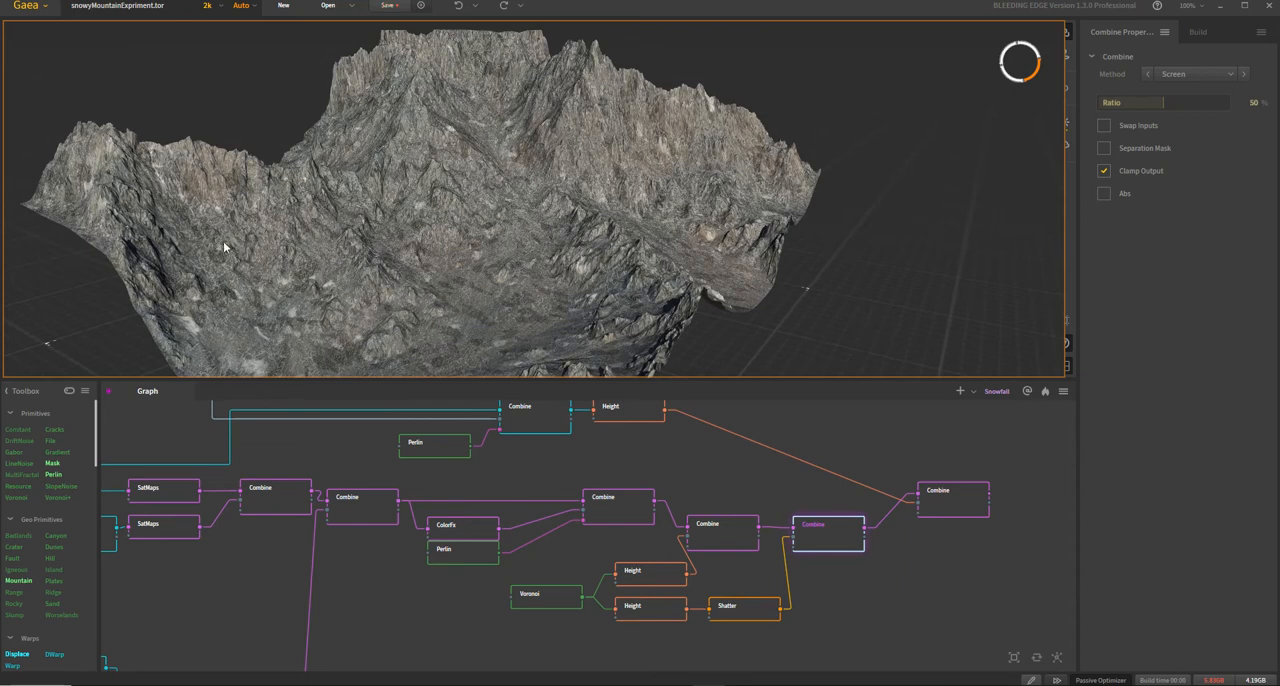
mouse_move(337, 243)
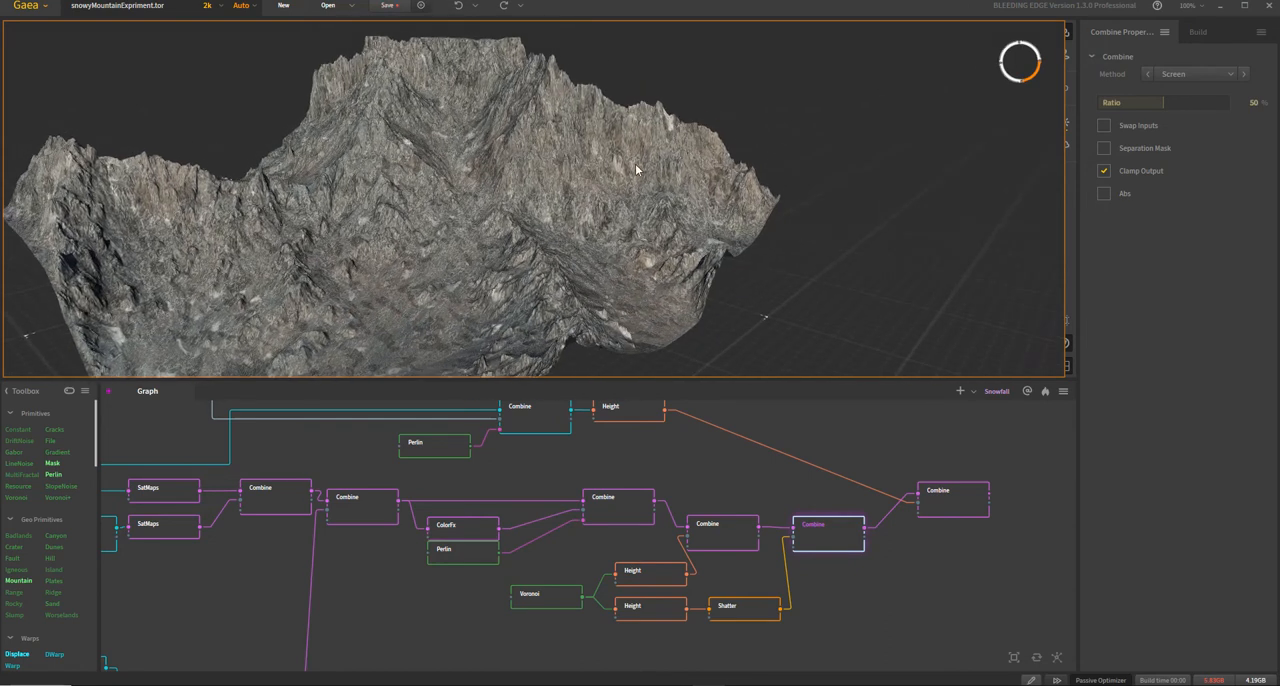
mouse_move(373, 96)
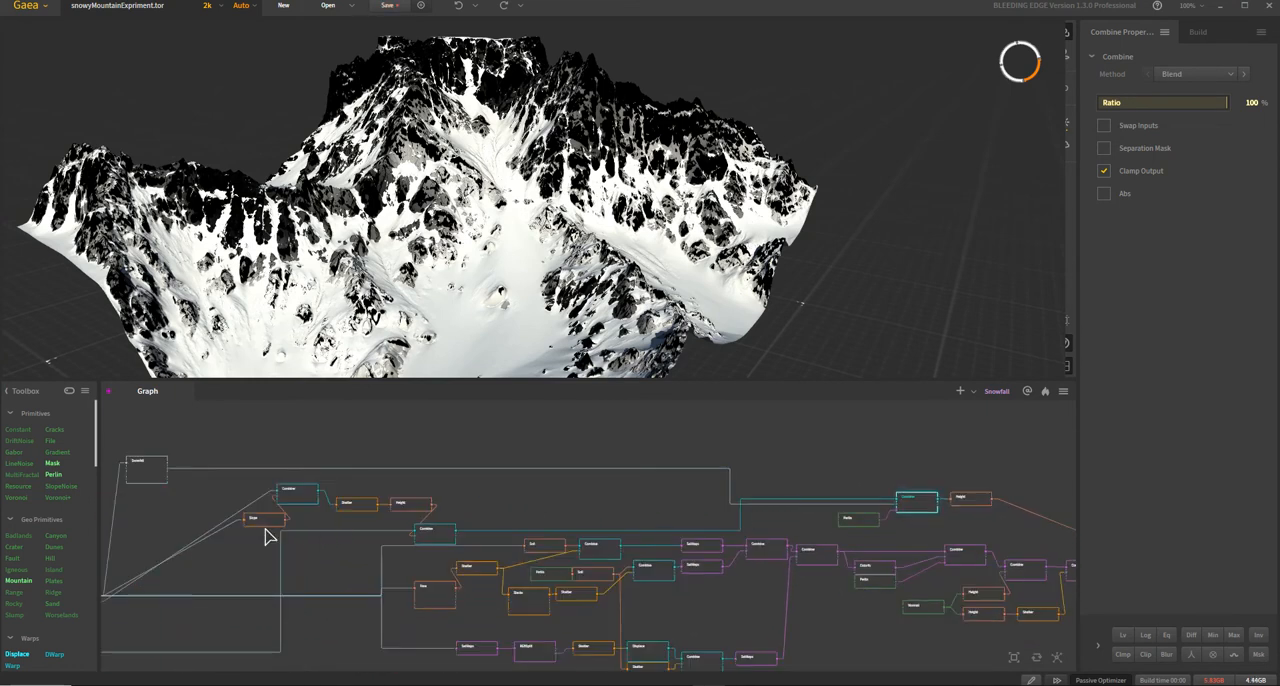
Step: Compare the two Snowfall nodes' snow cover and bring the Perlin branch into view
click(147, 462)
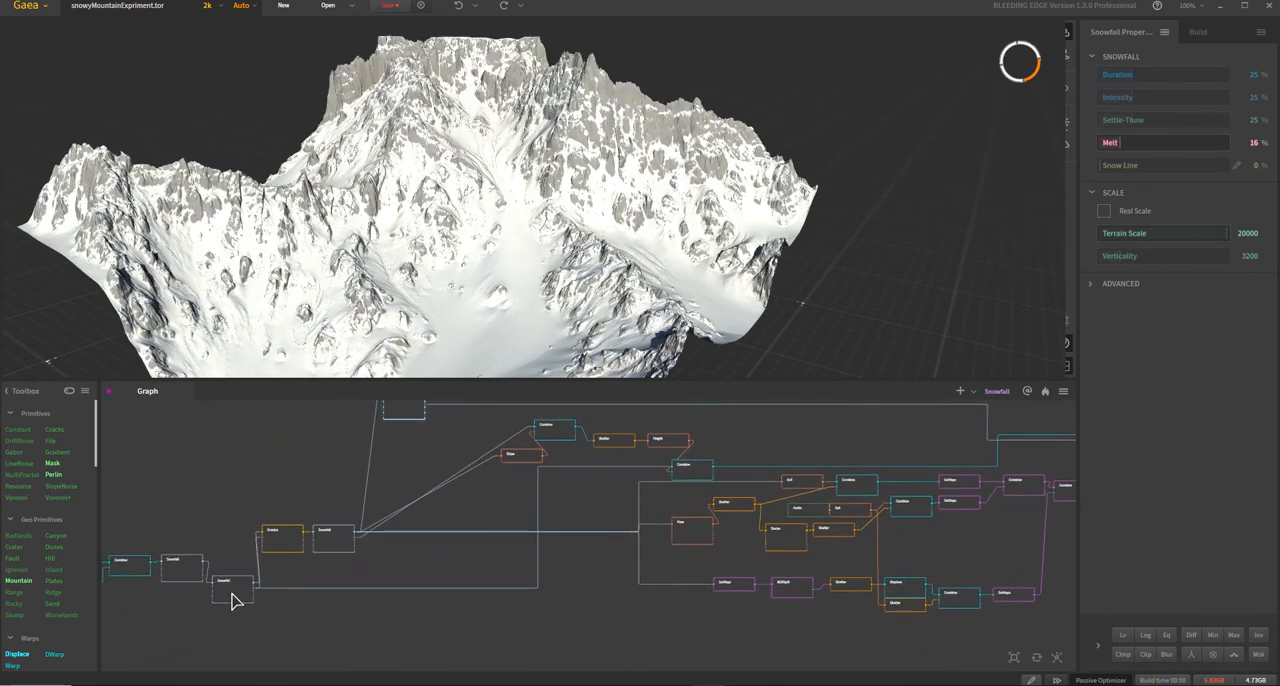
click(1104, 211)
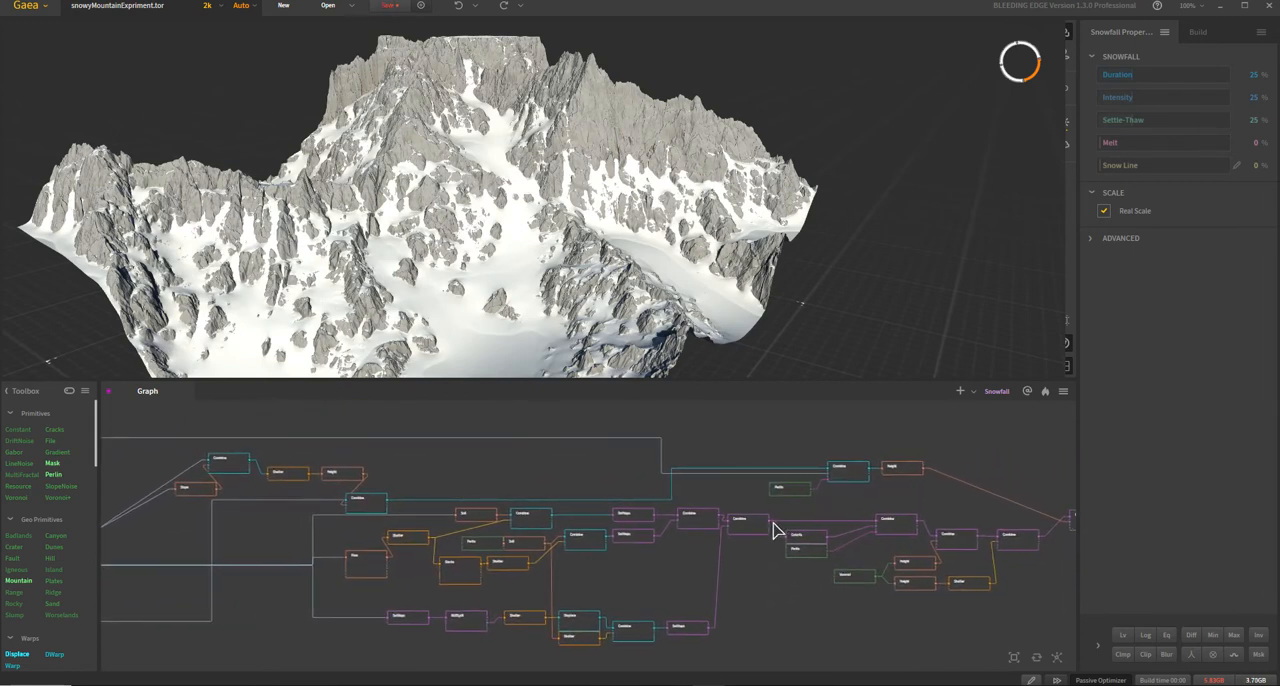
drag(780, 530, 505, 547)
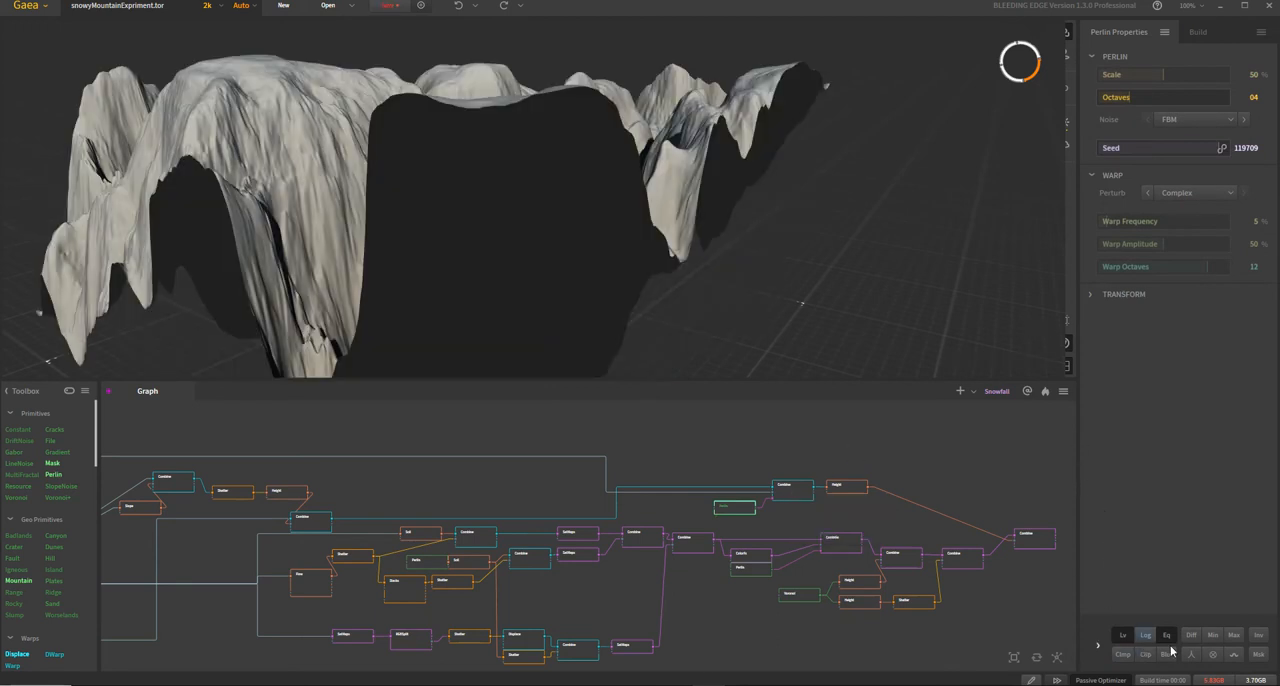
Step: Preview Perlin, its Combine into the snow mask, and the 0–24% Height node
click(1191, 635)
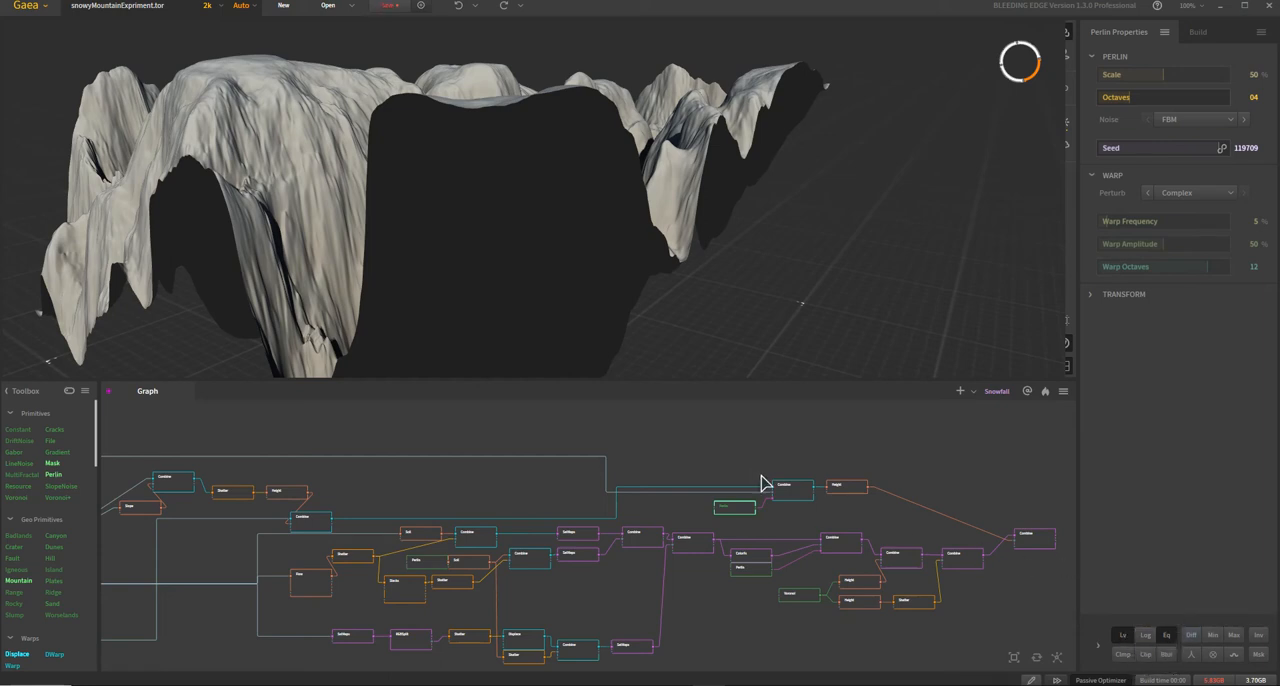
click(793, 488)
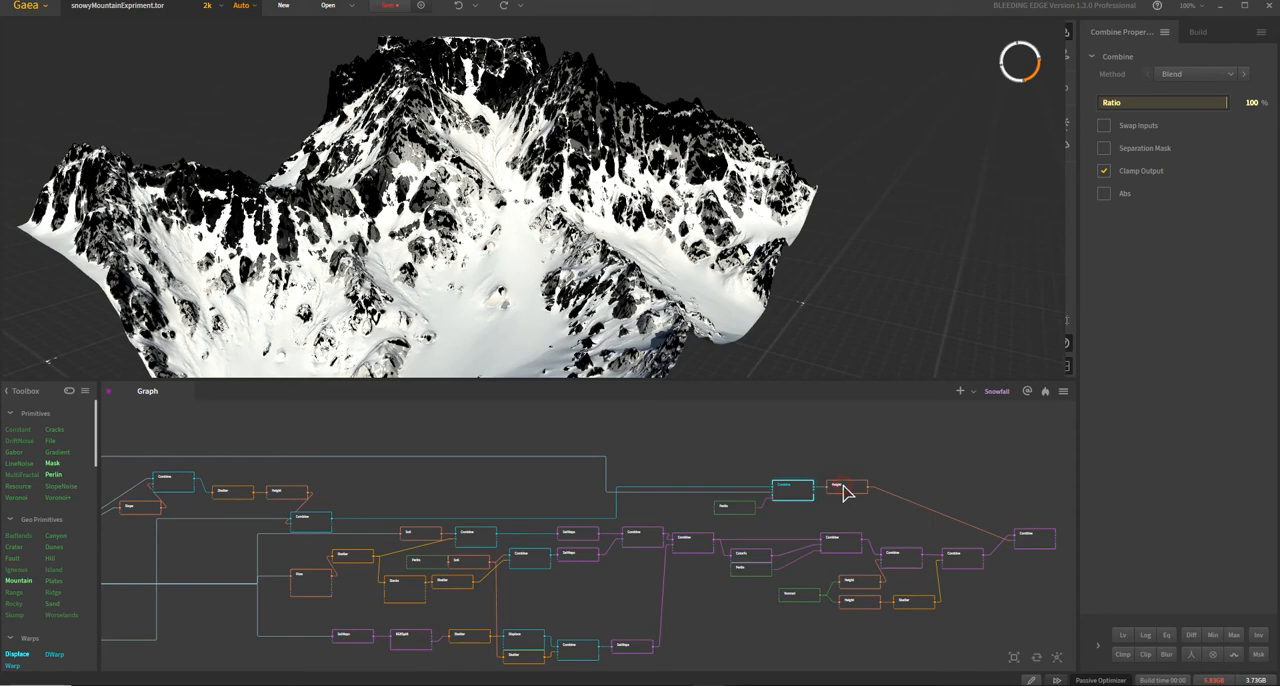
click(847, 487)
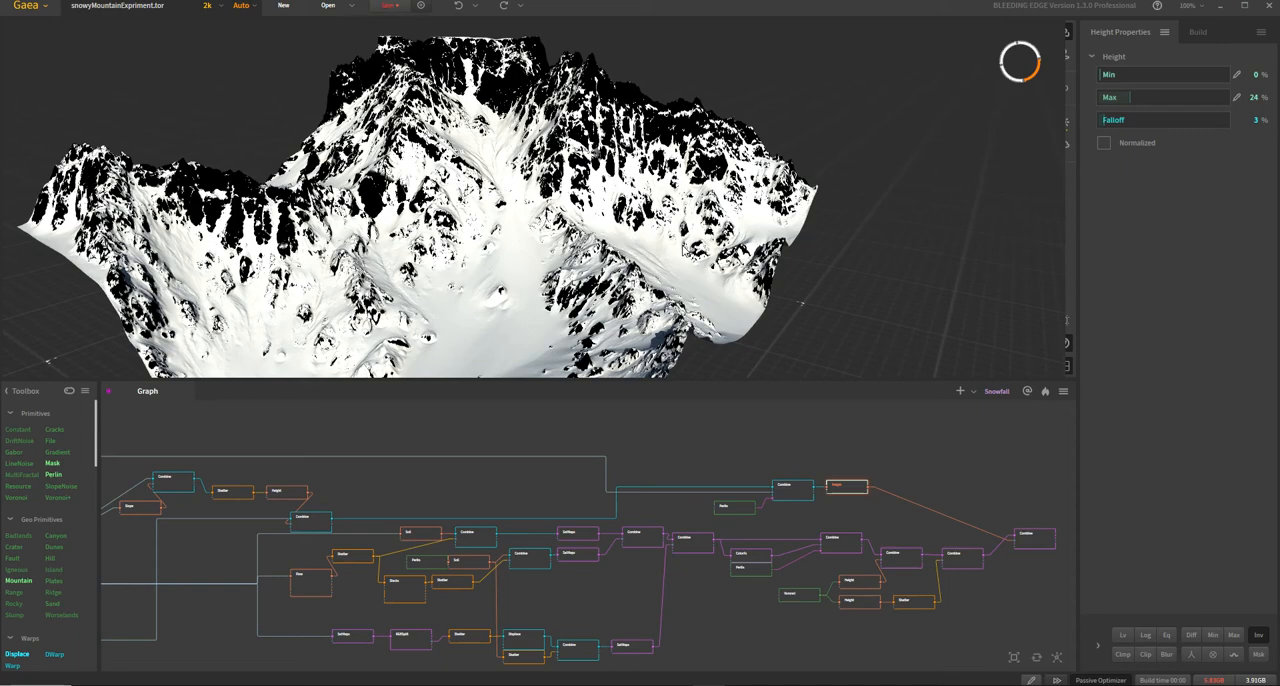
mouse_move(598, 421)
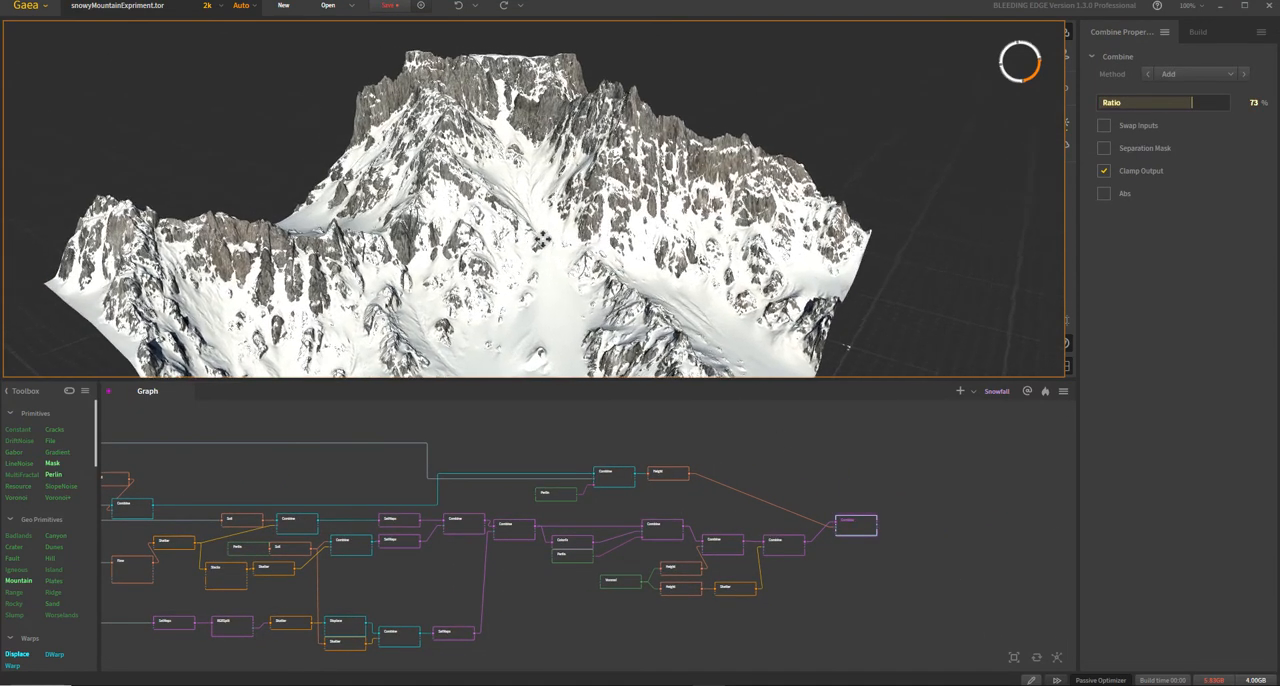
drag(540, 240, 545, 275)
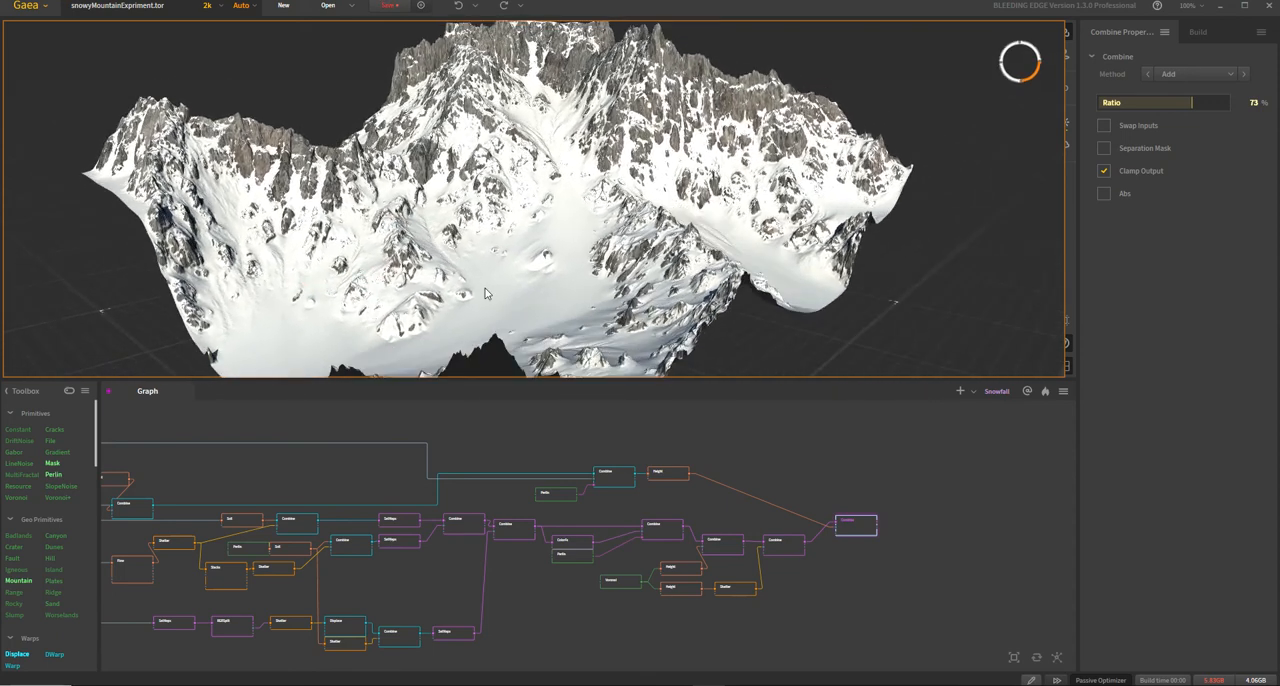
mouse_move(560, 165)
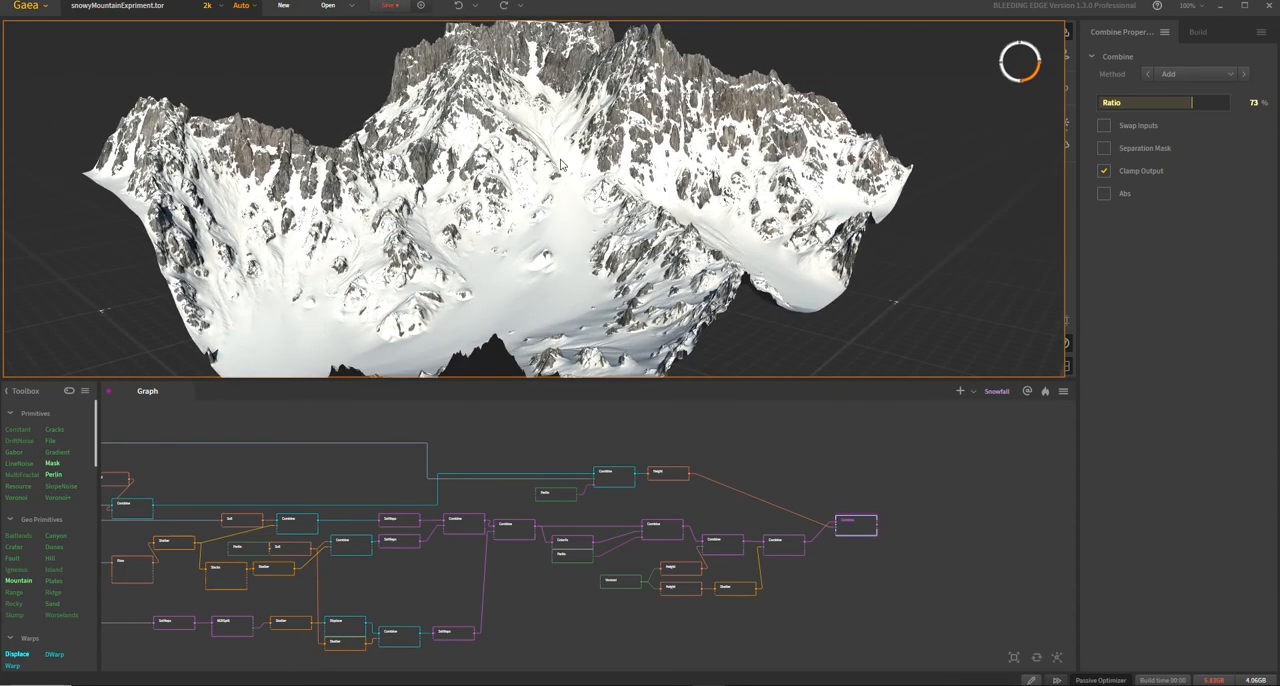
mouse_move(577, 220)
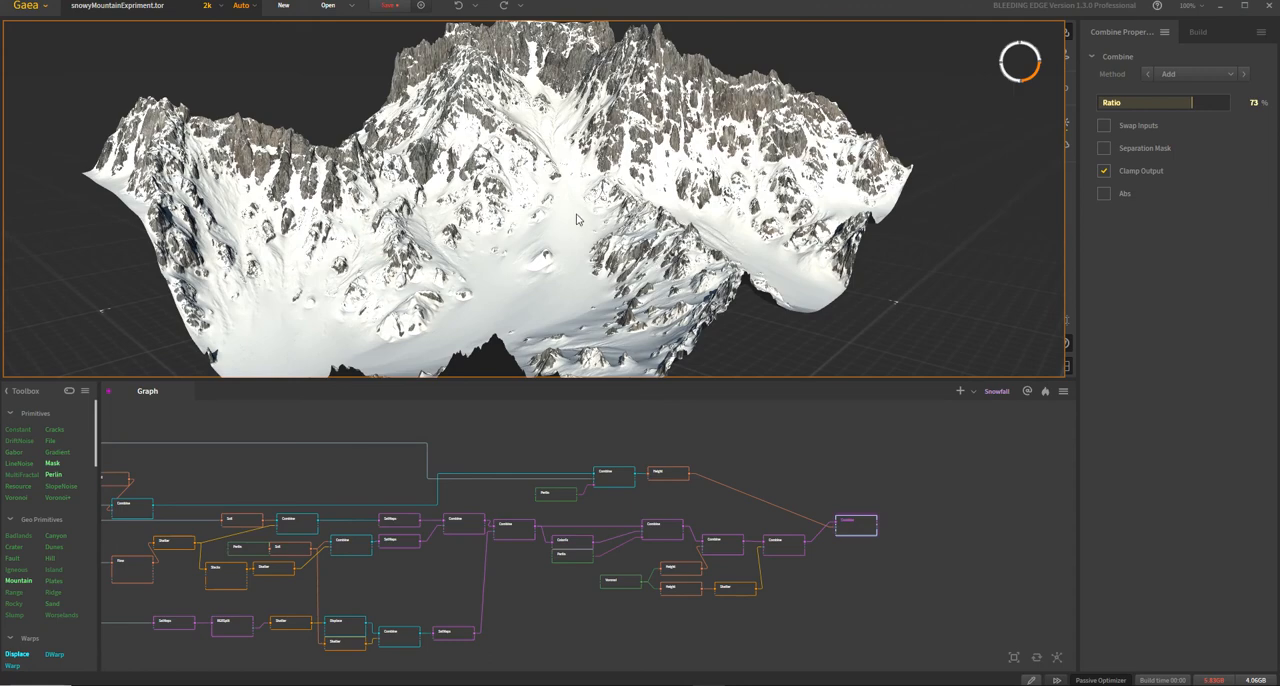
mouse_move(602, 266)
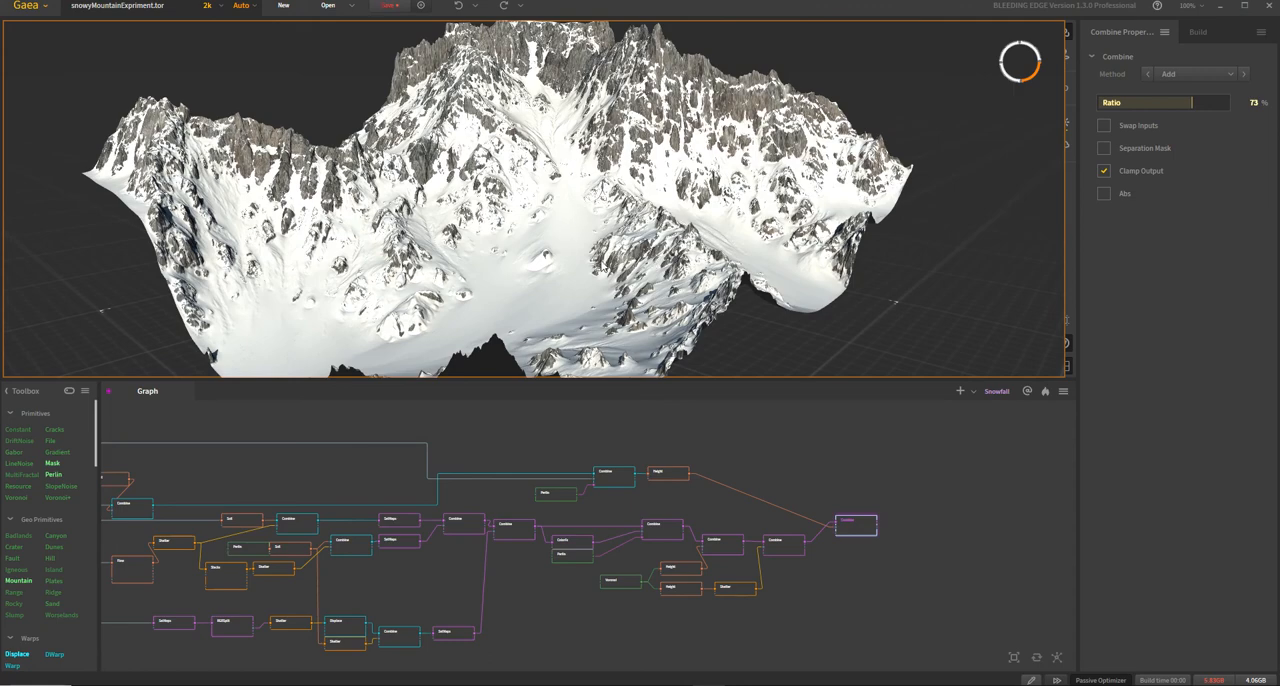